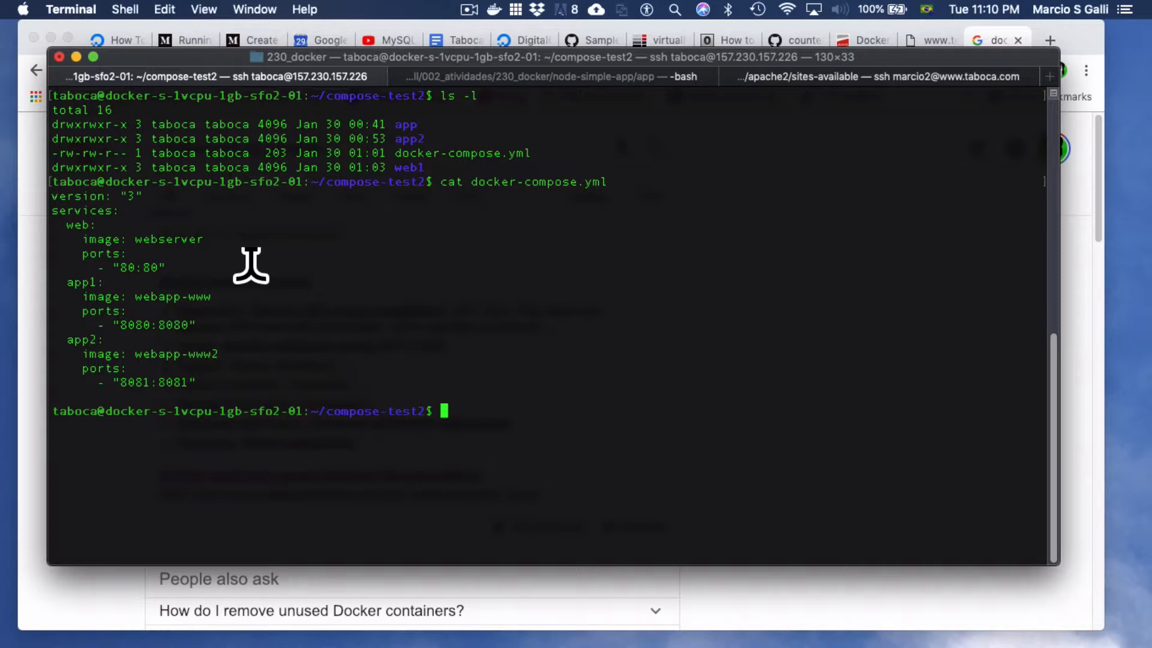
{"action": "mouse_move", "coordinate": [108, 238]}
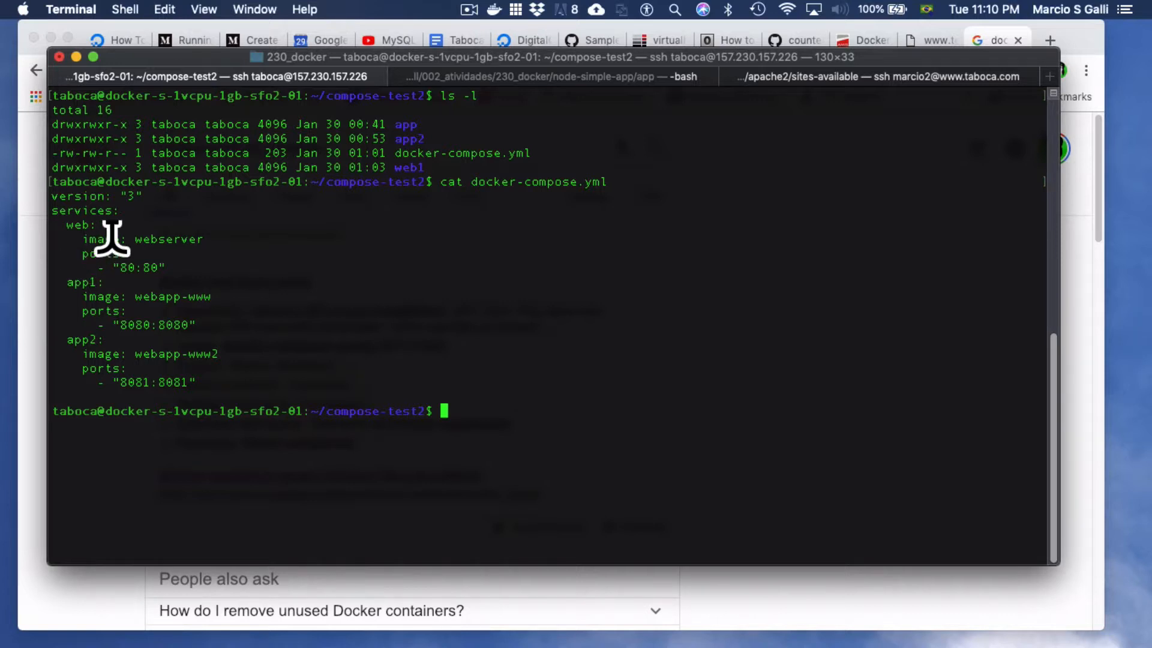
{"action": "mouse_move", "coordinate": [157, 239]}
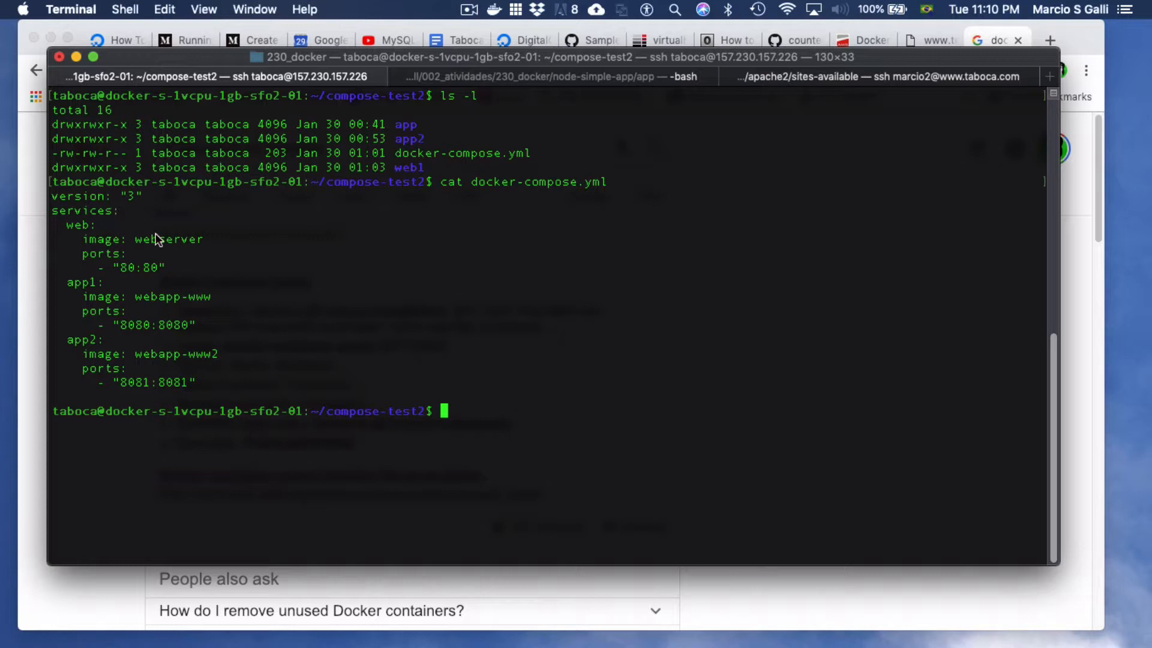
Highlight the app1 service block in the compose file: its name, www image and port 8080.
{"action": "double_click", "coordinate": [168, 239]}
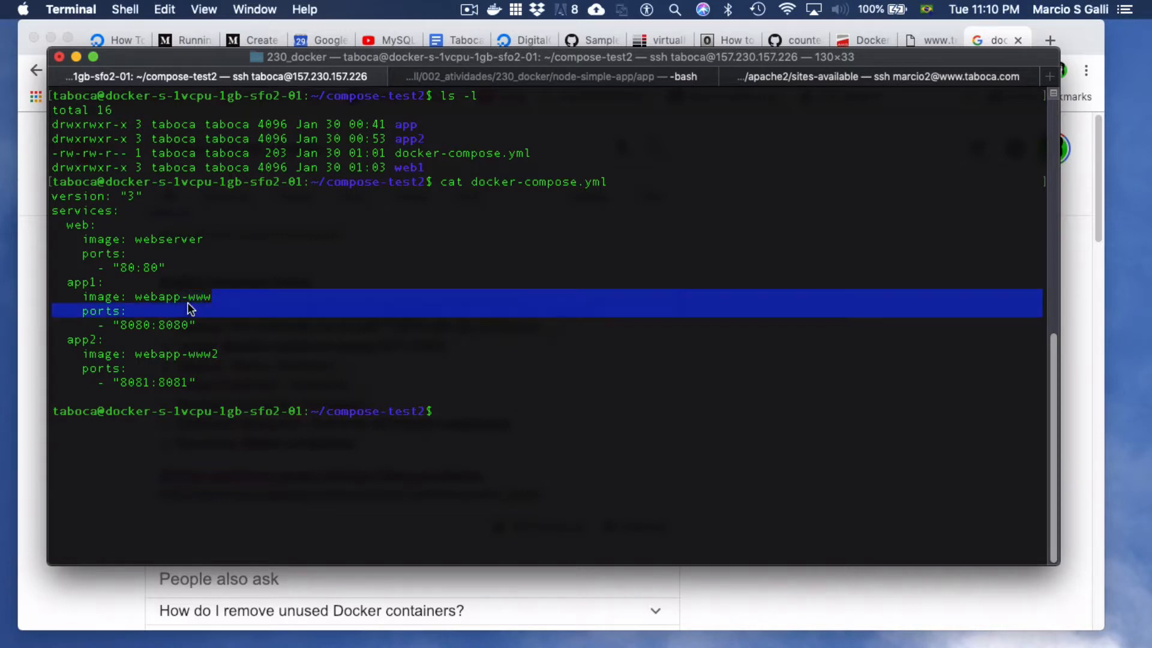
{"action": "double_click", "coordinate": [197, 296]}
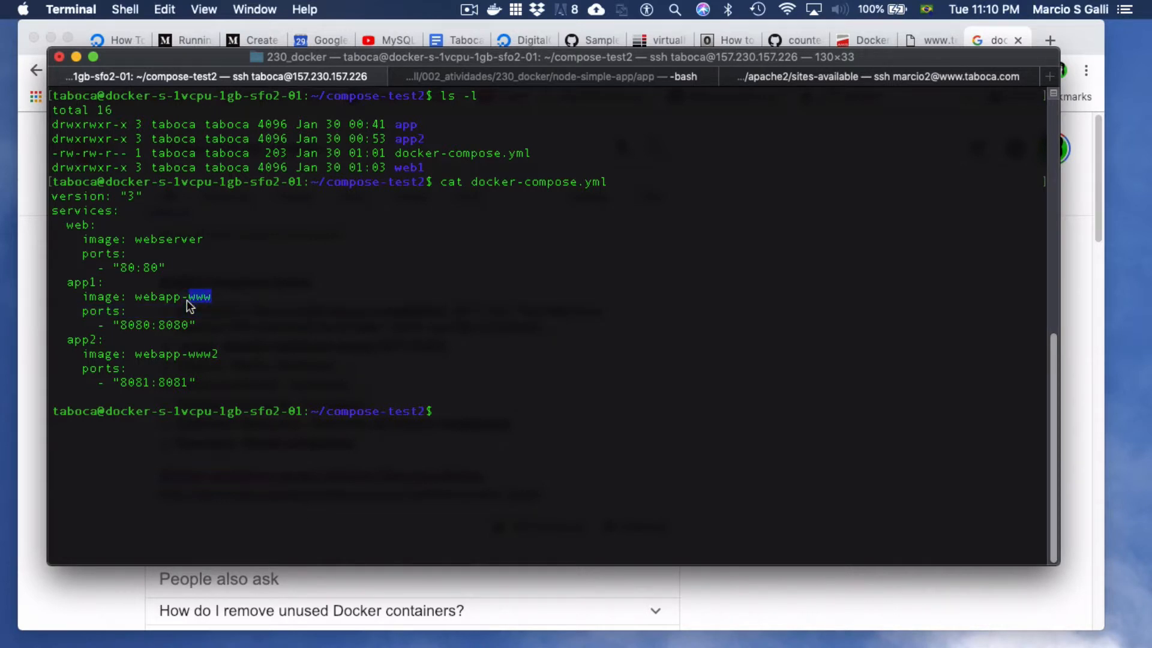
{"action": "double_click", "coordinate": [79, 282]}
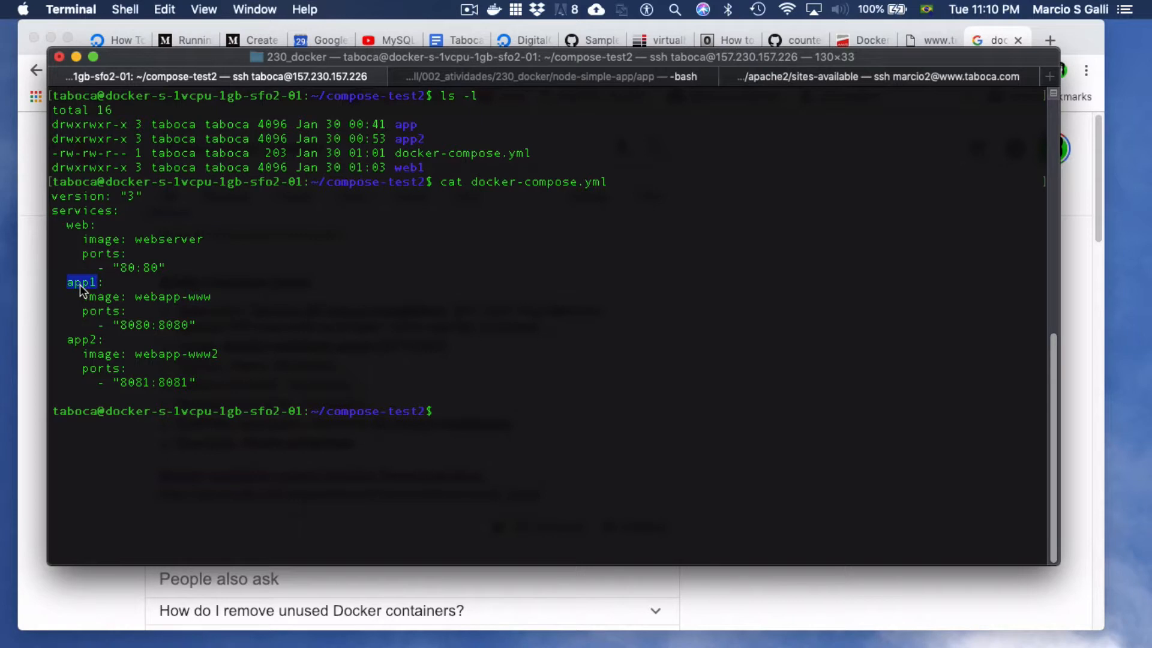
{"action": "mouse_move", "coordinate": [223, 362]}
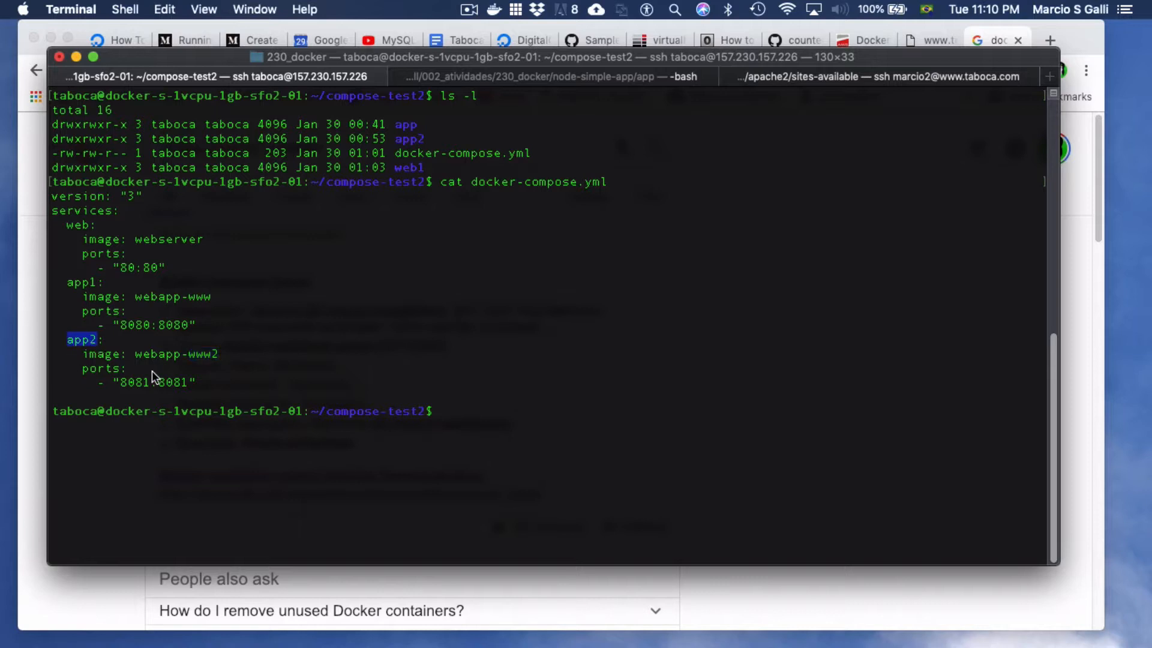
{"action": "mouse_move", "coordinate": [173, 307]}
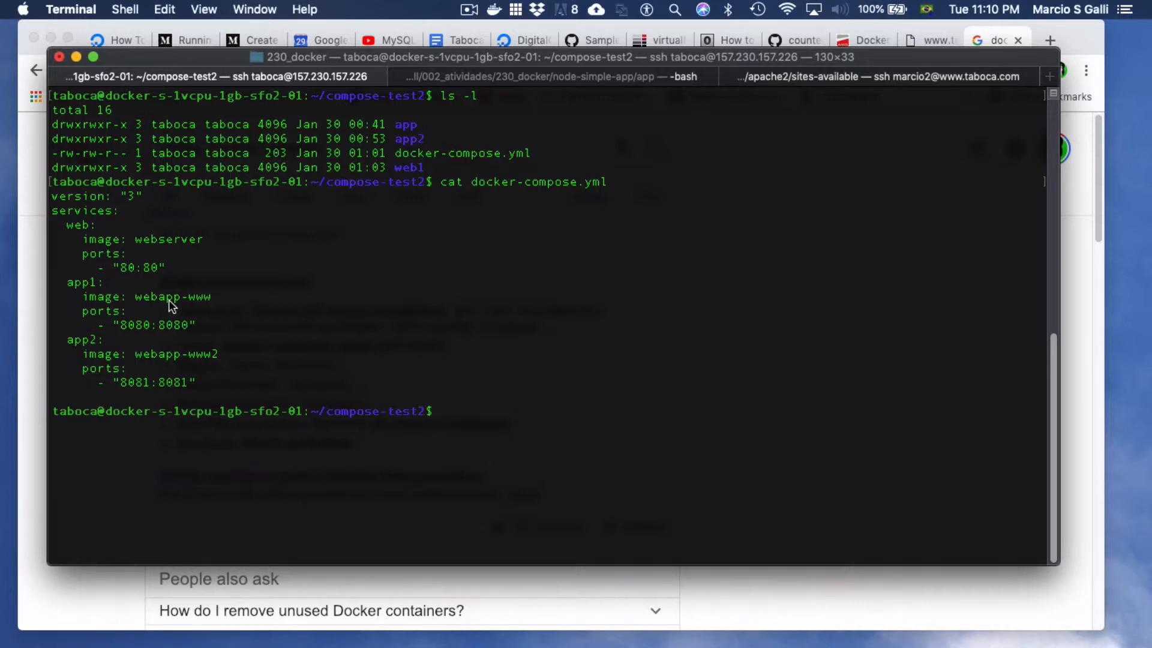
{"action": "left_click_drag", "start_coordinate": [66, 281], "coordinate": [195, 325]}
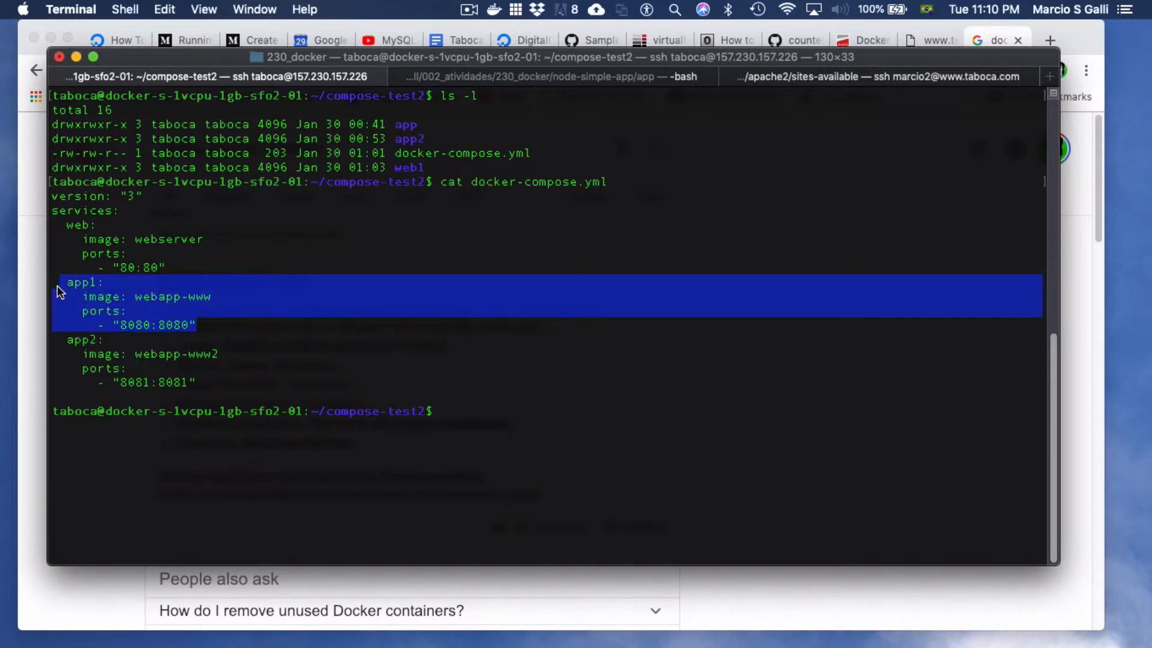
{"action": "mouse_move", "coordinate": [151, 310]}
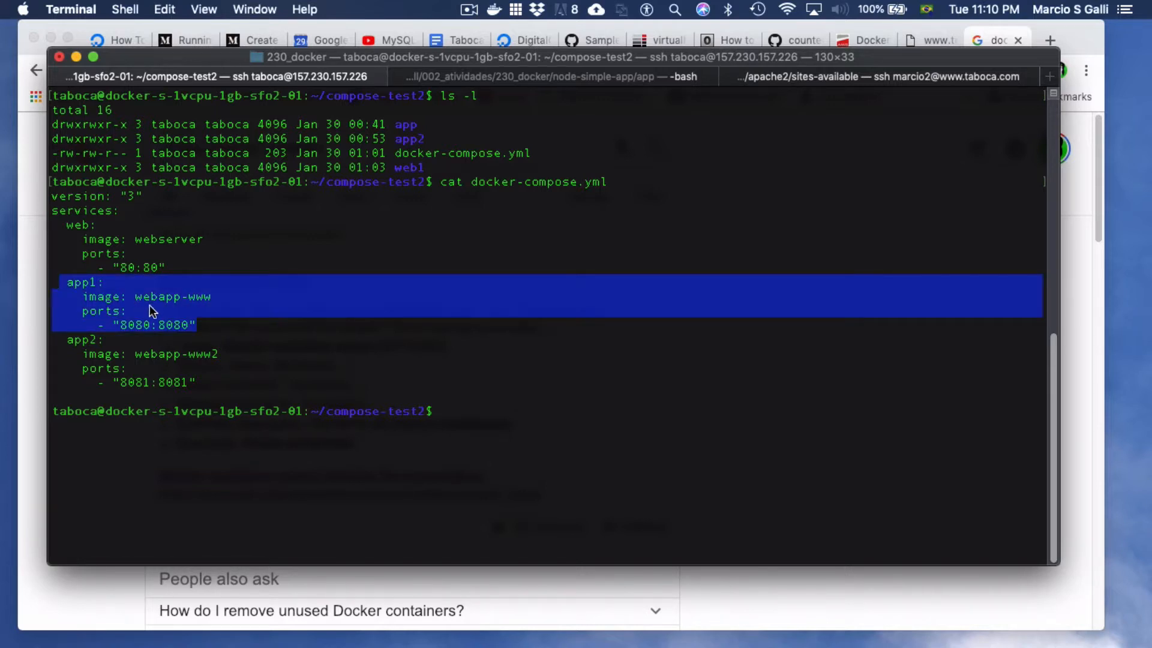
{"action": "mouse_move", "coordinate": [82, 289]}
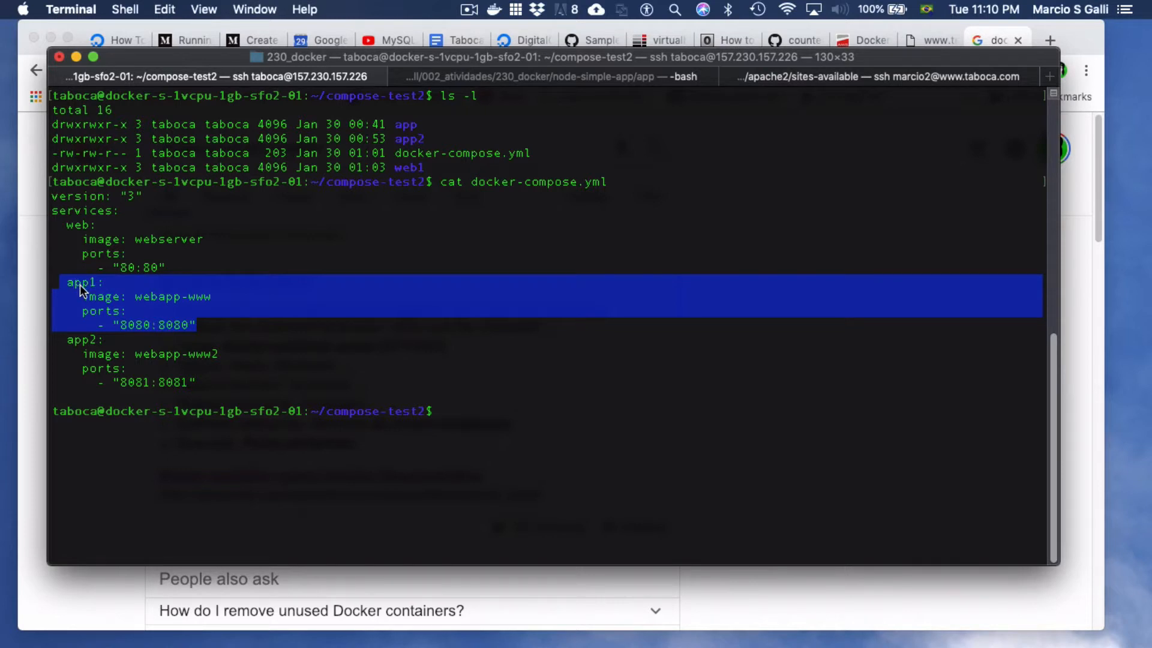
{"action": "mouse_move", "coordinate": [96, 304]}
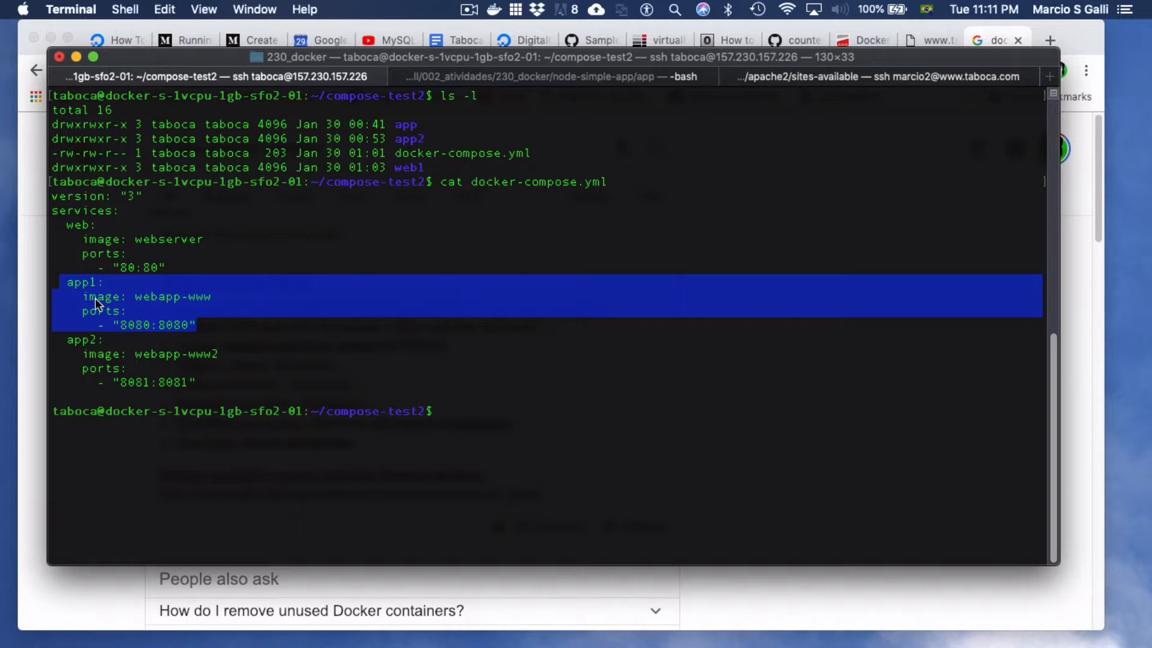
{"action": "double_click", "coordinate": [175, 325]}
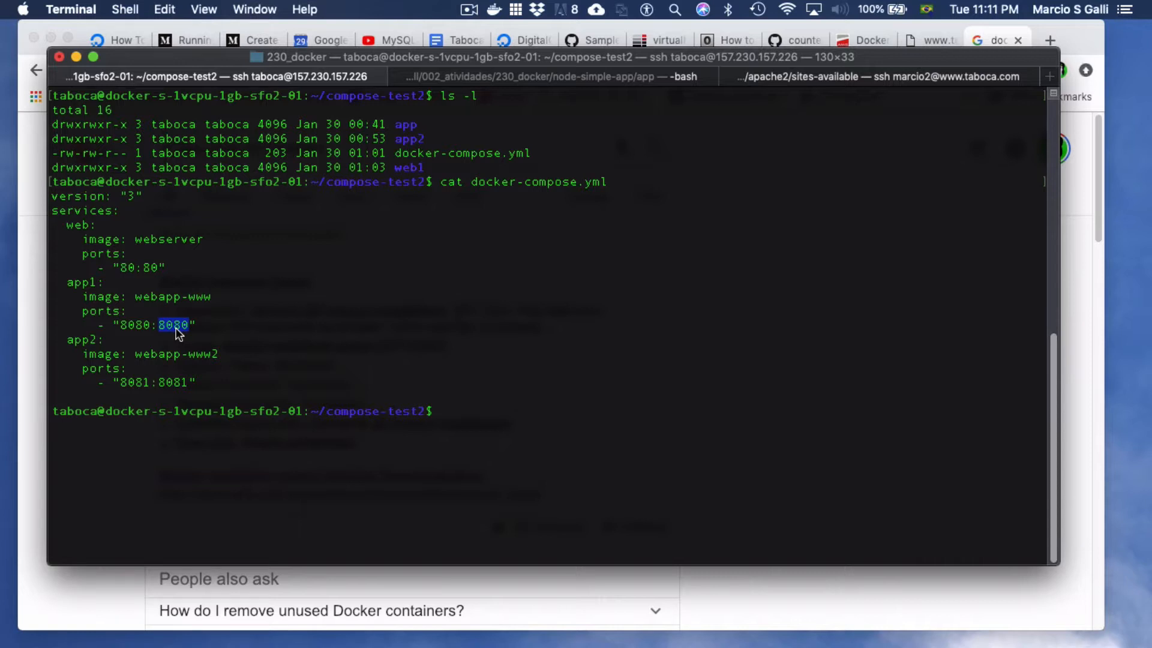
{"action": "mouse_move", "coordinate": [200, 361]}
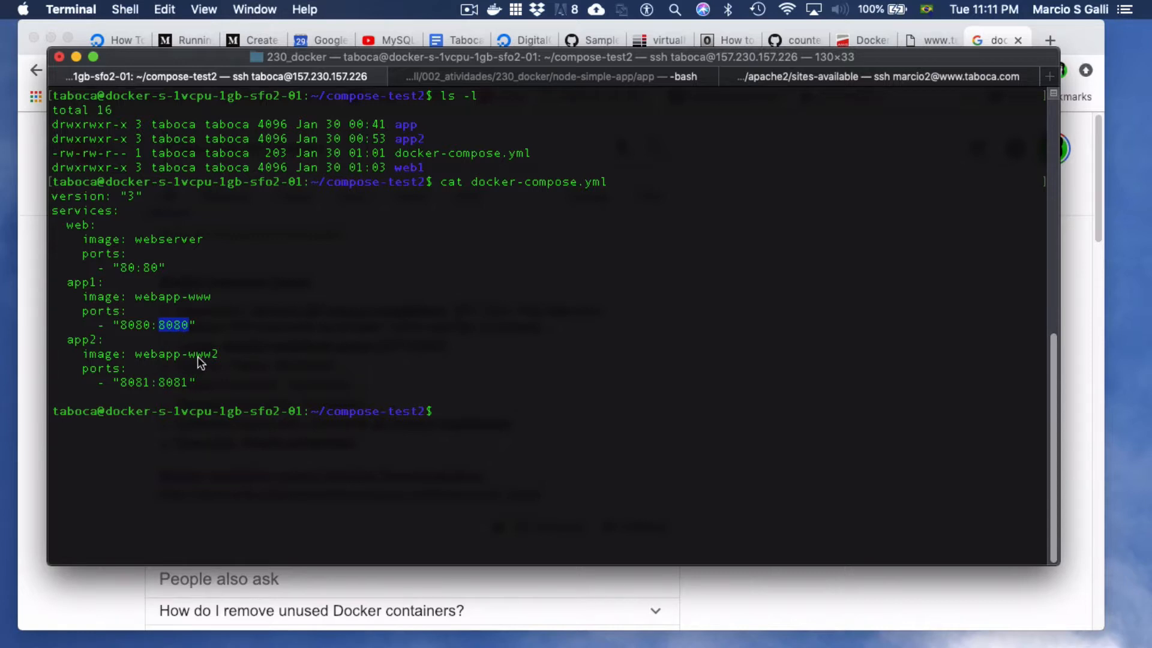
Highlight the app2 service (www2 image, port 8081) and the web service's webserver image.
{"action": "double_click", "coordinate": [202, 354]}
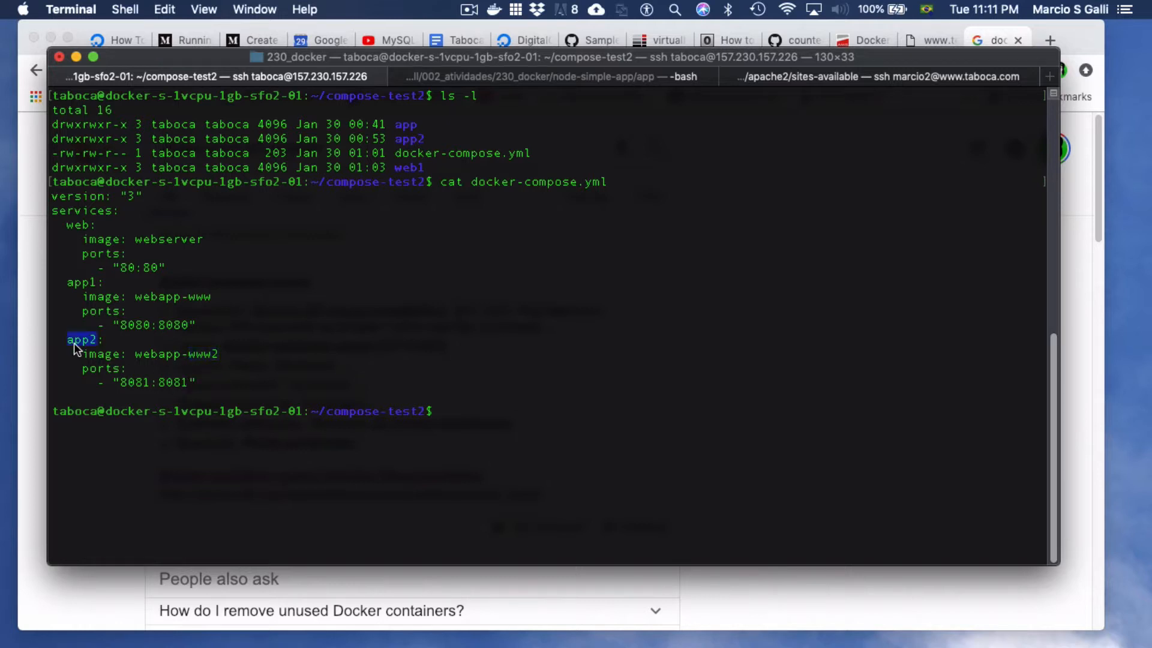
{"action": "mouse_move", "coordinate": [170, 271]}
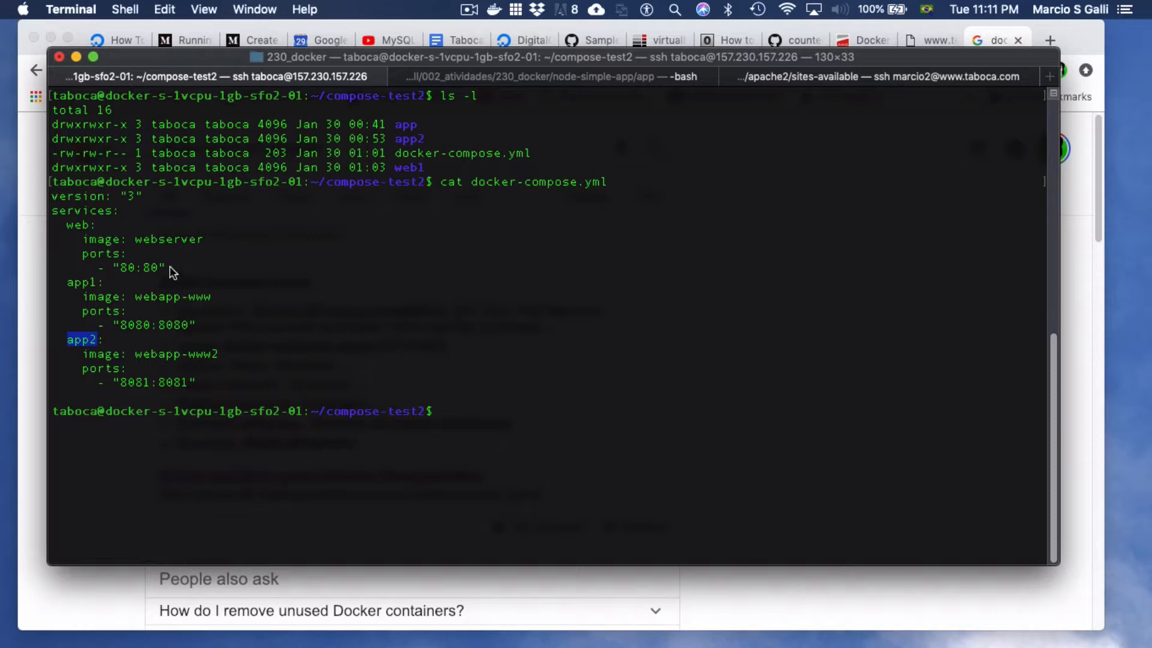
{"action": "mouse_move", "coordinate": [162, 300]}
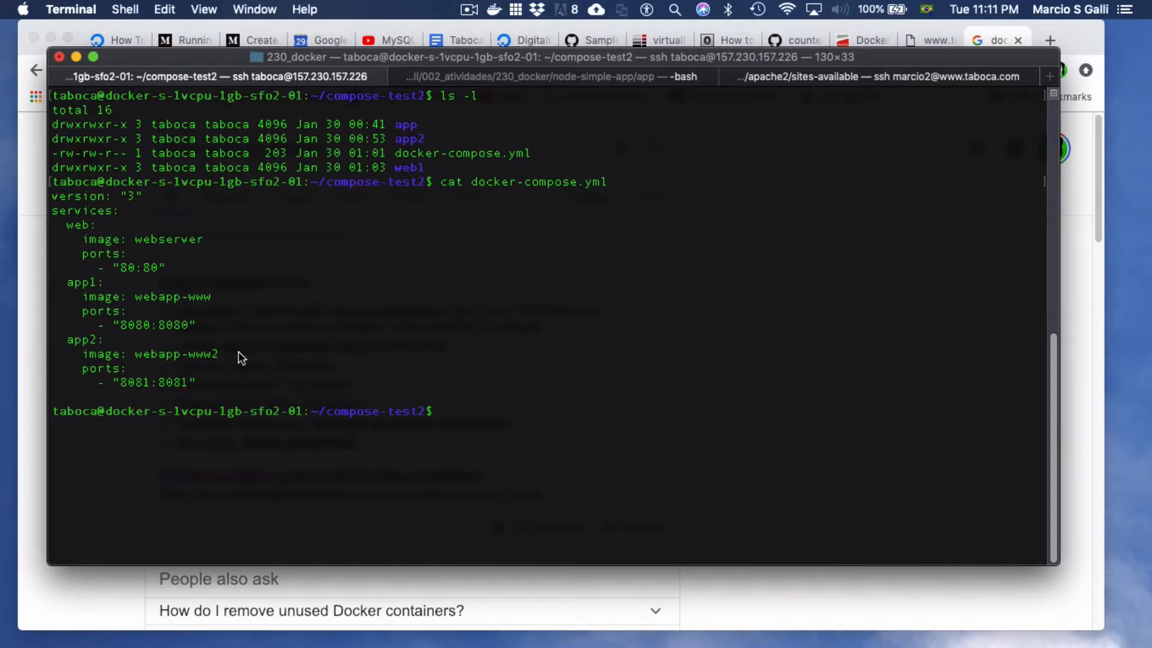
{"action": "mouse_move", "coordinate": [173, 392]}
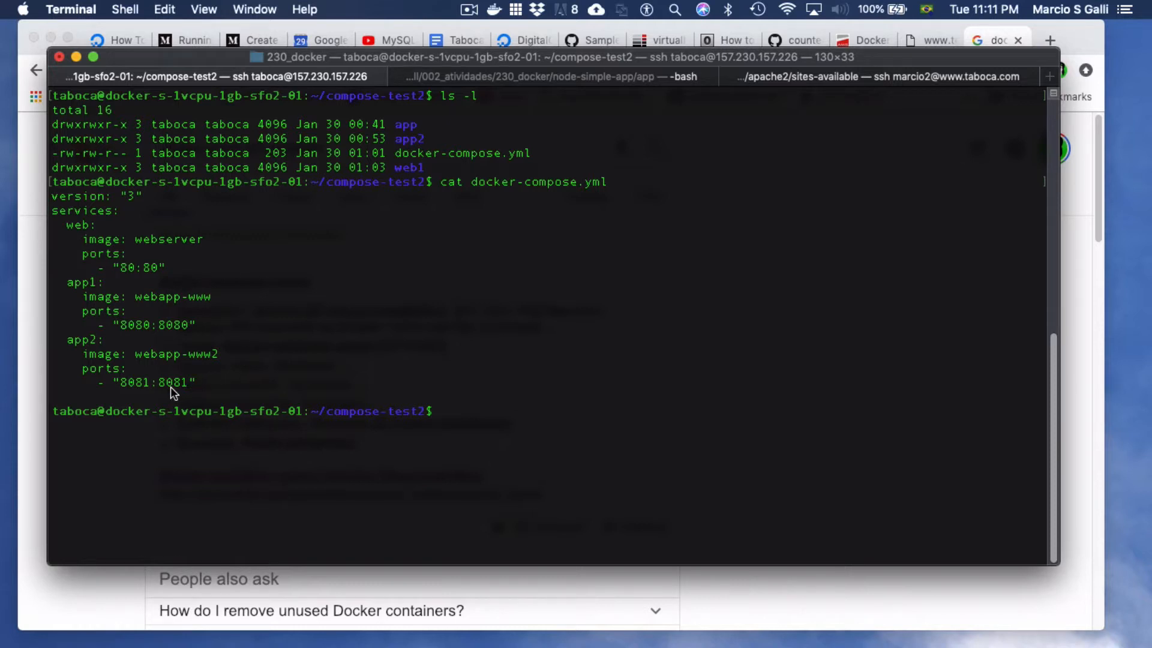
{"action": "double_click", "coordinate": [173, 382]}
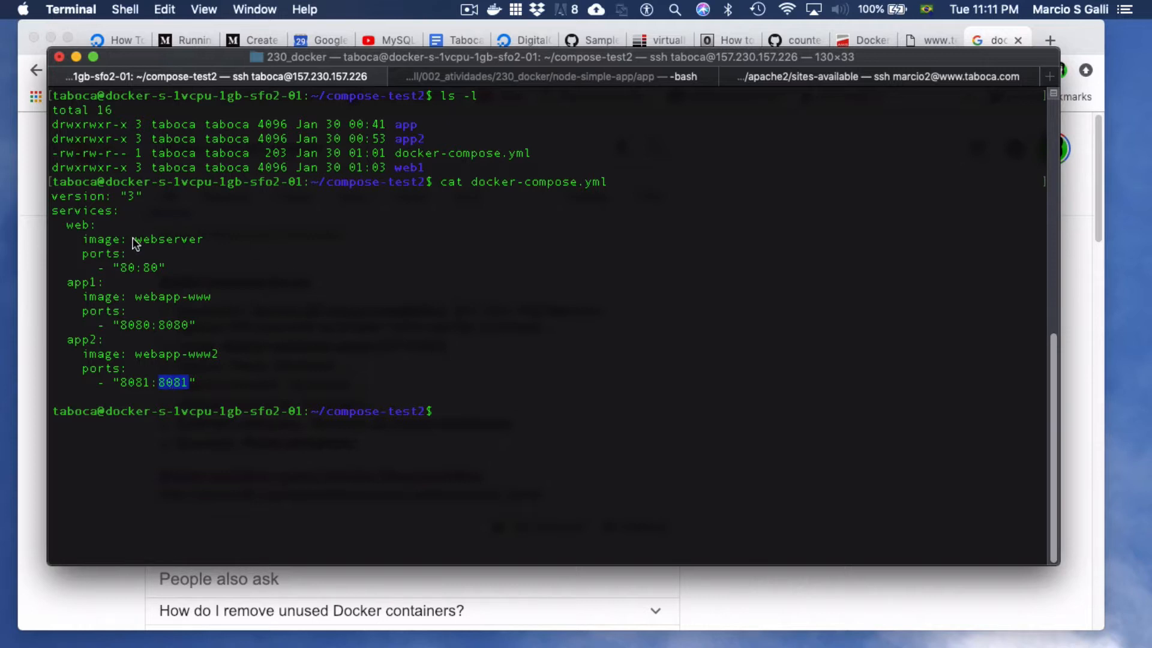
{"action": "double_click", "coordinate": [168, 239]}
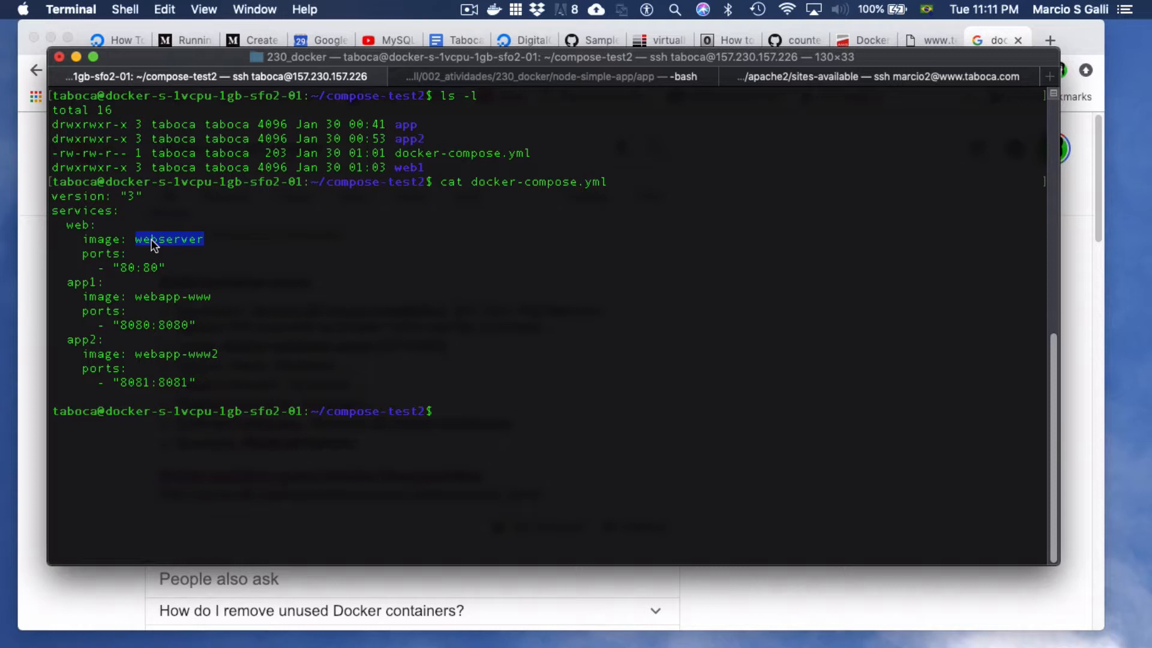
{"action": "double_click", "coordinate": [73, 226]}
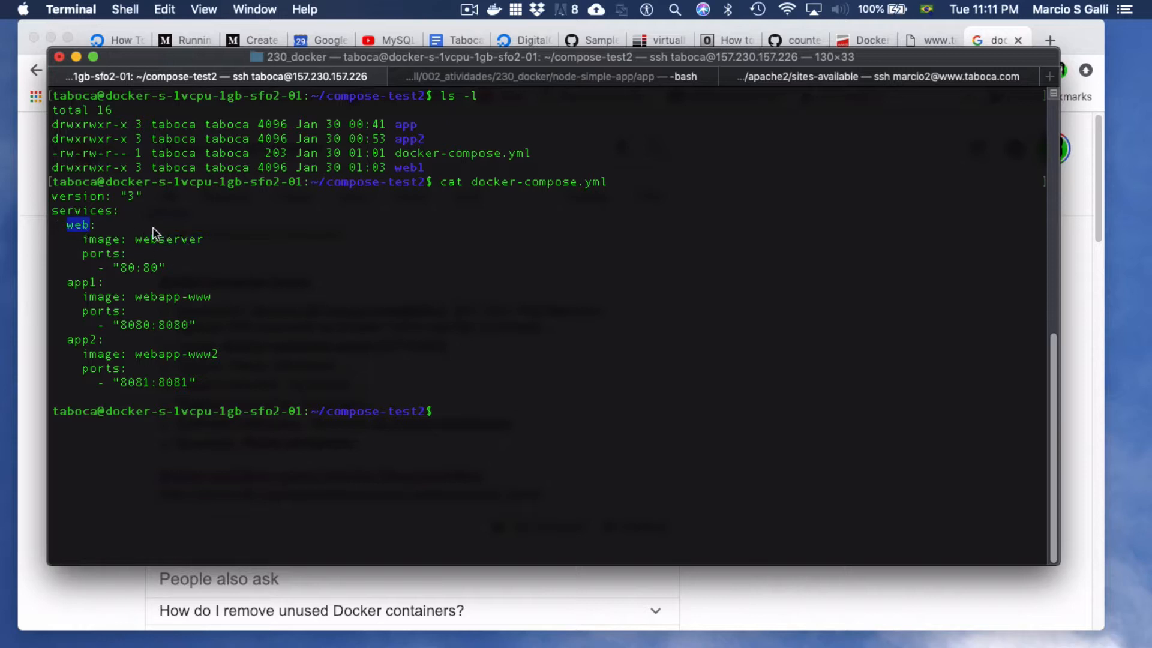
{"action": "double_click", "coordinate": [168, 239]}
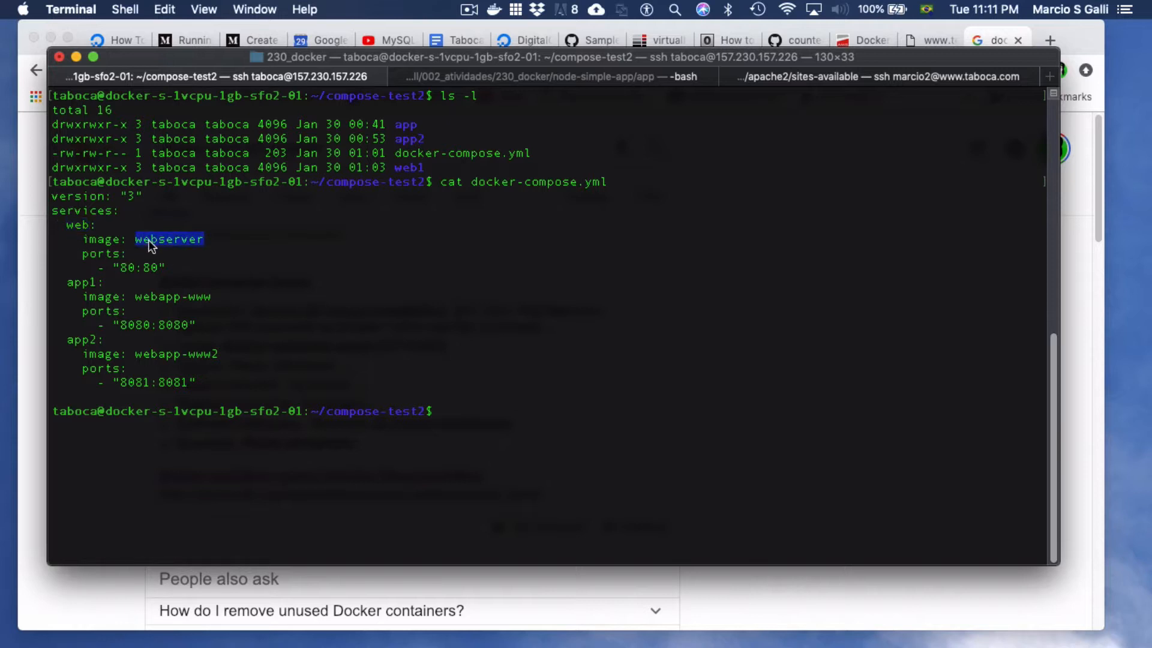
{"action": "mouse_move", "coordinate": [186, 247]}
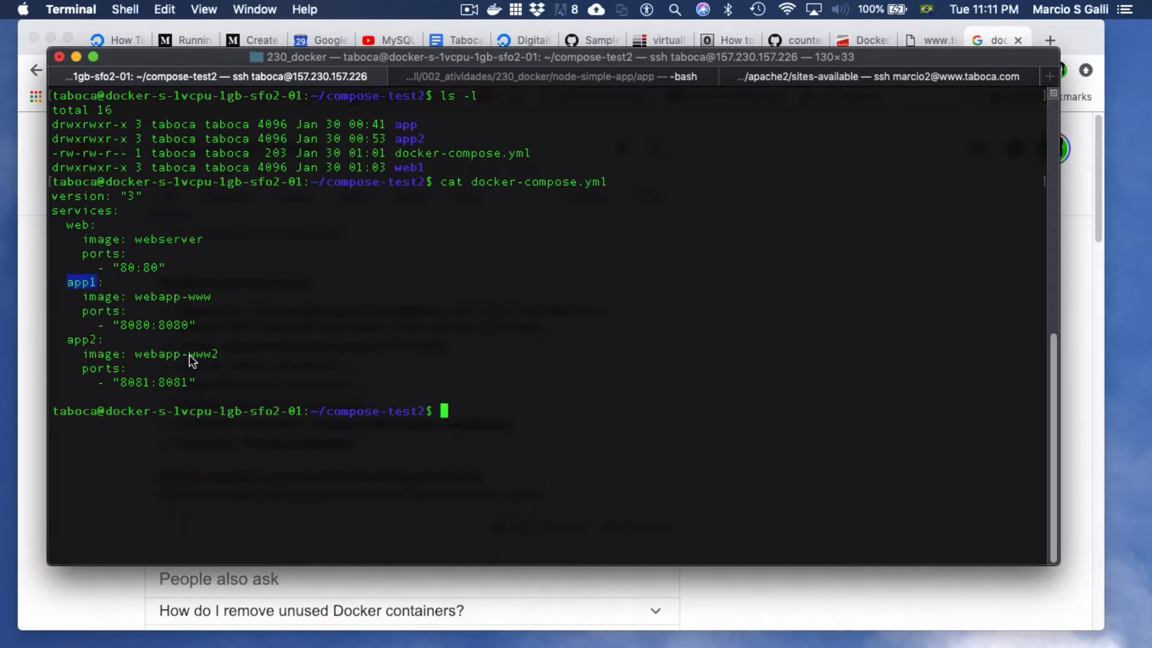
{"action": "double_click", "coordinate": [204, 354]}
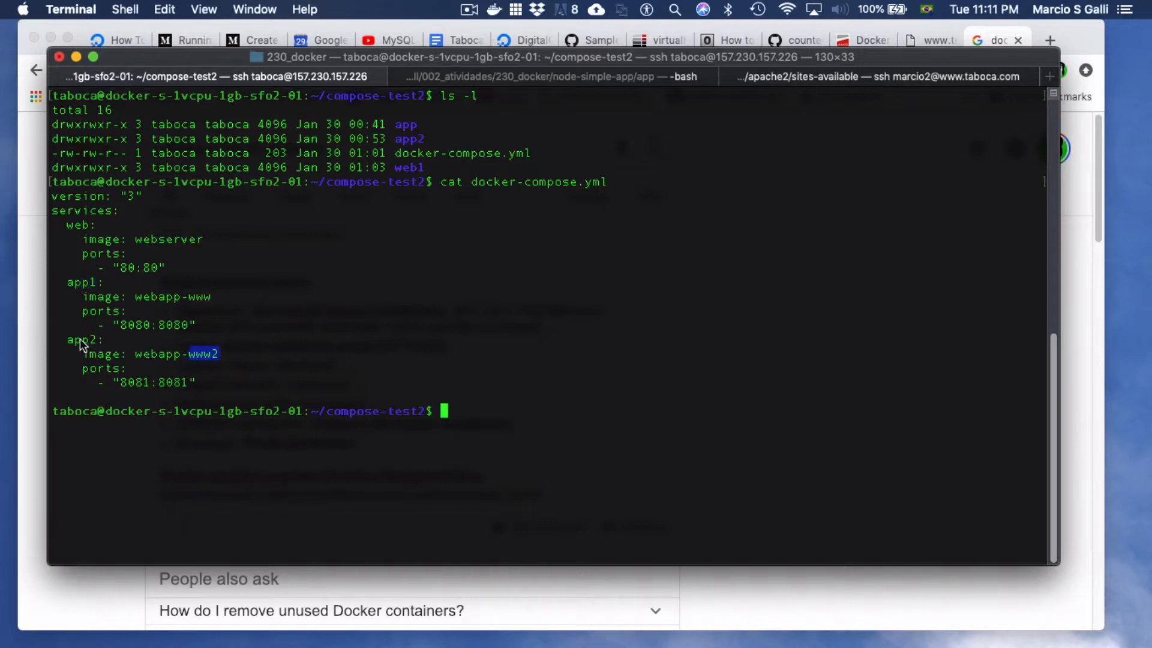
{"action": "double_click", "coordinate": [82, 340]}
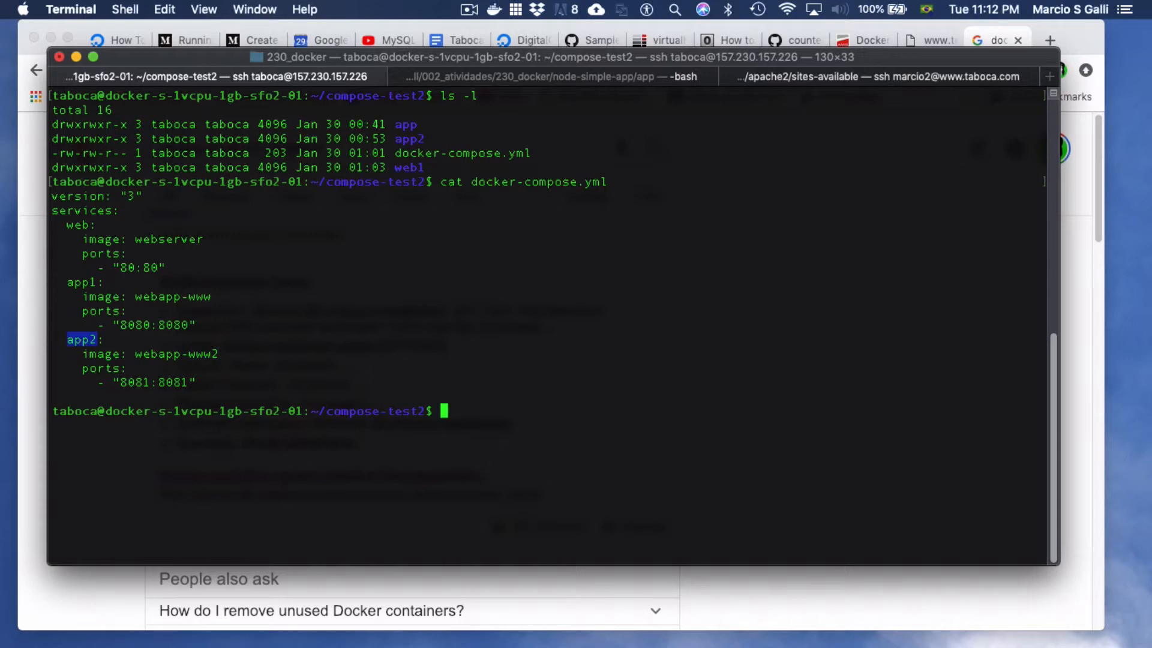
Show the web1 Dockerfile, pointing out the ubuntu base image and the enabled proxy module.
{"action": "type", "text": "cd web1/"}
{"action": "type", "text": "ls -l"}
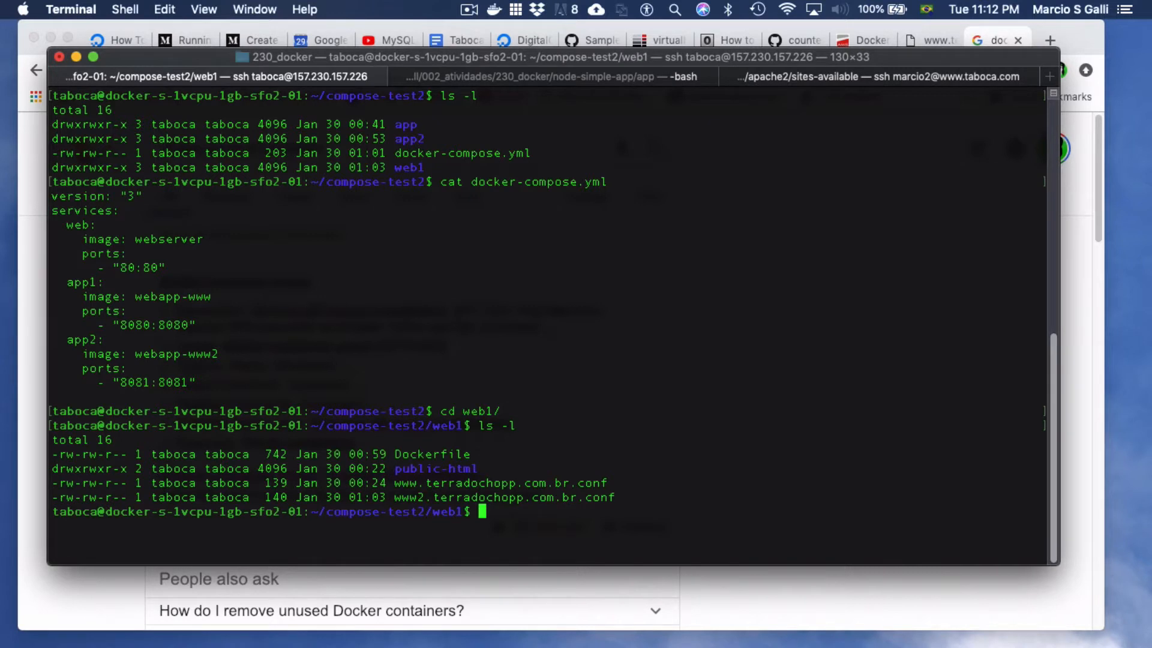
{"action": "type", "text": "cat Dockerfile"}
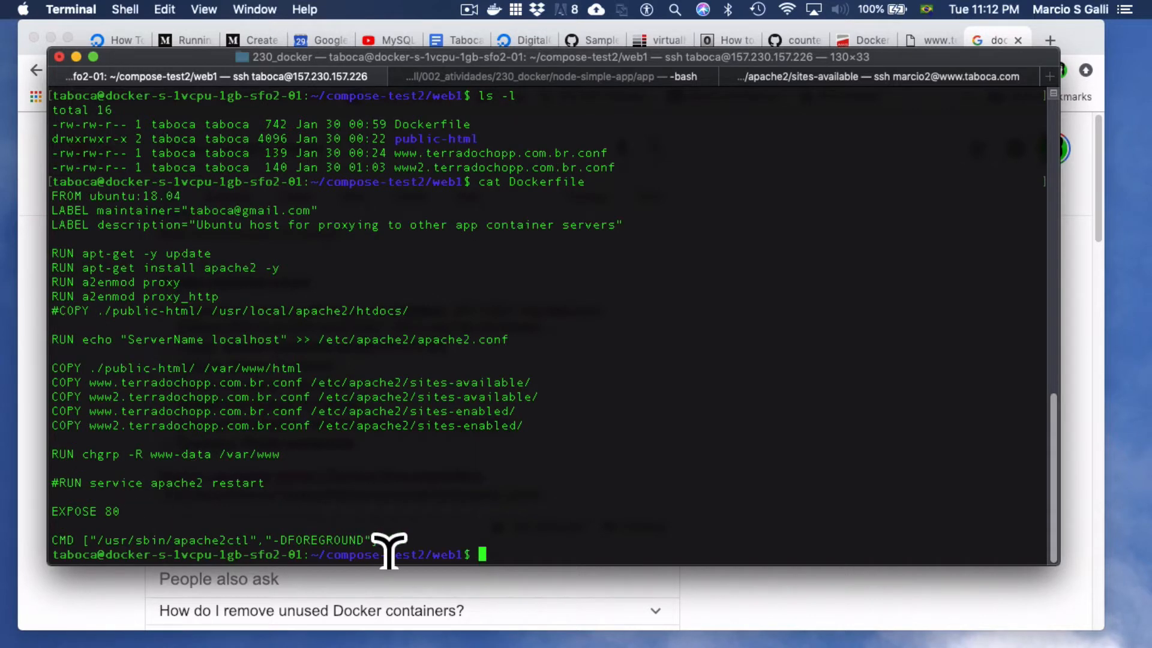
{"action": "left_click_drag", "start_coordinate": [389, 551], "coordinate": [146, 205]}
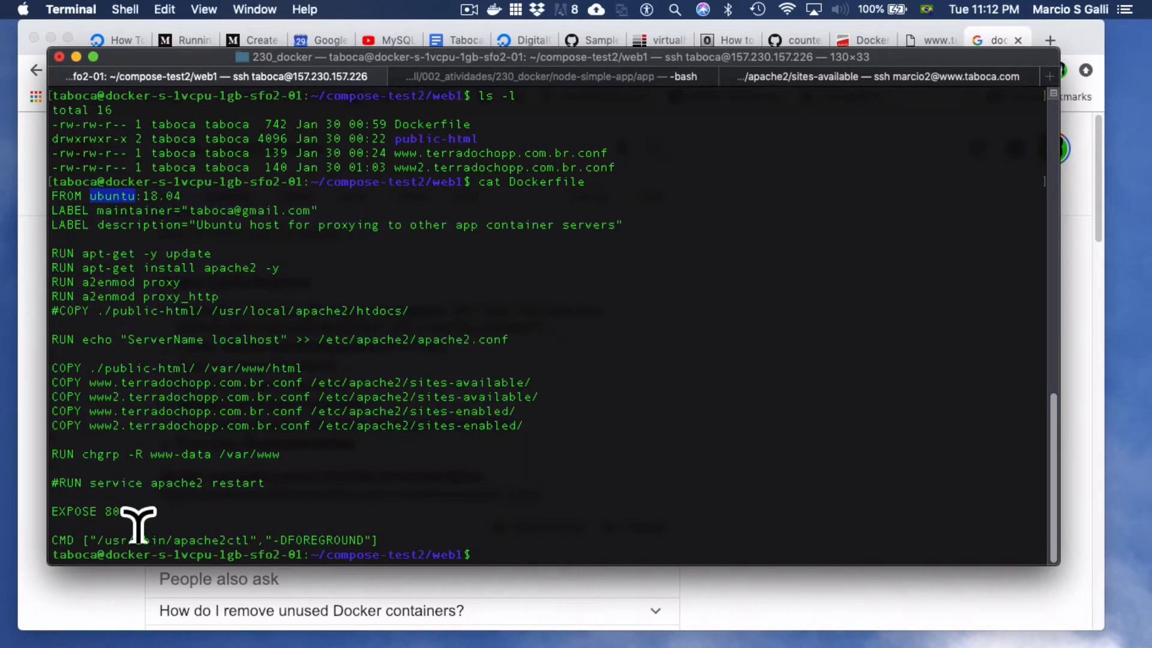
{"action": "double_click", "coordinate": [78, 511]}
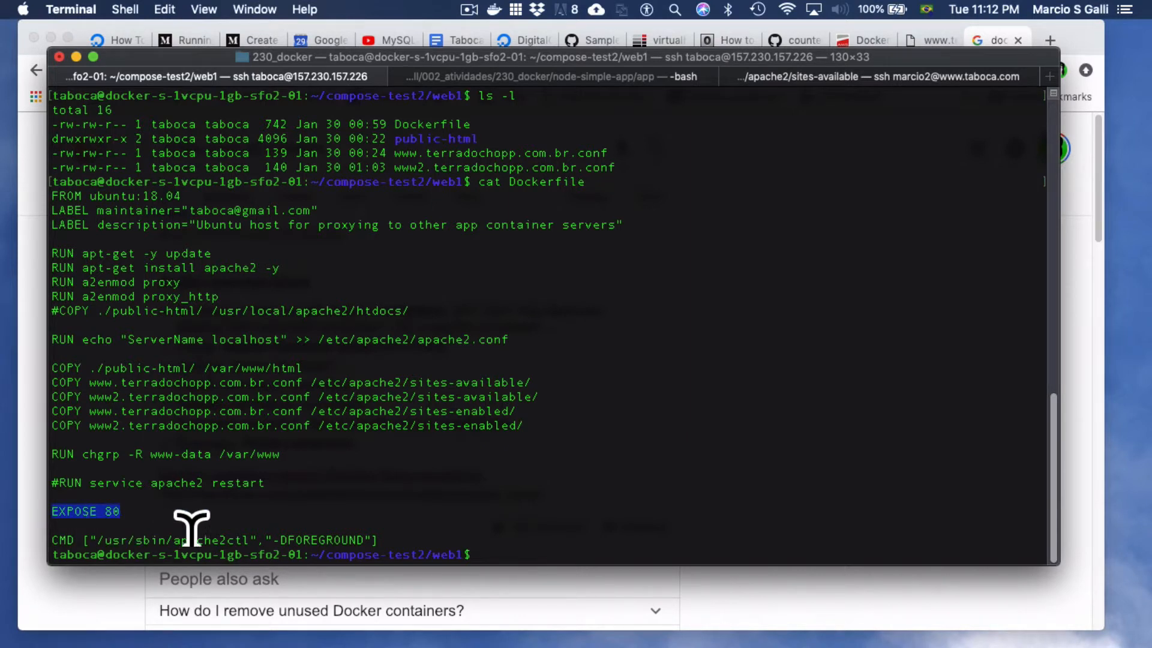
{"action": "mouse_move", "coordinate": [140, 528]}
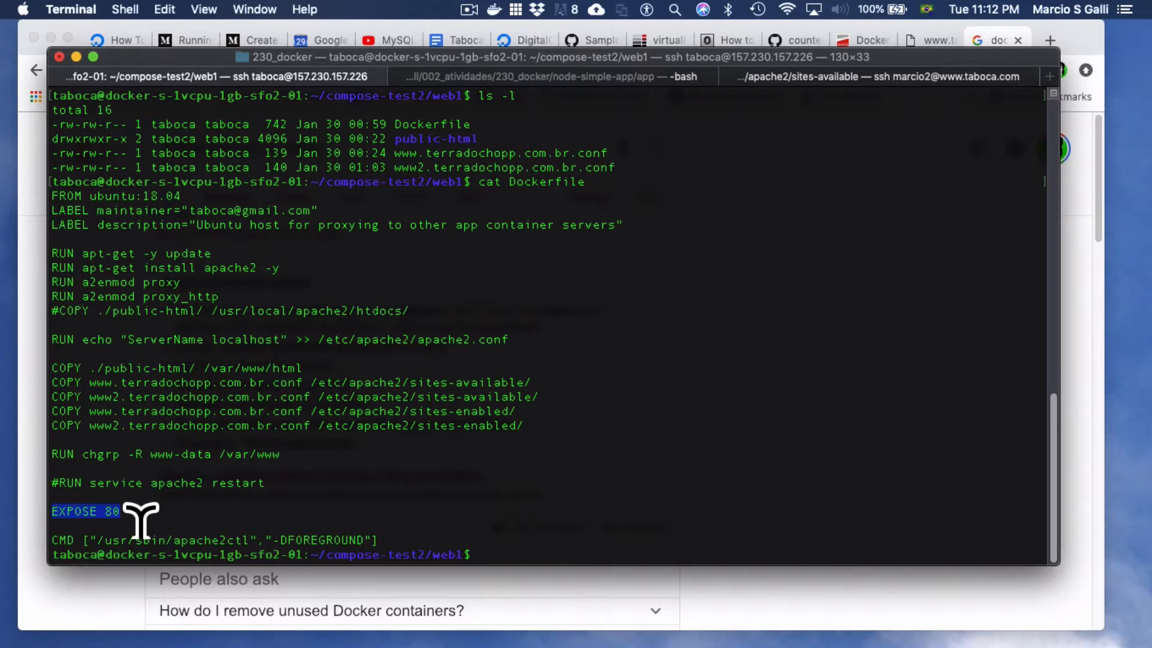
{"action": "mouse_move", "coordinate": [325, 480]}
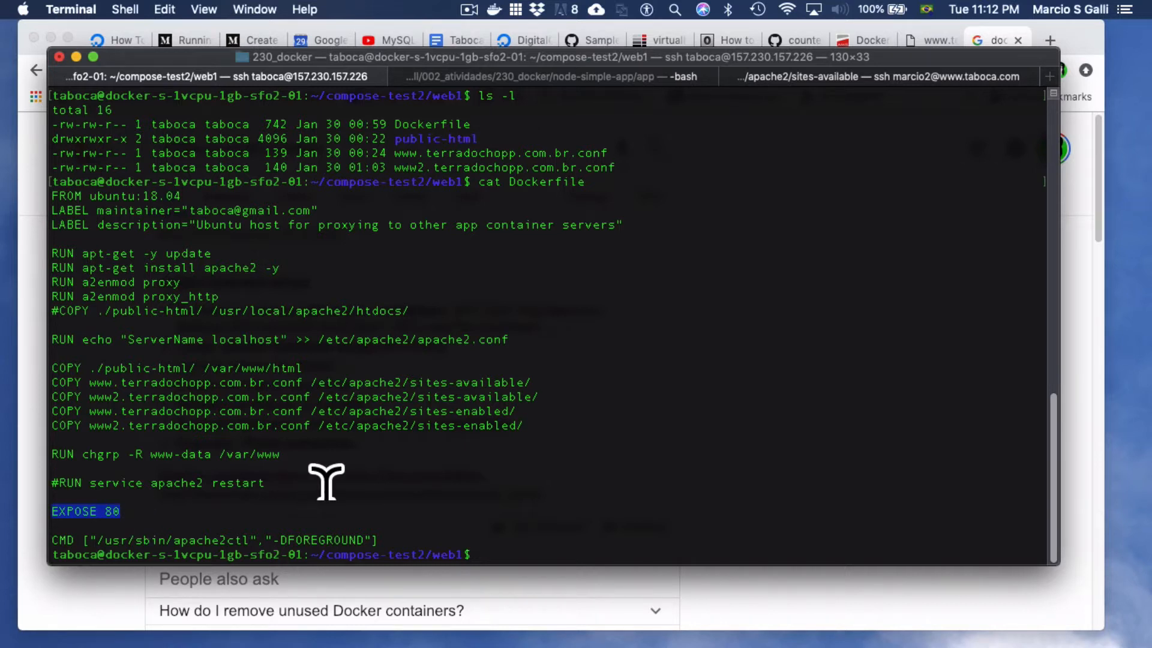
{"action": "mouse_move", "coordinate": [210, 548]}
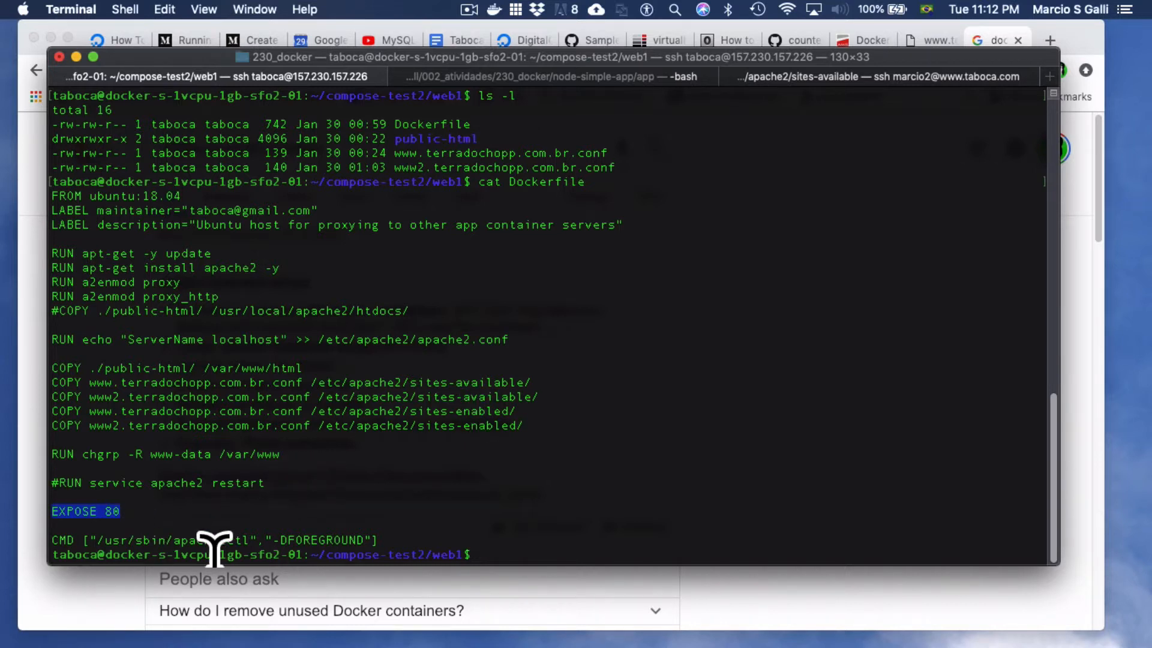
{"action": "double_click", "coordinate": [213, 540]}
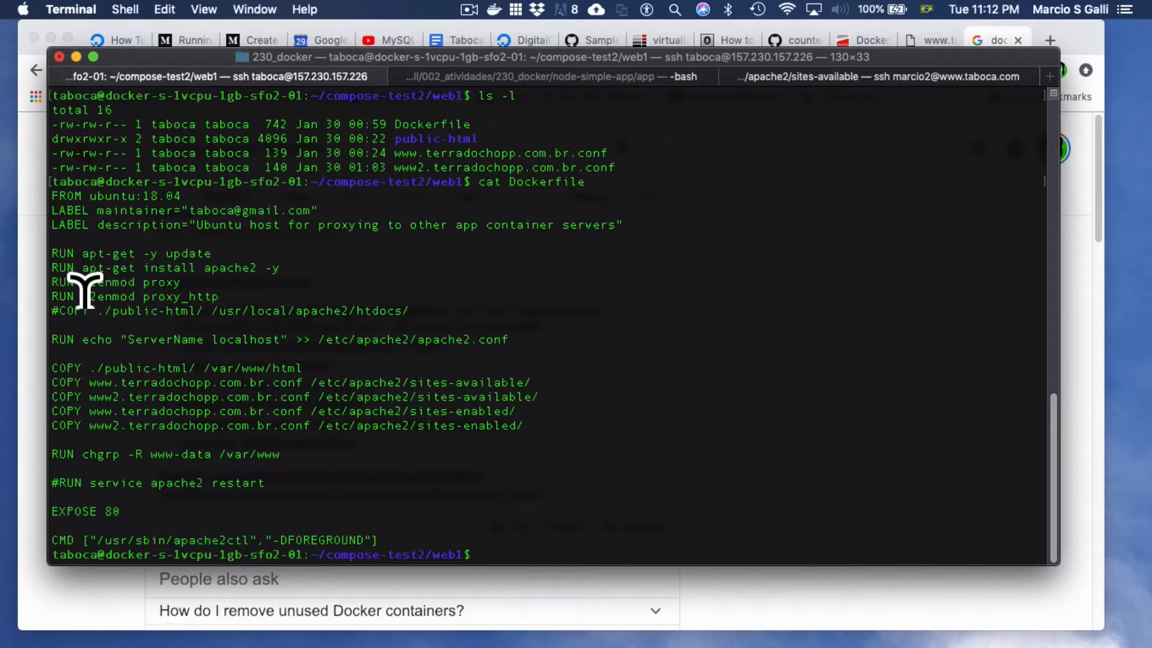
{"action": "double_click", "coordinate": [161, 282]}
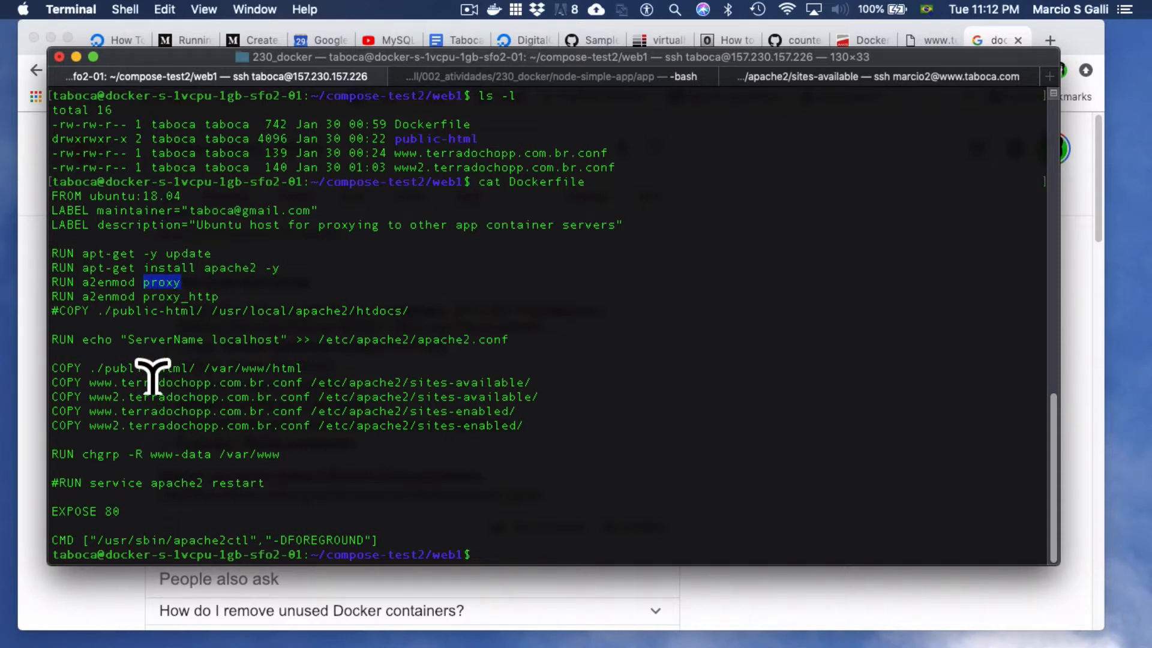
{"action": "mouse_move", "coordinate": [101, 401]}
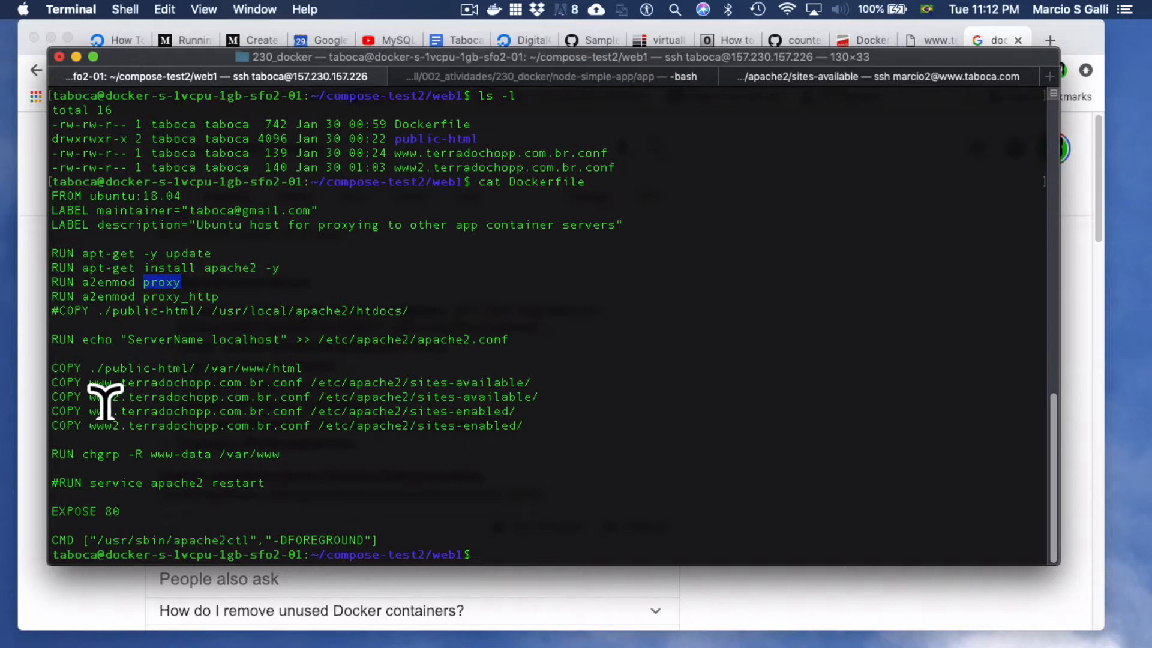
{"action": "mouse_move", "coordinate": [90, 396]}
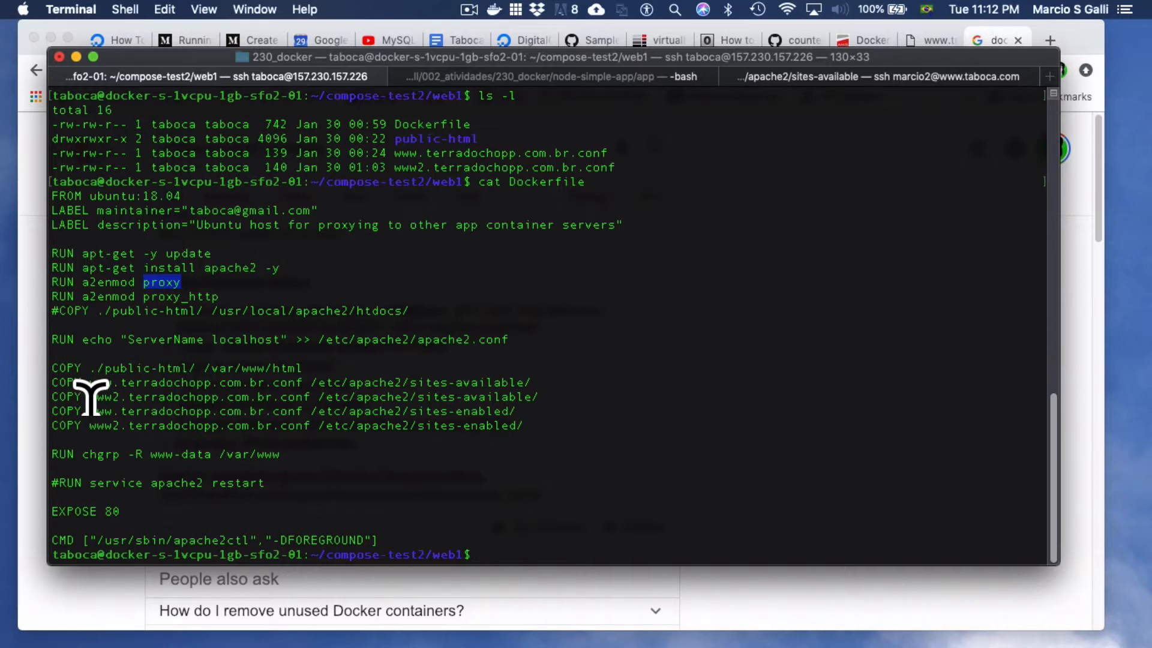
Show both site configs, emphasising www proxied to app1 and www2 proxied to app2.
{"action": "triple_click", "coordinate": [196, 383]}
{"action": "type", "text": "cat www.terradochopp.com.br.conf"}
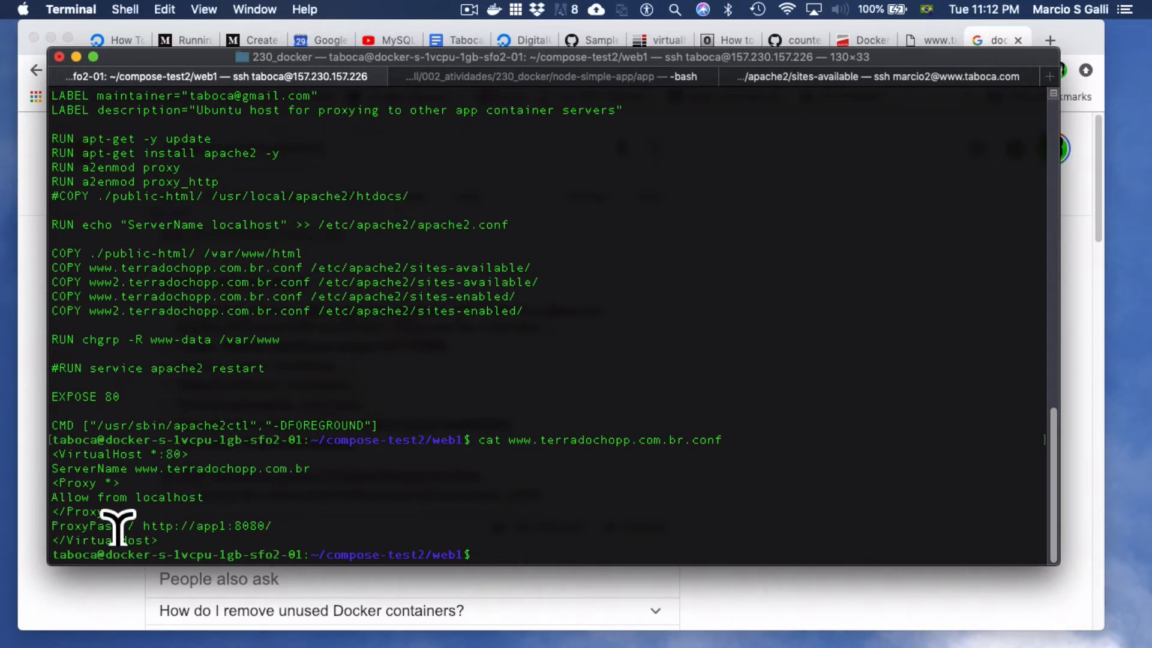
{"action": "double_click", "coordinate": [84, 525]}
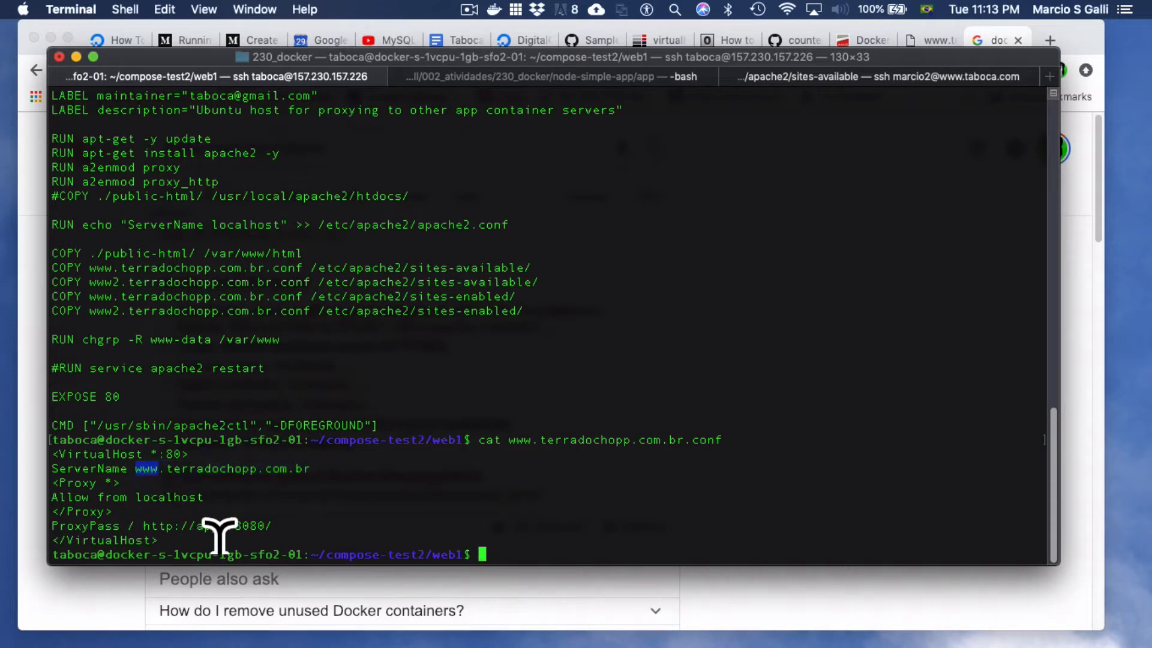
{"action": "double_click", "coordinate": [210, 525]}
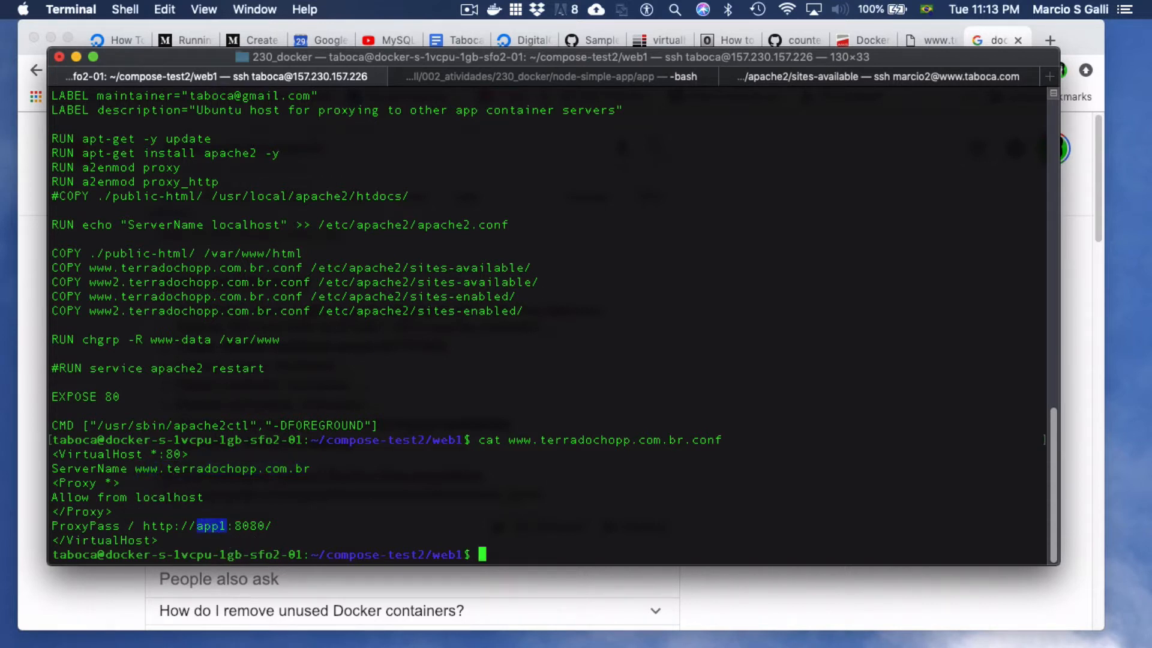
{"action": "type", "text": "cat www2.terradochopp.com.br.conf"}
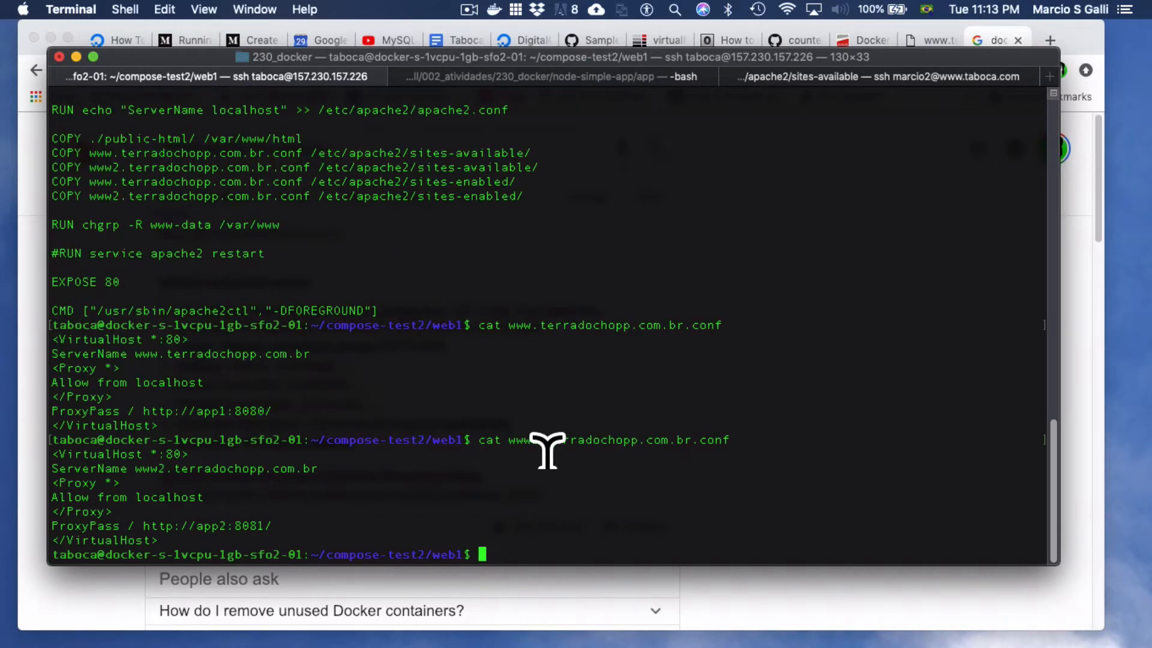
{"action": "mouse_move", "coordinate": [730, 448]}
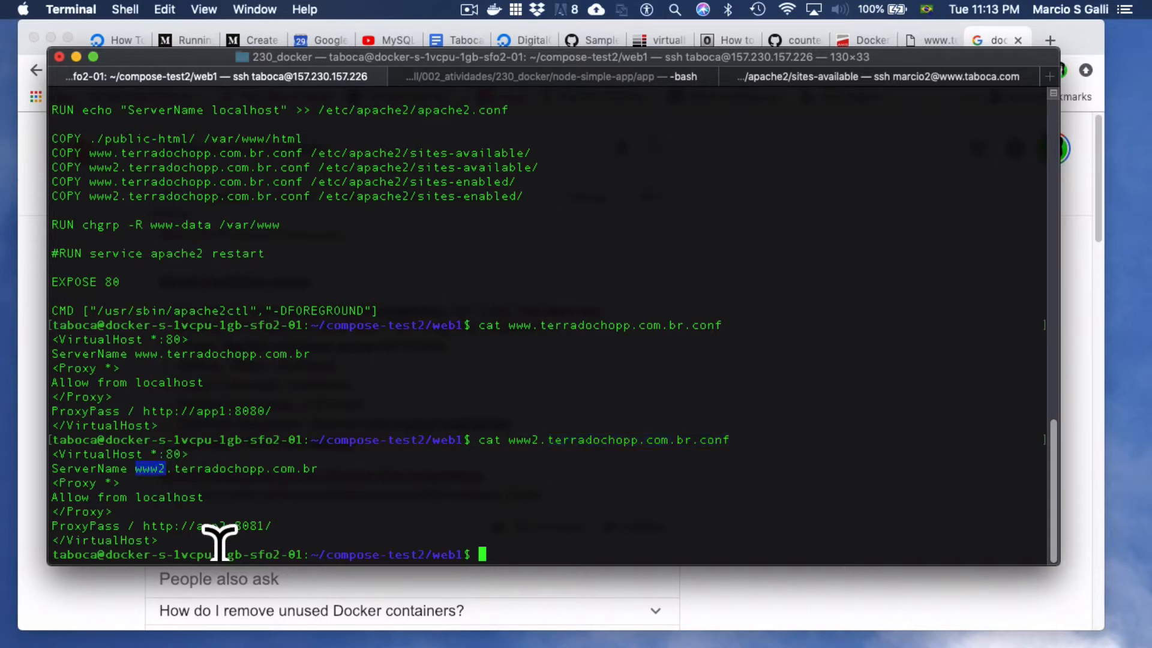
{"action": "double_click", "coordinate": [197, 525]}
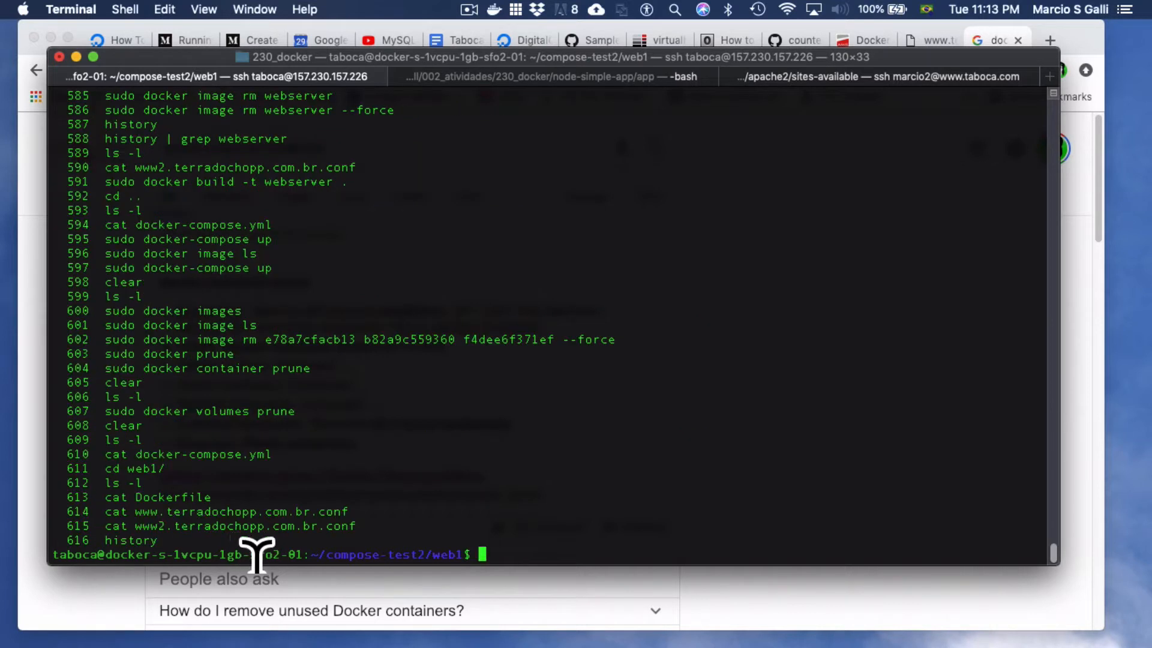
{"action": "mouse_move", "coordinate": [367, 189]}
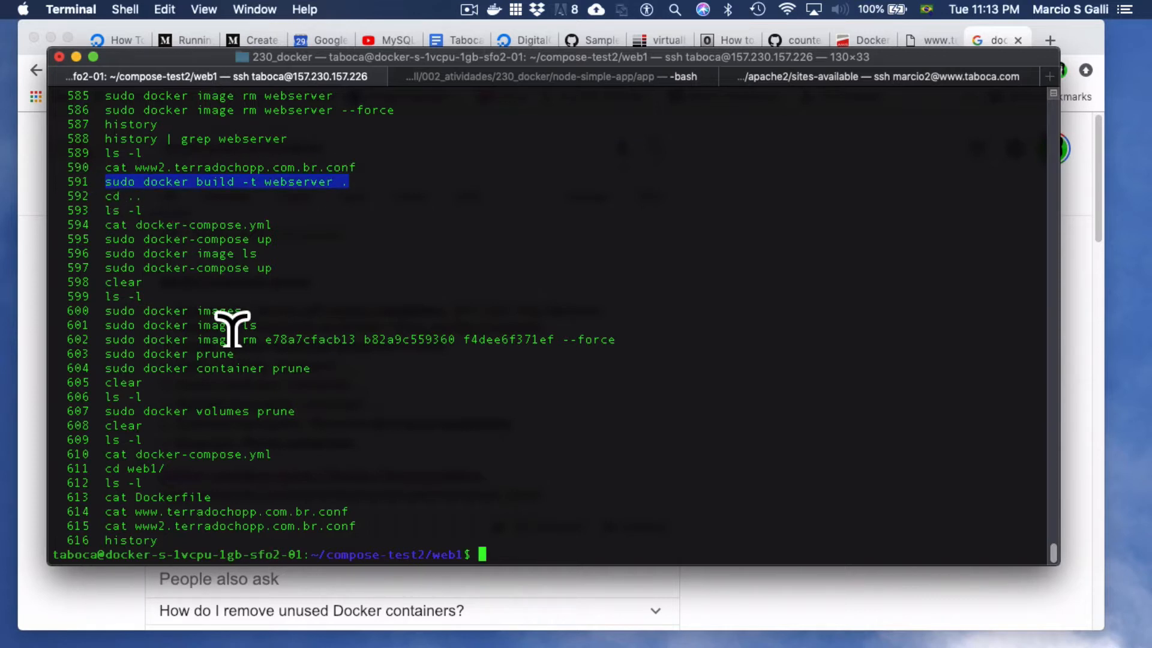
Run sudo docker build -t webserver . in web1 to build the proxy image.
{"action": "type", "text": "sudo docker build -t webserver ."}
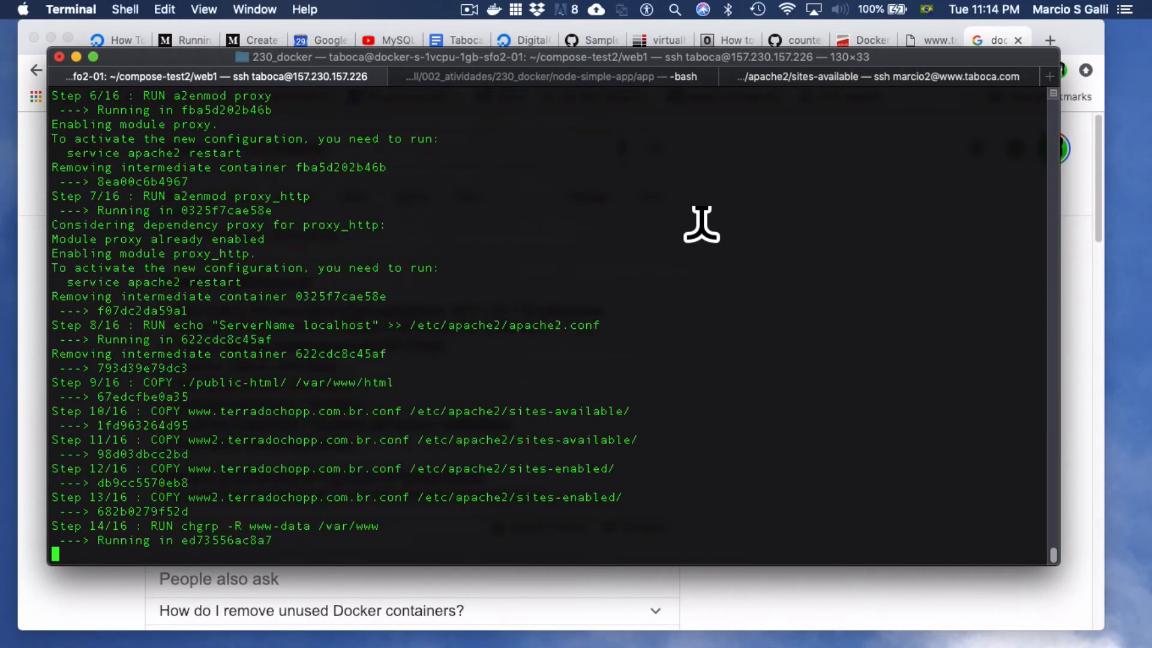
List Docker images with sudo docker image ls, noting the 208MB webserver image, then cd up.
{"action": "type", "text": "sudo"}
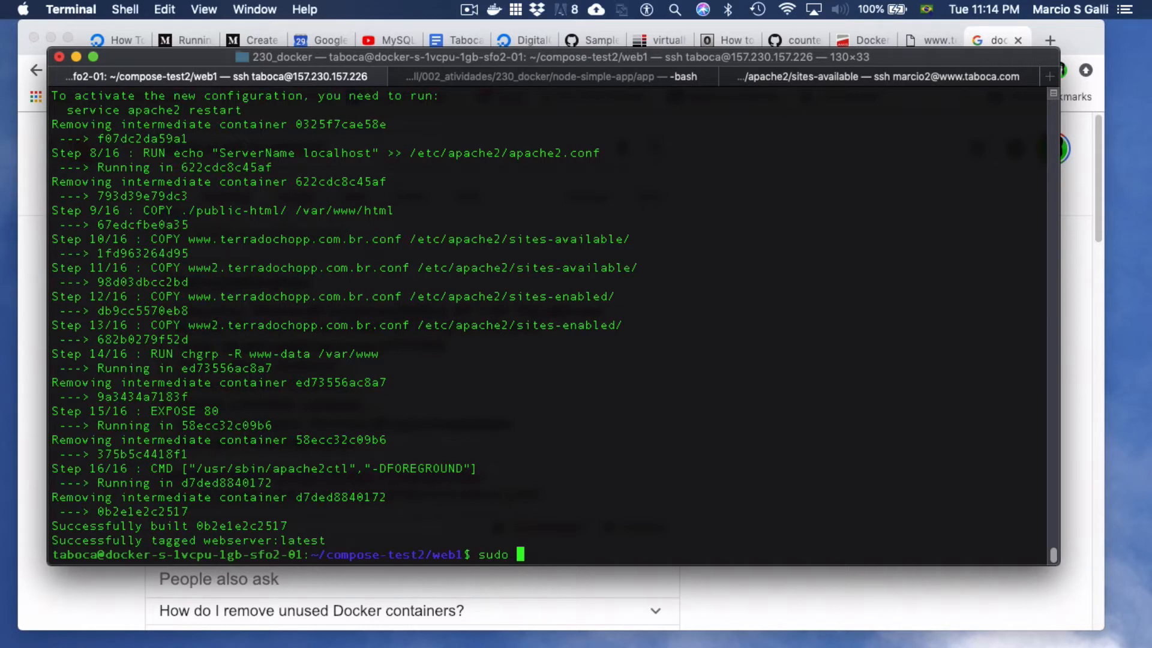
{"action": "type", "text": "docker image ls"}
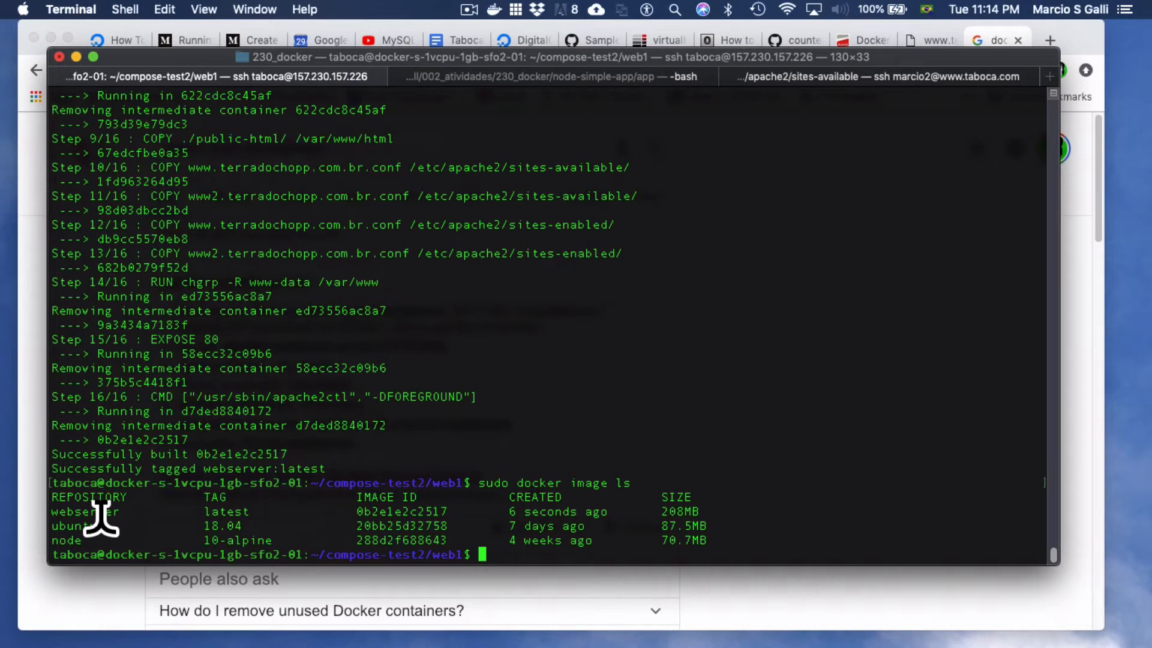
{"action": "double_click", "coordinate": [401, 511]}
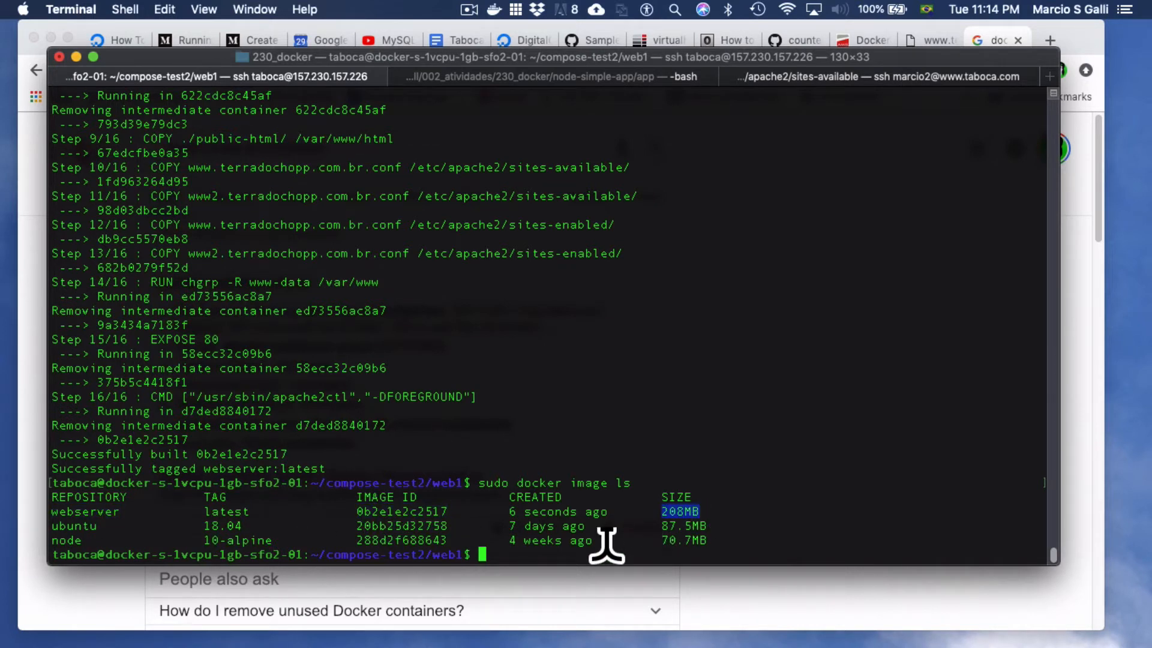
{"action": "type", "text": "cd .."}
{"action": "type", "text": "sudo docker image l"}
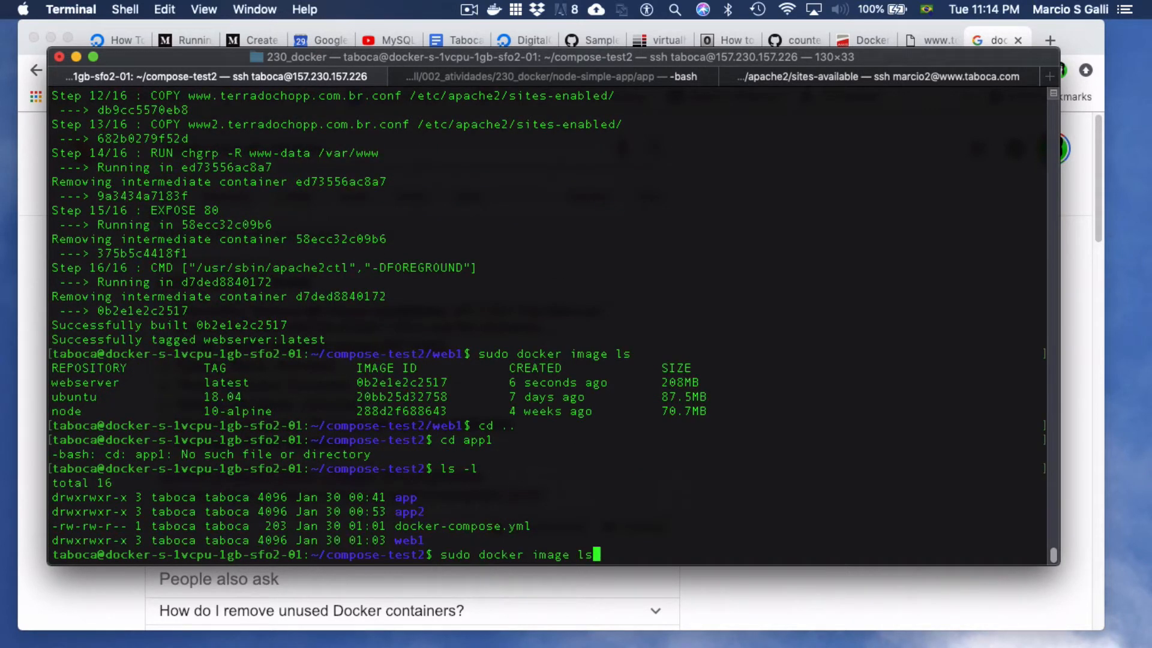
Abandon a half-typed build command and print ../docker-compose.yml instead.
{"action": "type", "text": "sudo docker build -t web"}
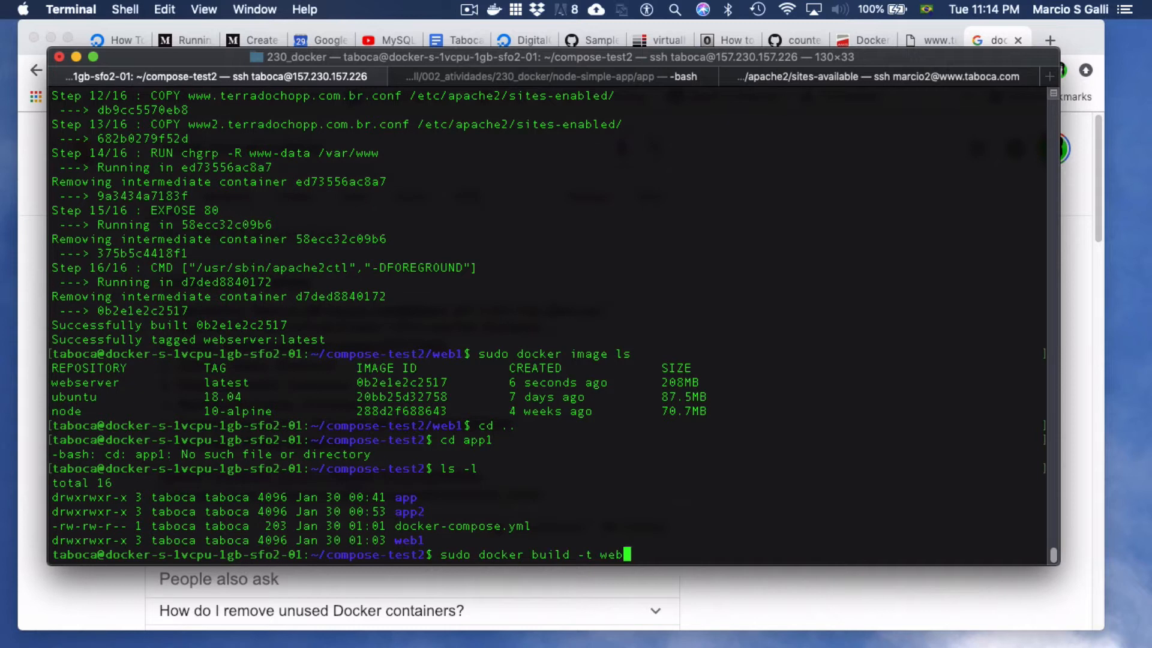
{"action": "key", "text": "Backspace"}
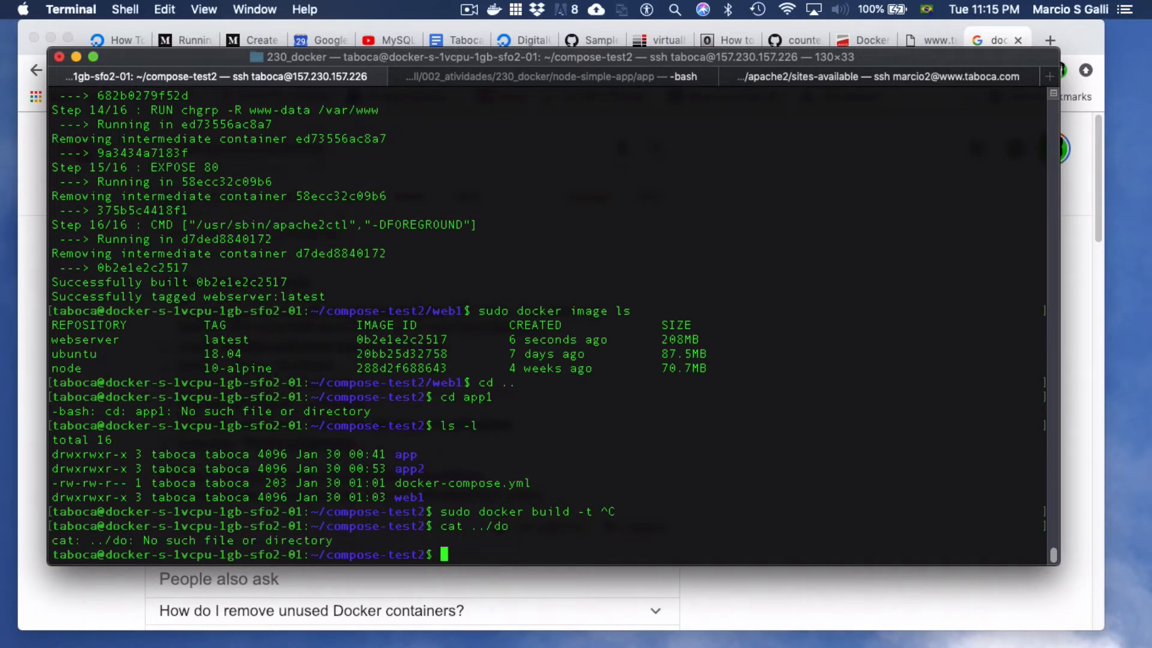
{"action": "type", "text": "cat ../doc"}
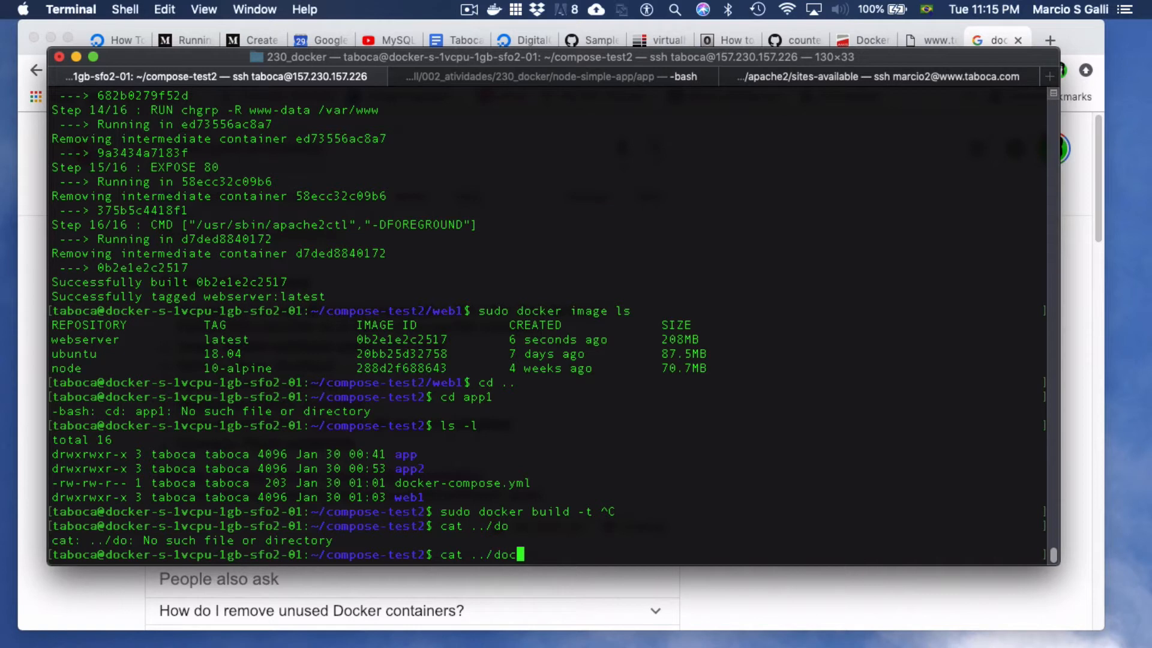
{"action": "key", "text": "Backspace"}
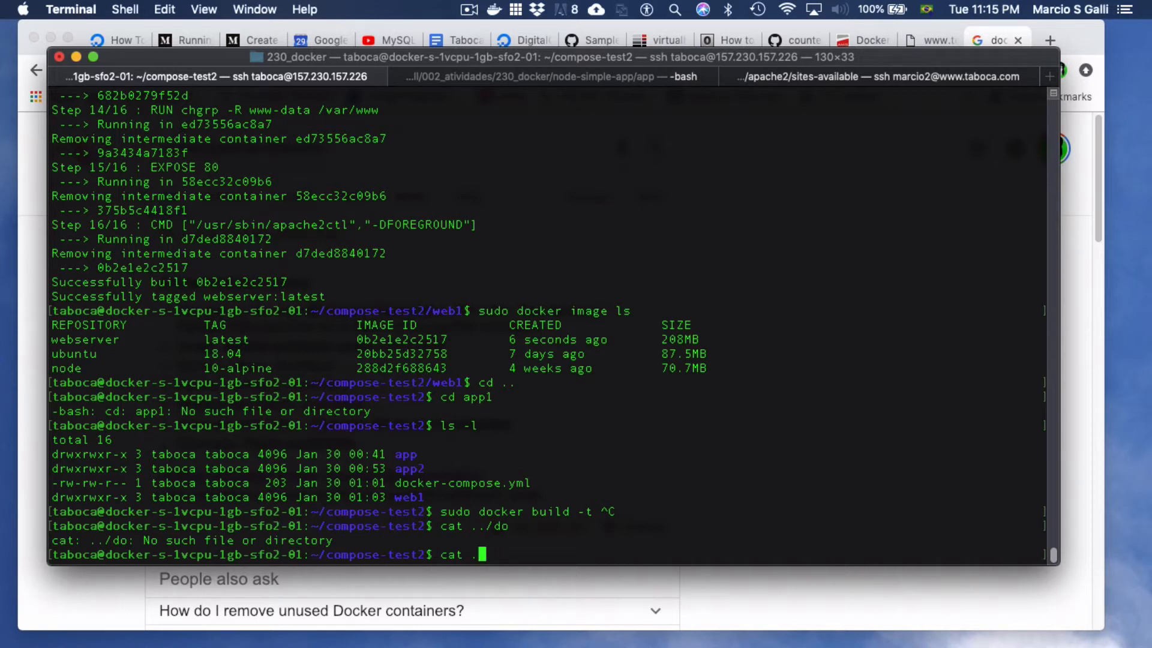
{"action": "type", "text": "docker-compose.yml"}
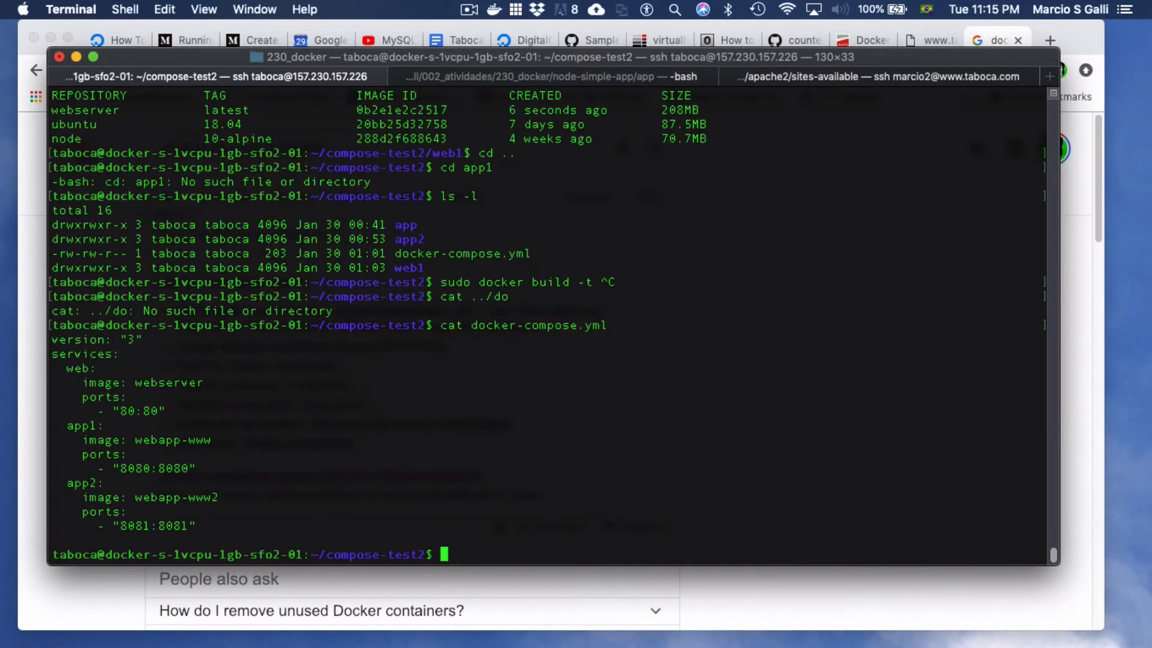
{"action": "mouse_move", "coordinate": [202, 455]}
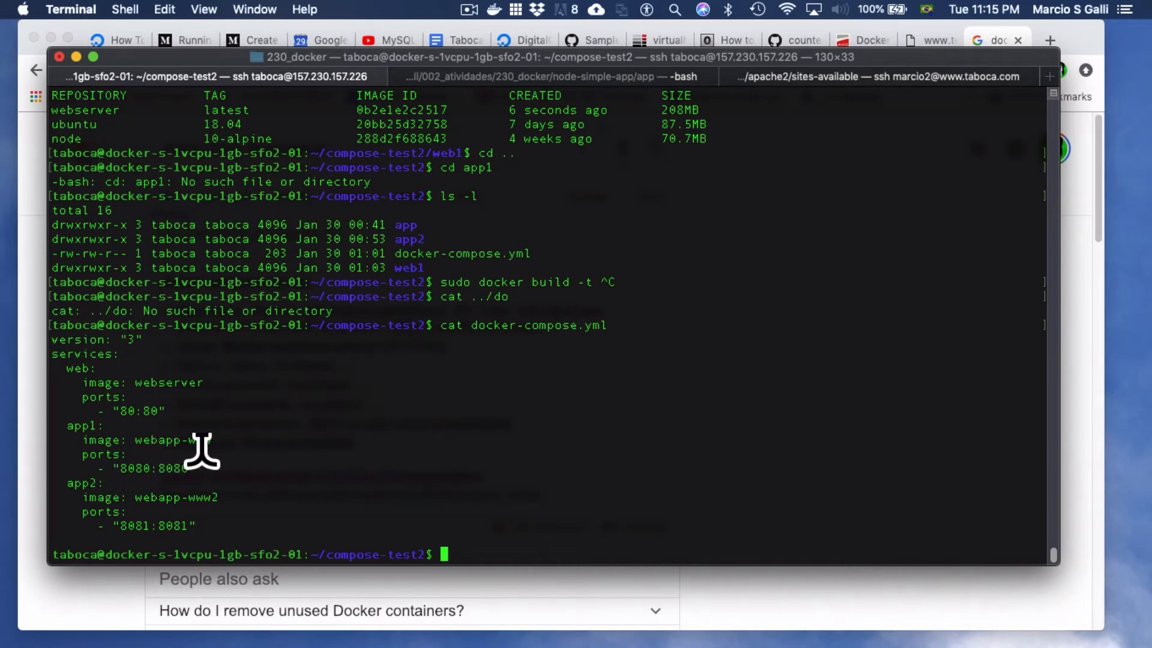
Note app1's webapp-www image name, then change into the app folder.
{"action": "double_click", "coordinate": [174, 440]}
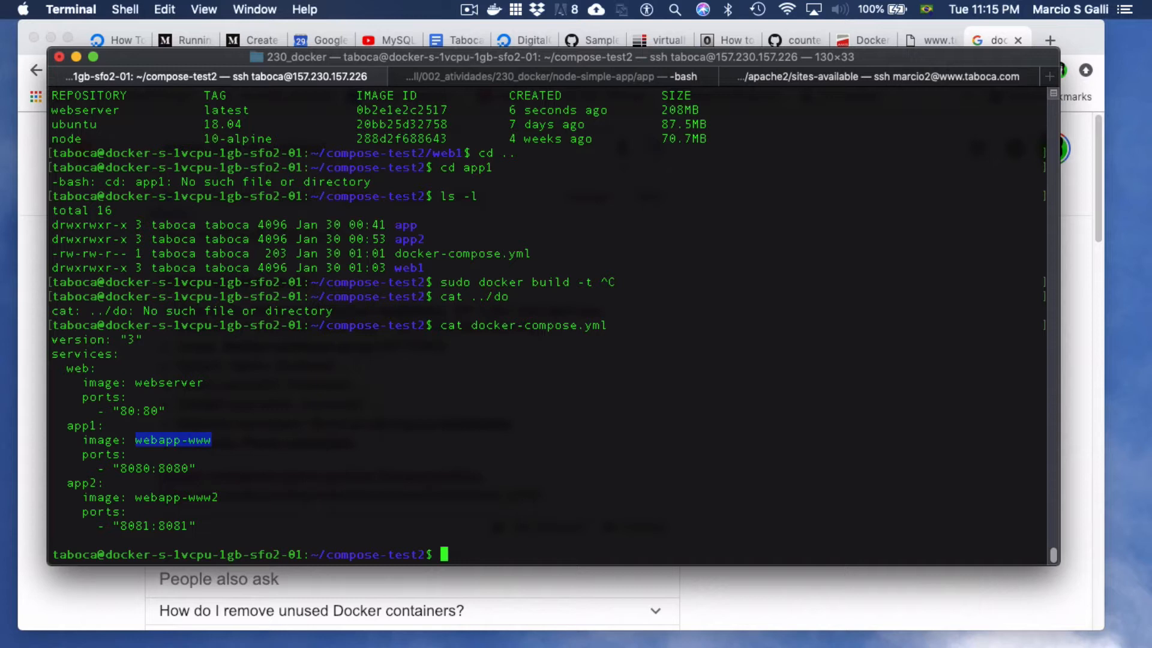
{"action": "type", "text": "cd app1"}
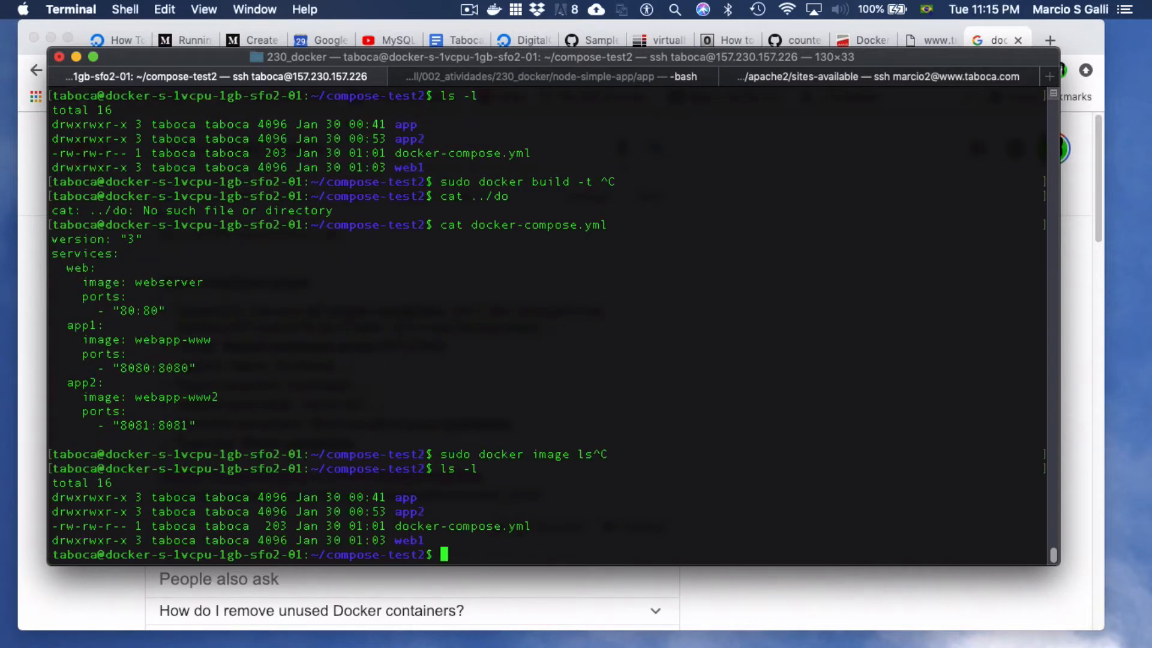
{"action": "type", "text": "cd app"}
{"action": "type", "text": "ls -l"}
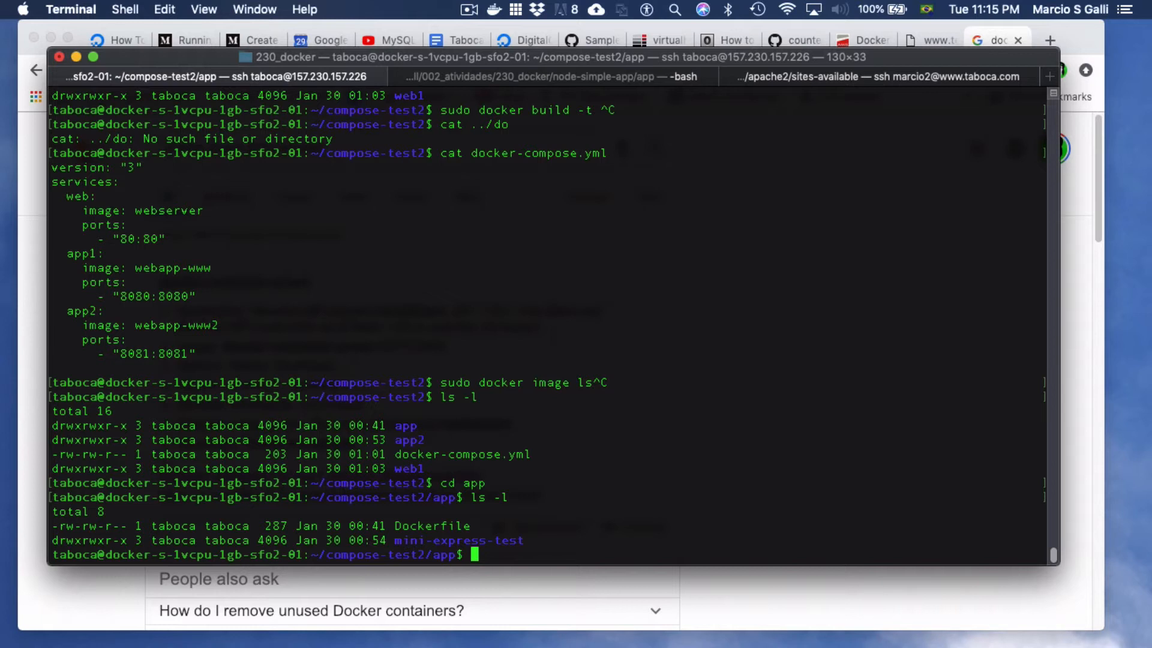
Print mini-express-test/app.js and point out its root route.
{"action": "type", "text": "cat mini-express-test/app.js"}
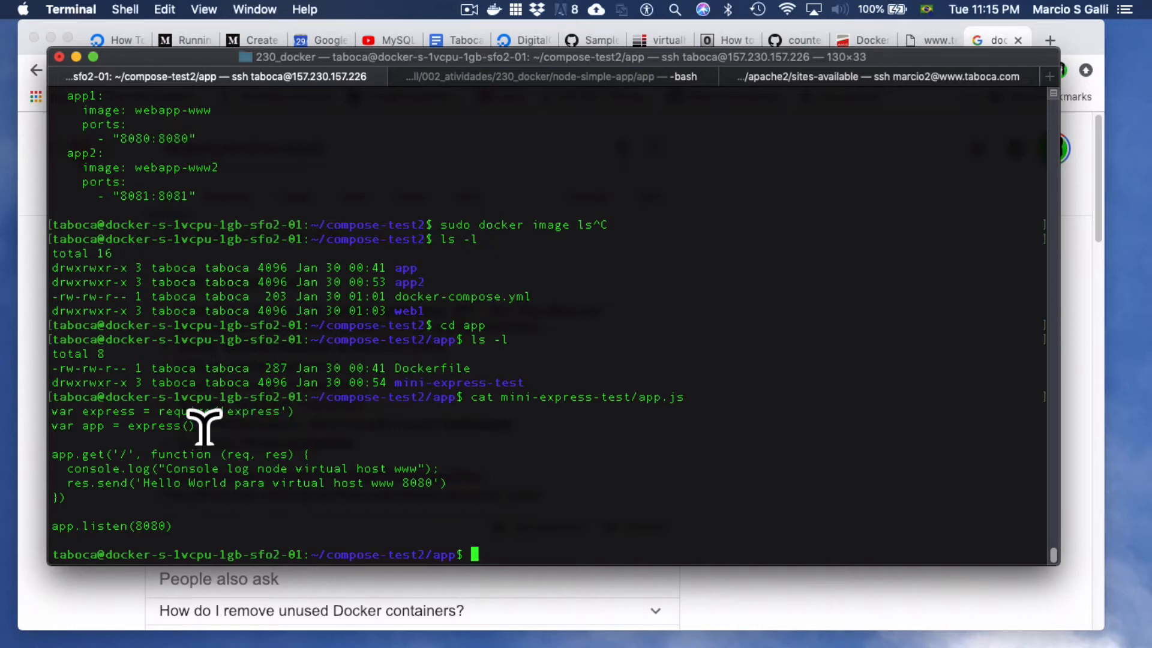
{"action": "double_click", "coordinate": [252, 411]}
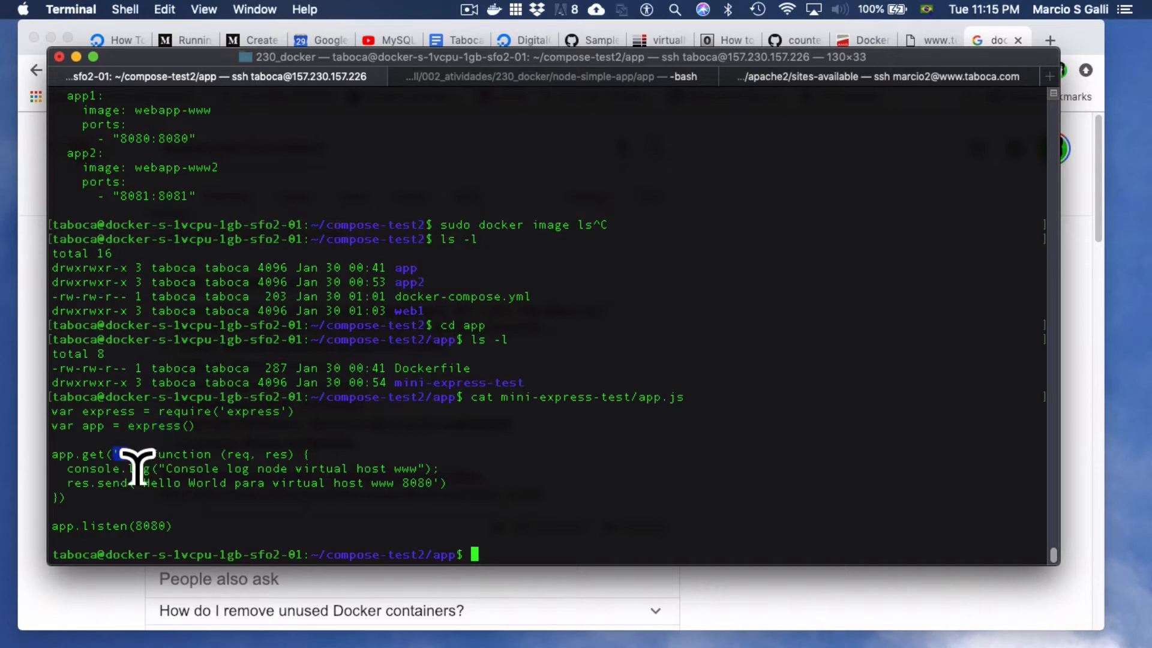
{"action": "mouse_move", "coordinate": [114, 474]}
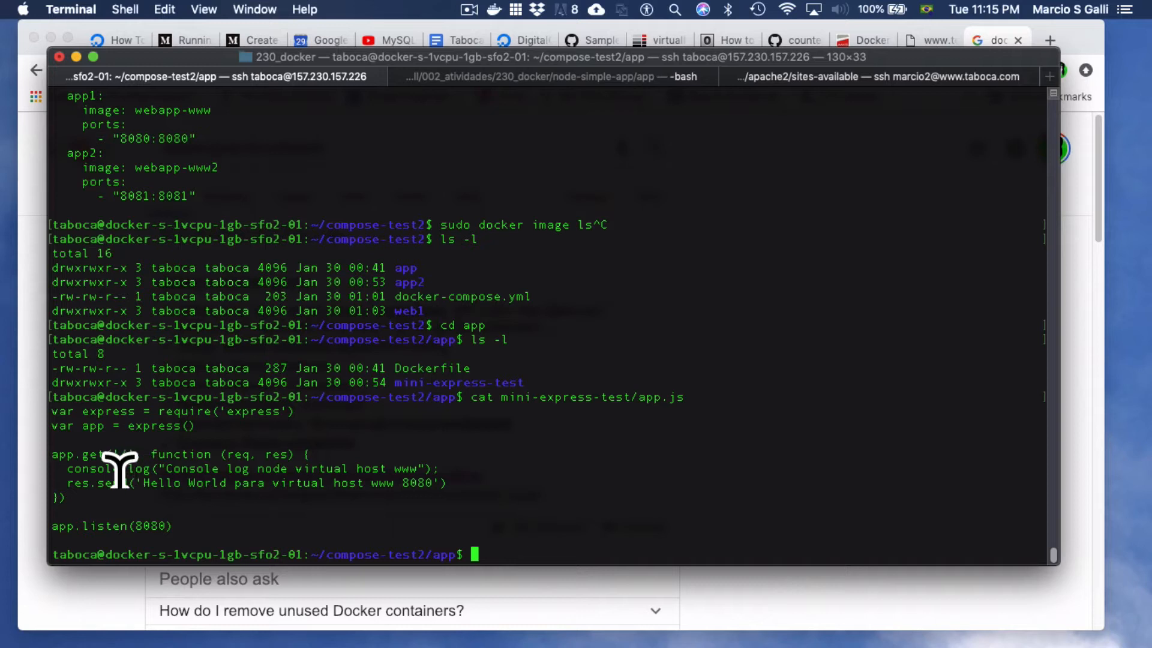
{"action": "mouse_move", "coordinate": [126, 482]}
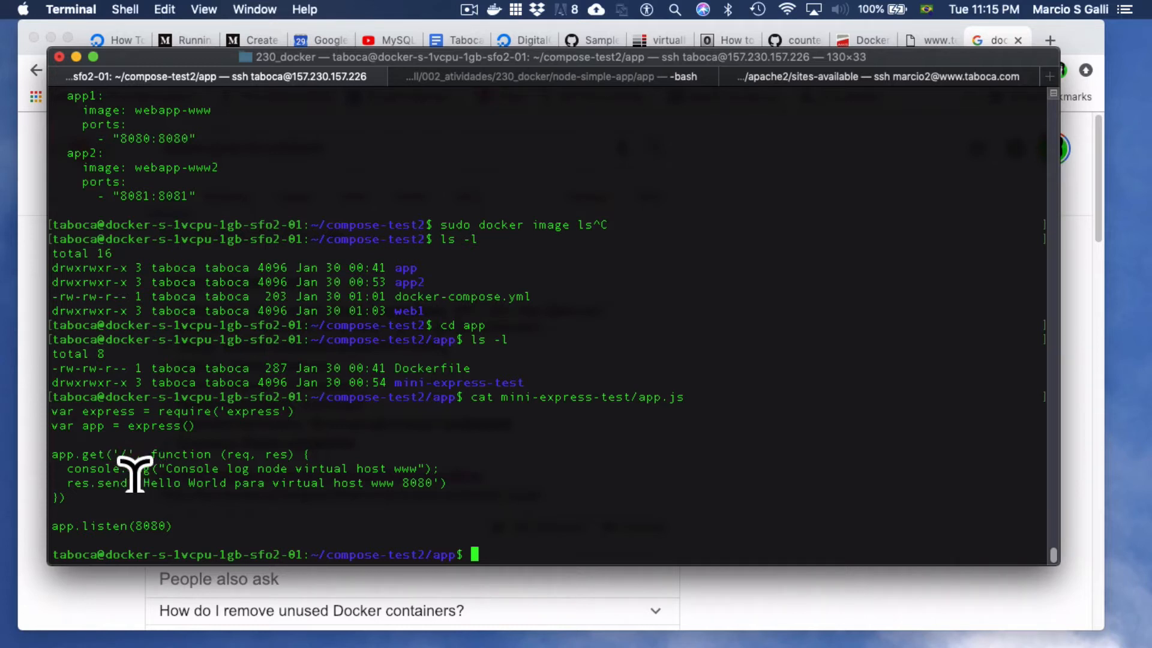
{"action": "mouse_move", "coordinate": [180, 484]}
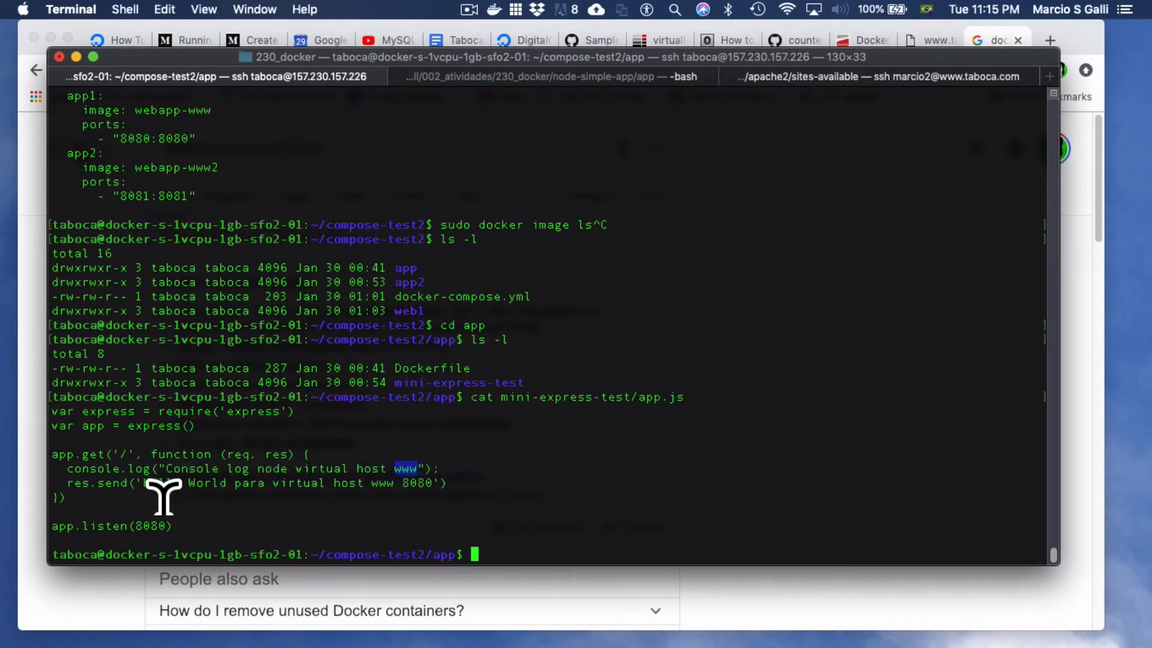
{"action": "mouse_move", "coordinate": [308, 499]}
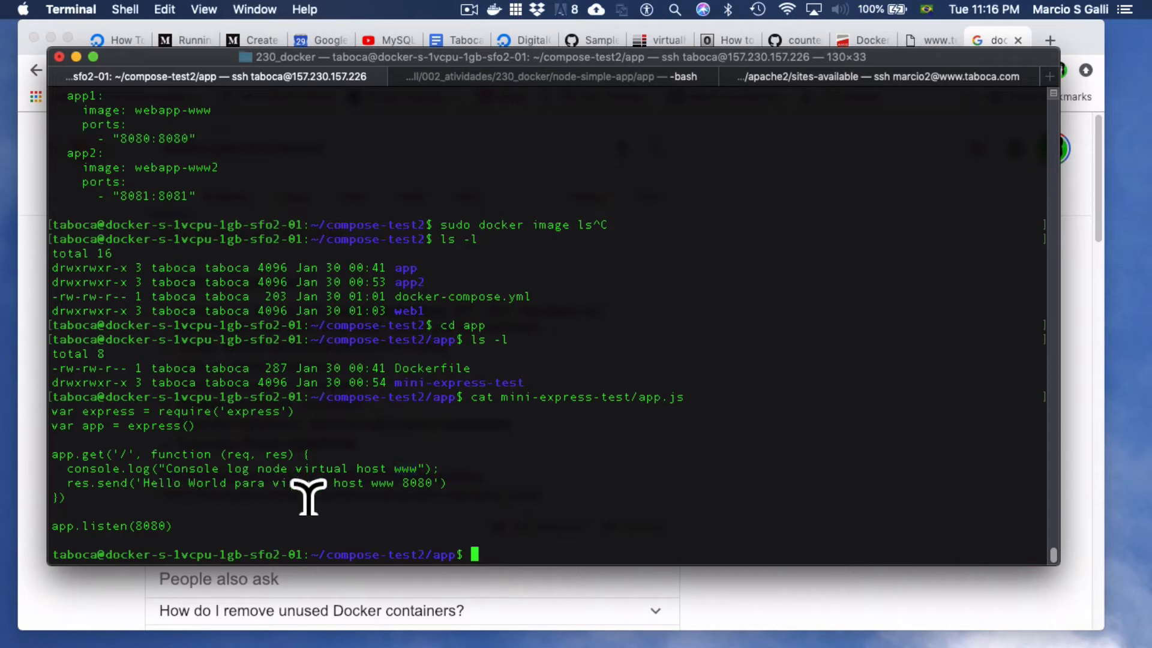
{"action": "mouse_move", "coordinate": [411, 540]}
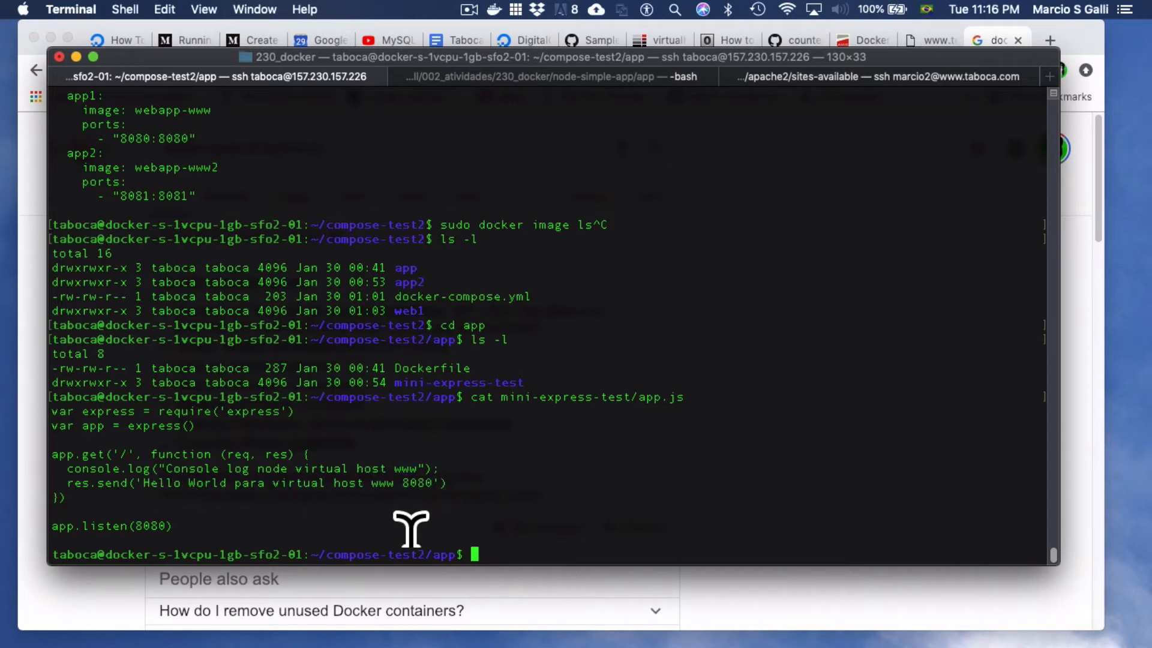
{"action": "mouse_move", "coordinate": [158, 531]}
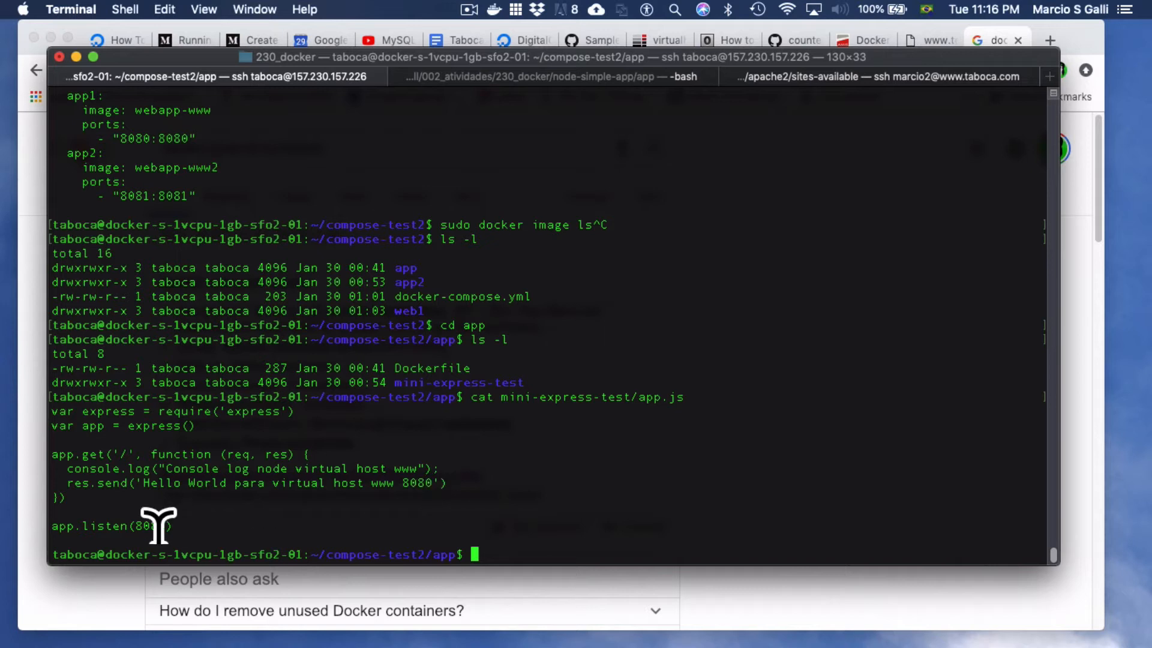
{"action": "mouse_move", "coordinate": [414, 492]}
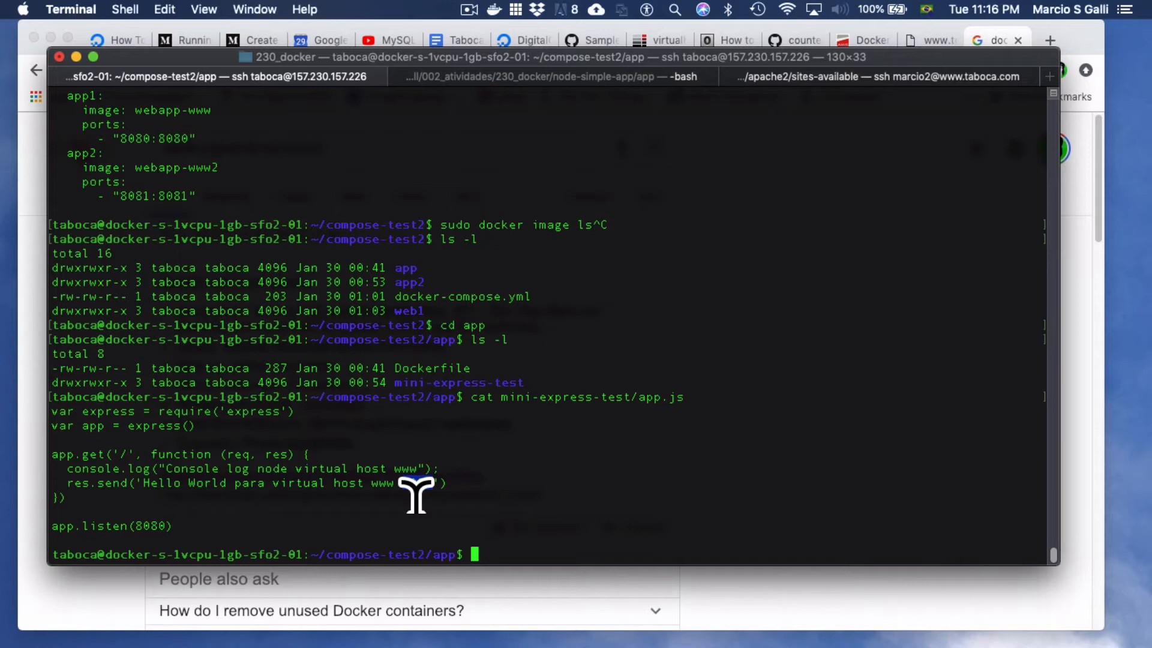
{"action": "mouse_move", "coordinate": [410, 505]}
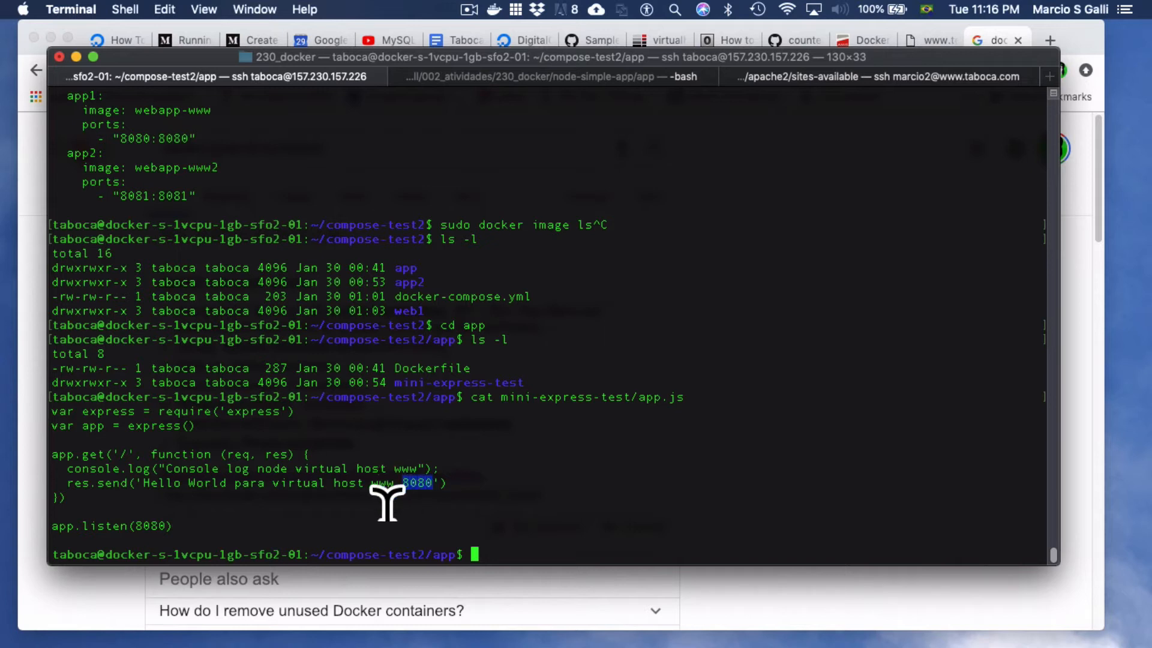
{"action": "mouse_move", "coordinate": [391, 508]}
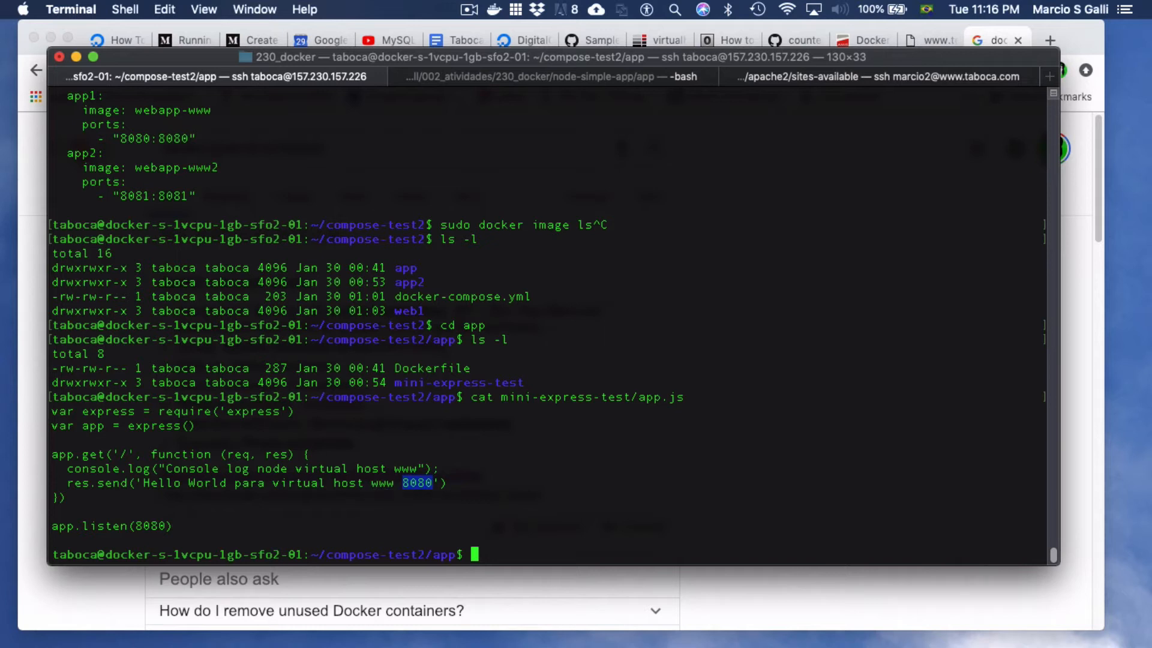
Review history, list the folder and build the webapp-www image.
{"action": "type", "text": "history"}
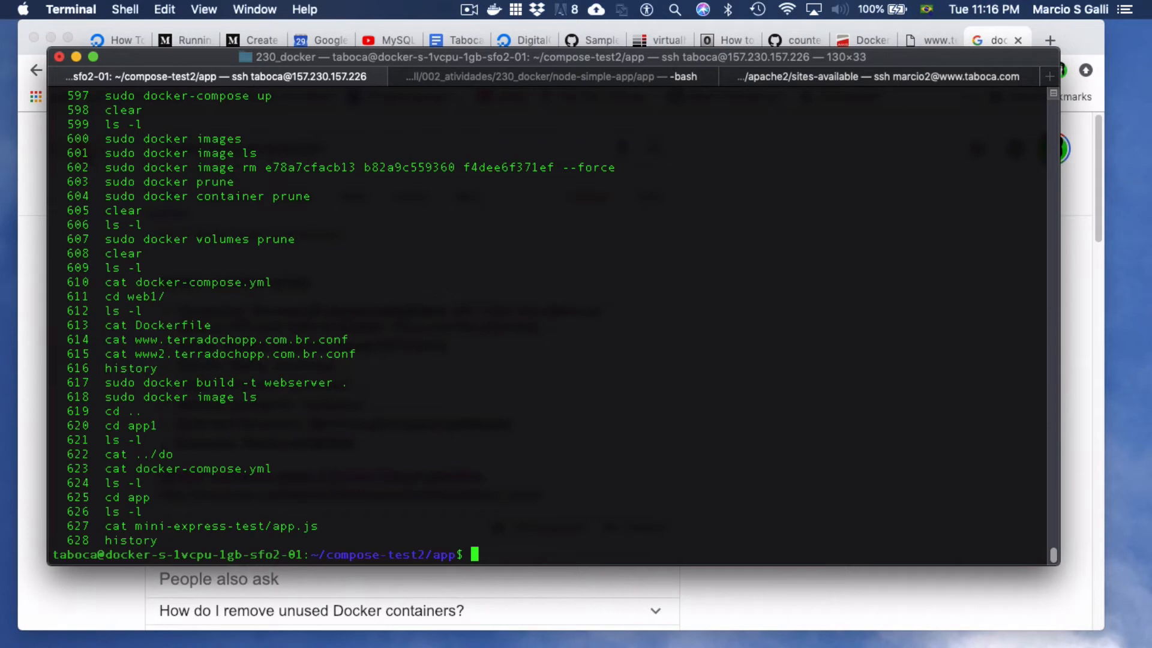
{"action": "type", "text": "ls -l"}
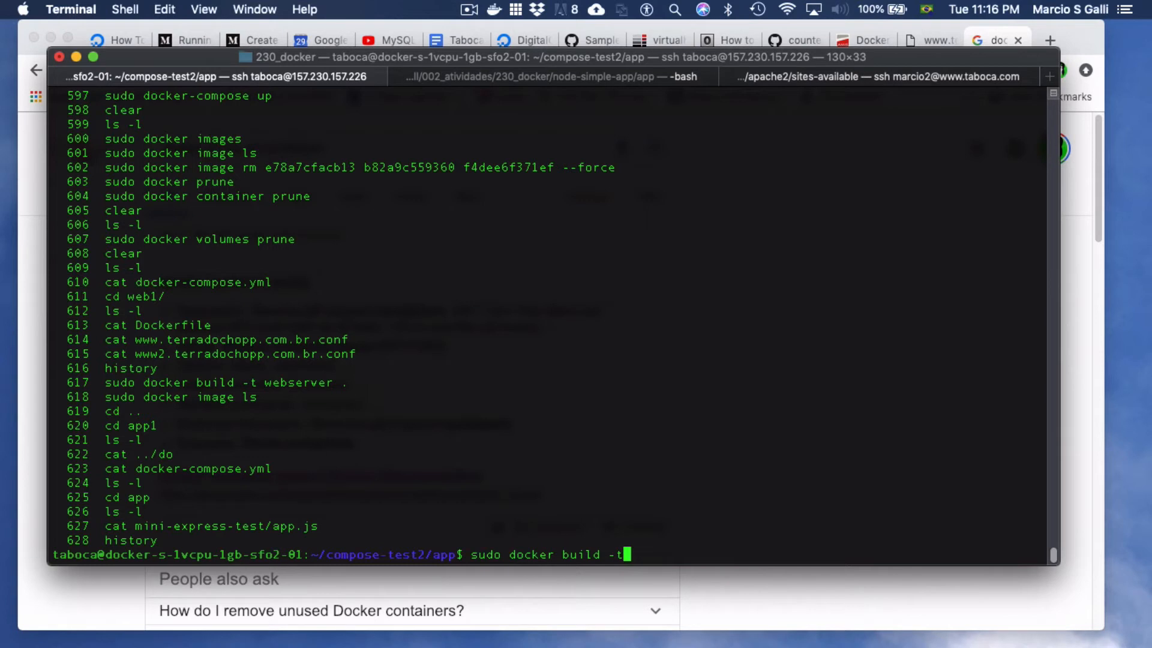
{"action": "type", "text": "webapp-www"}
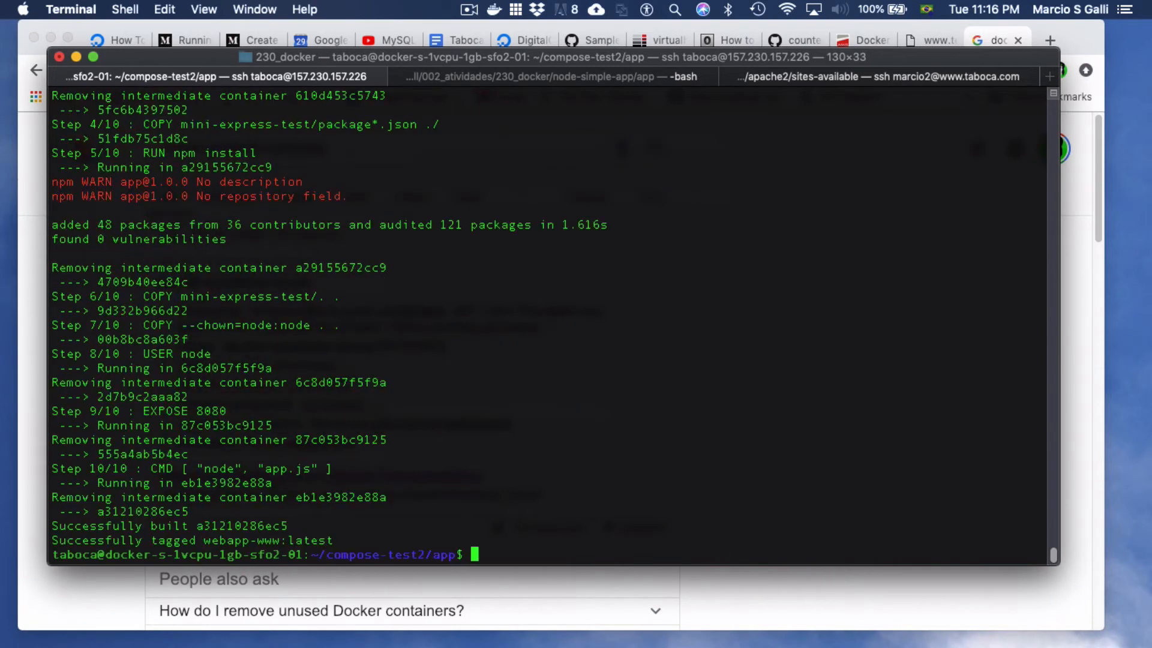
Move to app2, list it and print its app.js, highlighting port 8081.
{"action": "type", "text": "cd .."}
{"action": "type", "text": "cd app2/"}
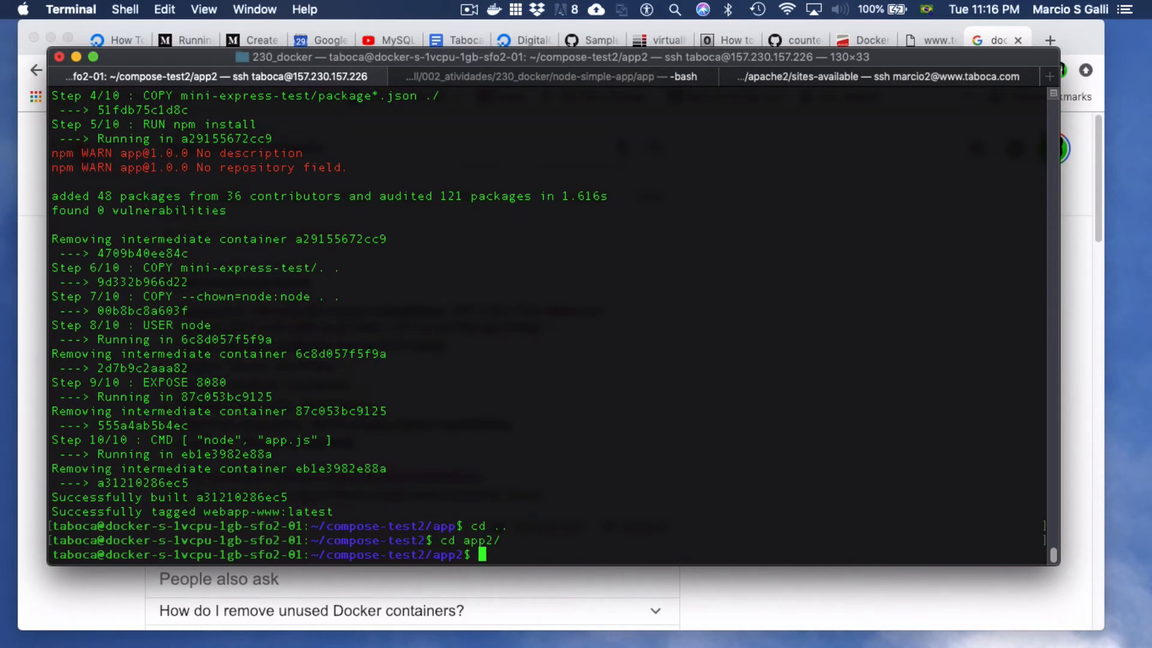
{"action": "type", "text": "ls -l"}
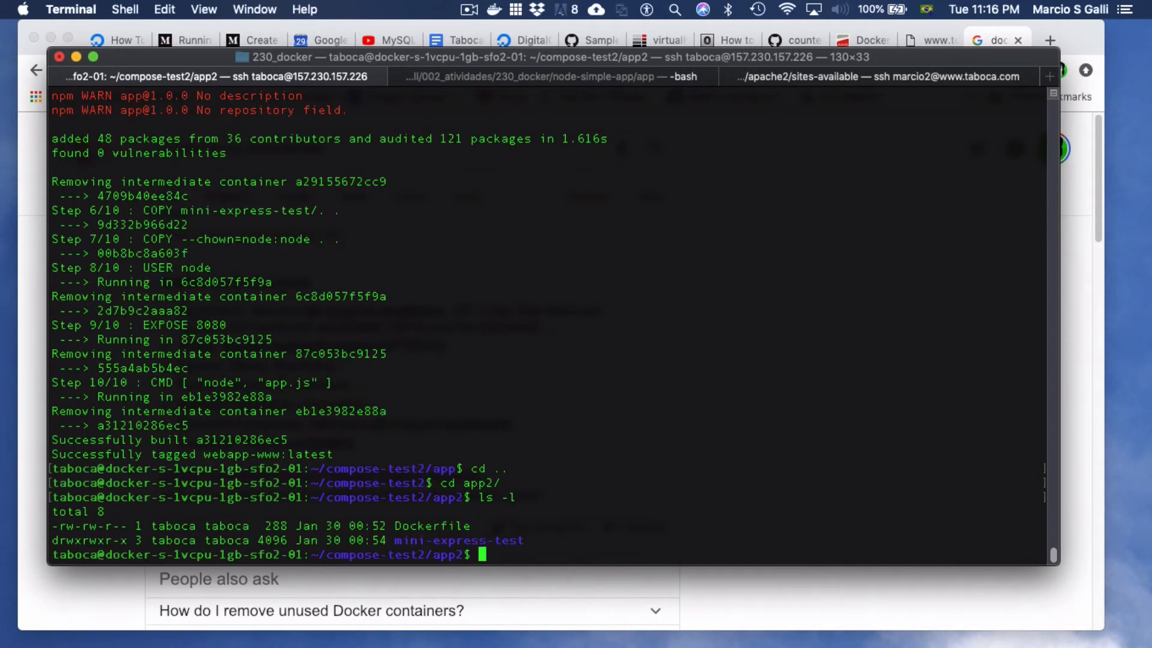
{"action": "type", "text": "cat mini-express-test/app.js"}
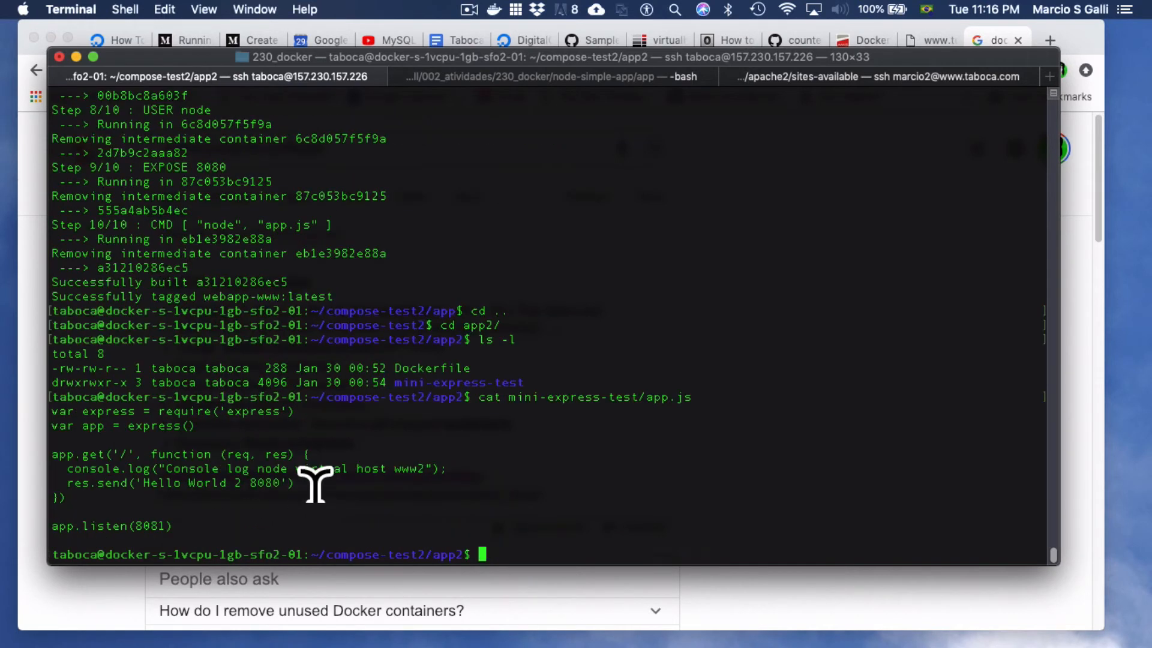
{"action": "mouse_move", "coordinate": [197, 529]}
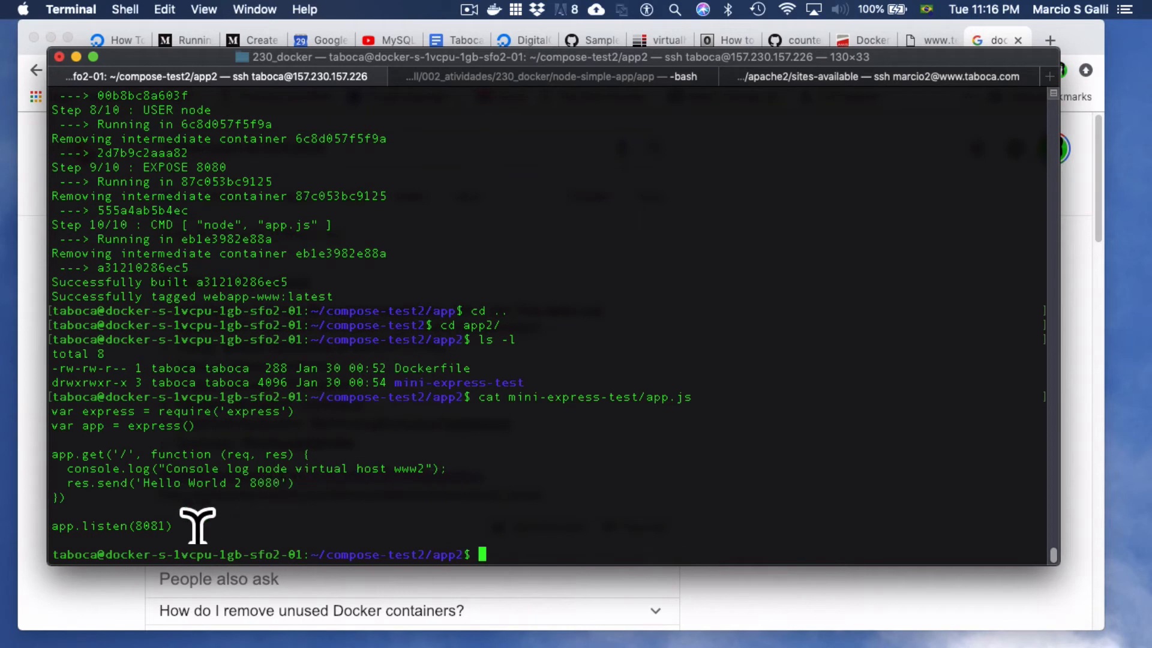
{"action": "double_click", "coordinate": [149, 526]}
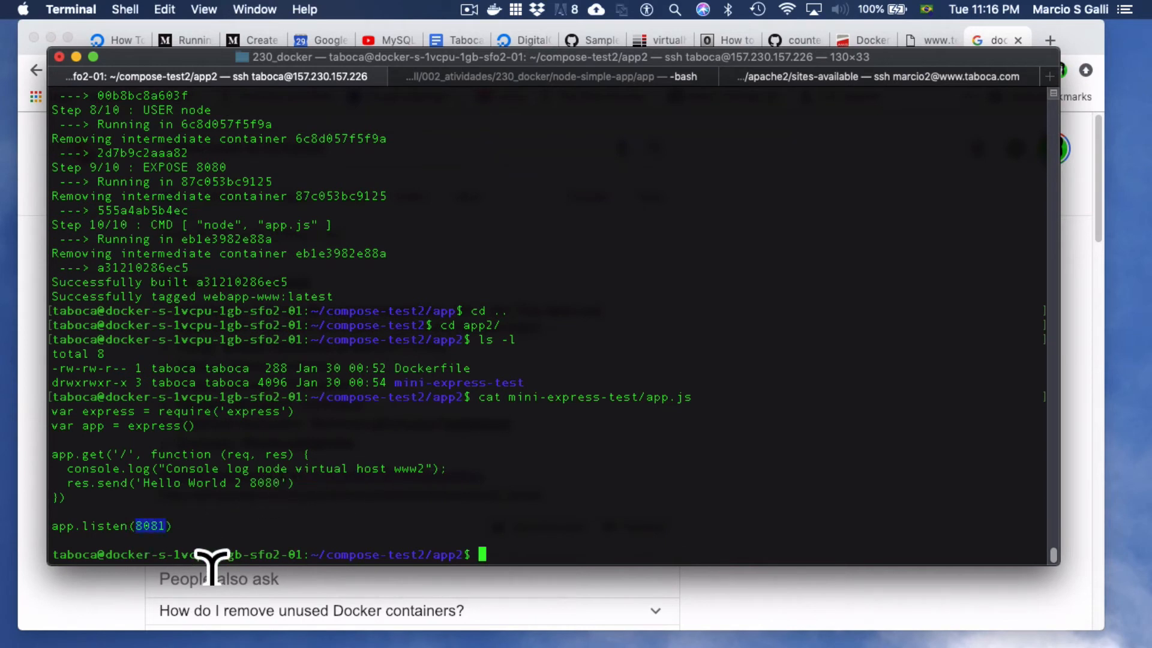
Edit ./mini-express-test/app.js in vi and save-quit with :x! back to the prompt.
{"action": "type", "text": "v"}
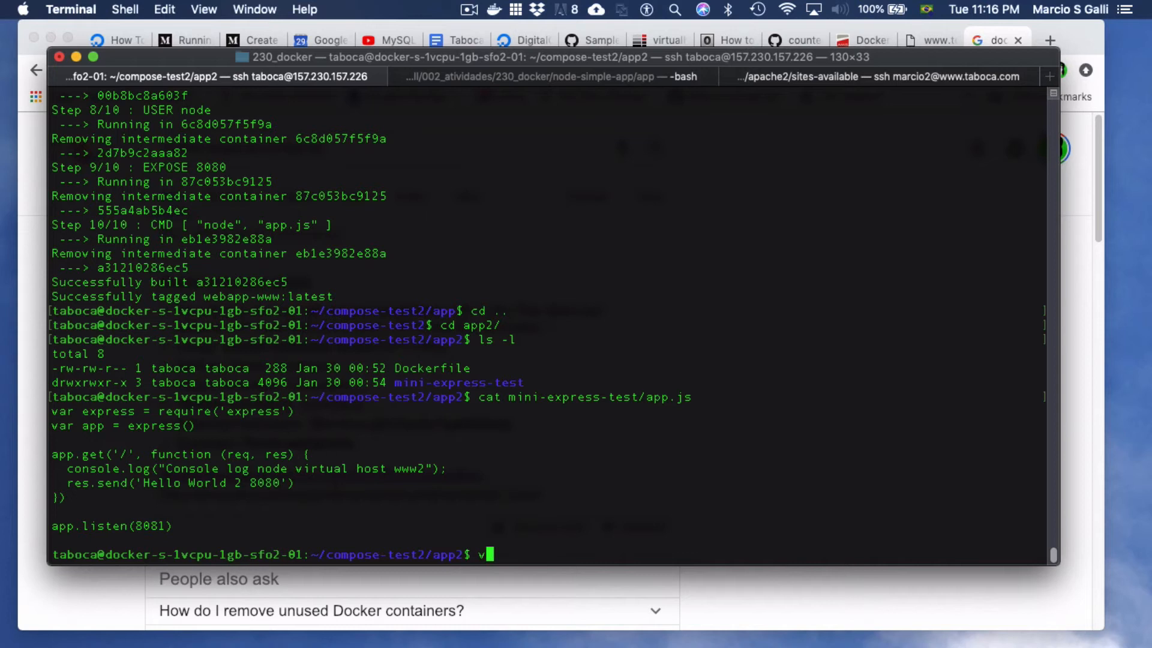
{"action": "type", "text": "i ./"}
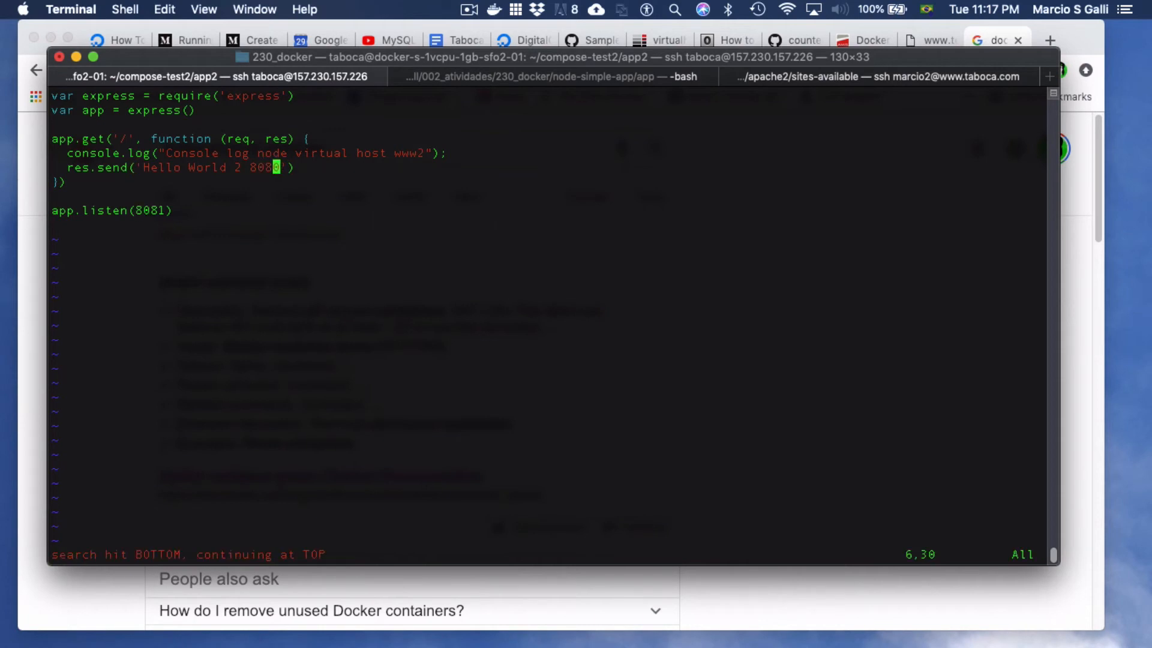
{"action": "type", "text": ":x!"}
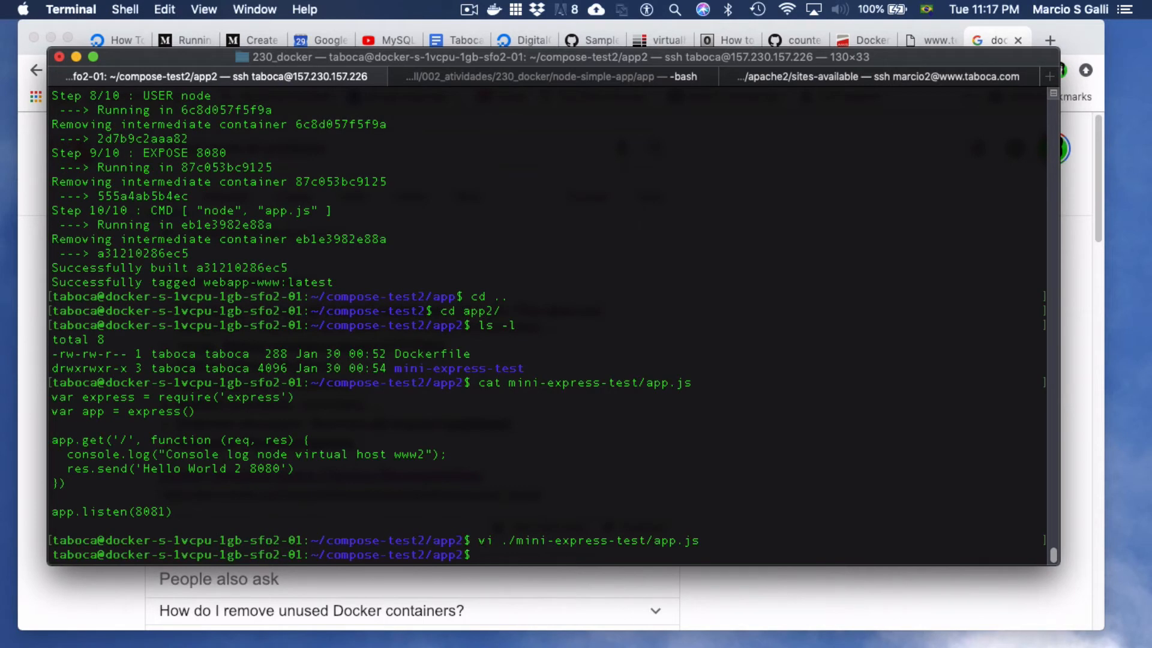
Build the webapp-www2 image from app2 and move up to compose-test2.
{"action": "type", "text": "cd .."}
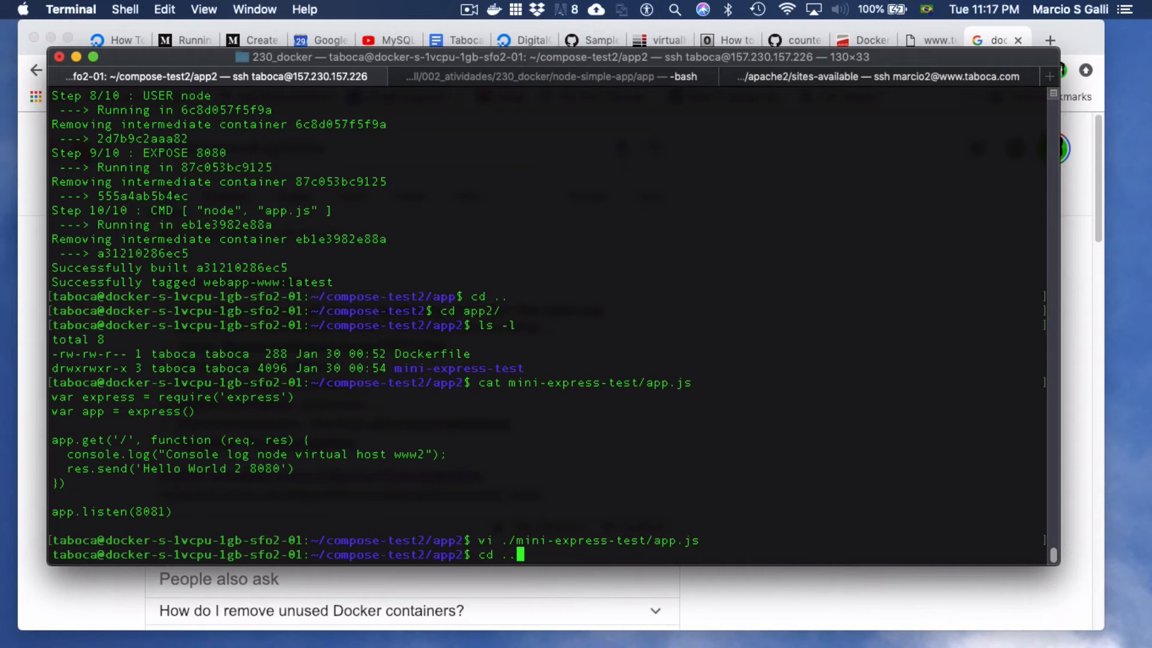
{"action": "type", "text": "sudo docker build -t webapp-www"}
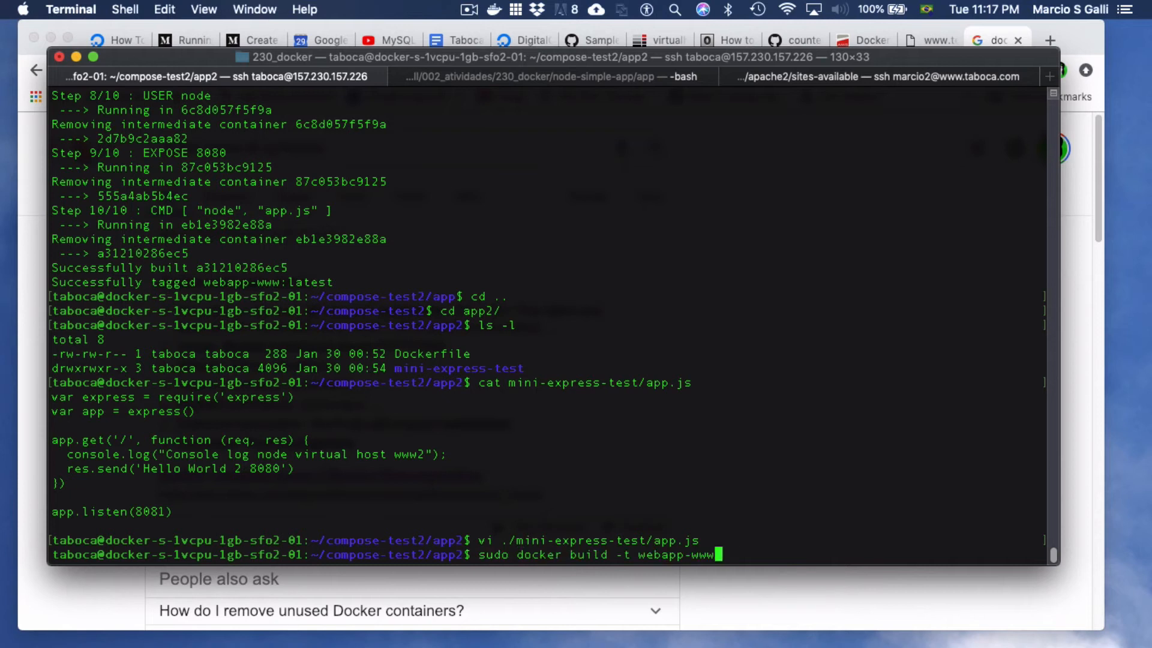
{"action": "type", "text": "2 ."}
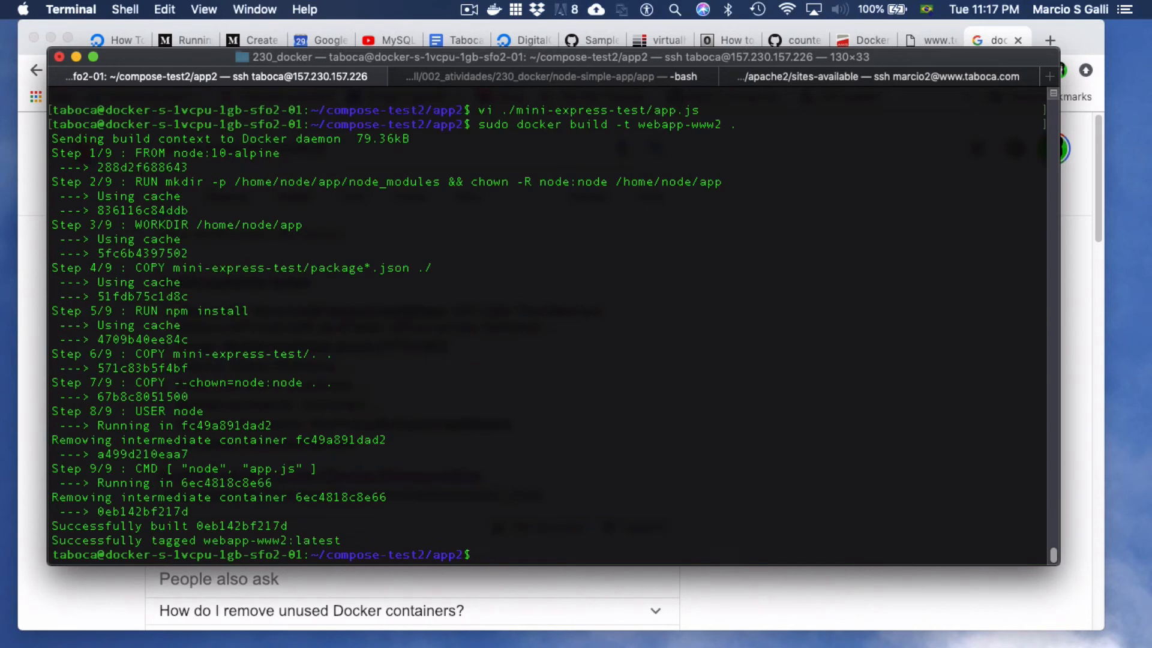
{"action": "type", "text": "sudo"}
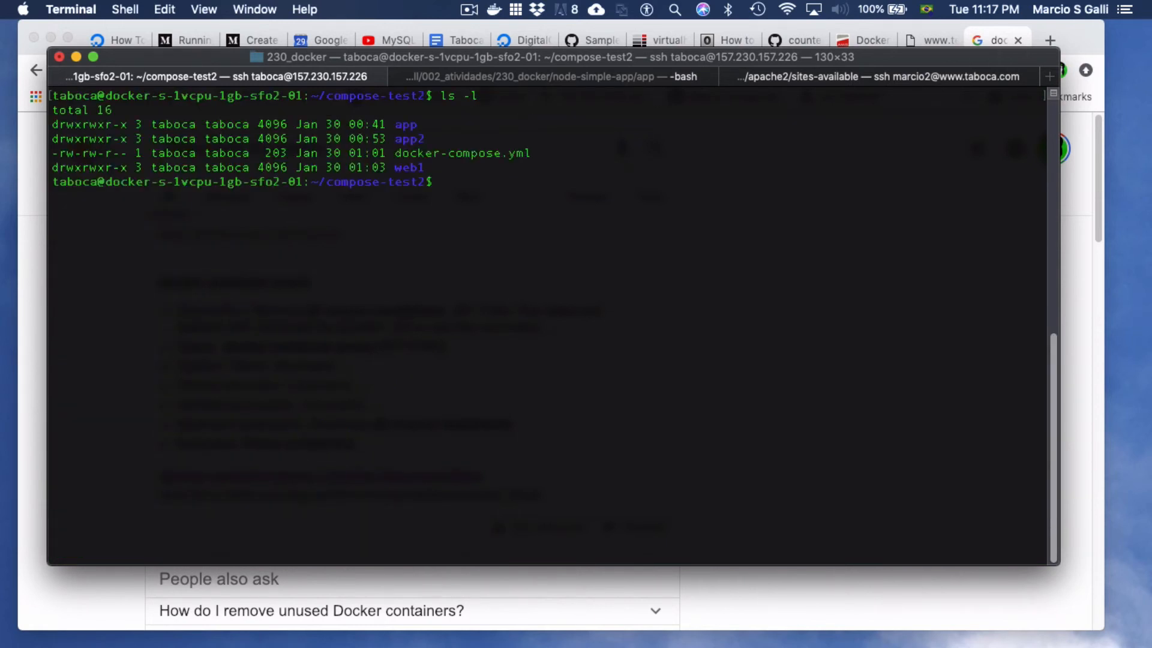
List Docker images and print docker-compose.yml, highlighting webapp-www, webserver and app2's image.
{"action": "type", "text": "sudo docker image ls"}
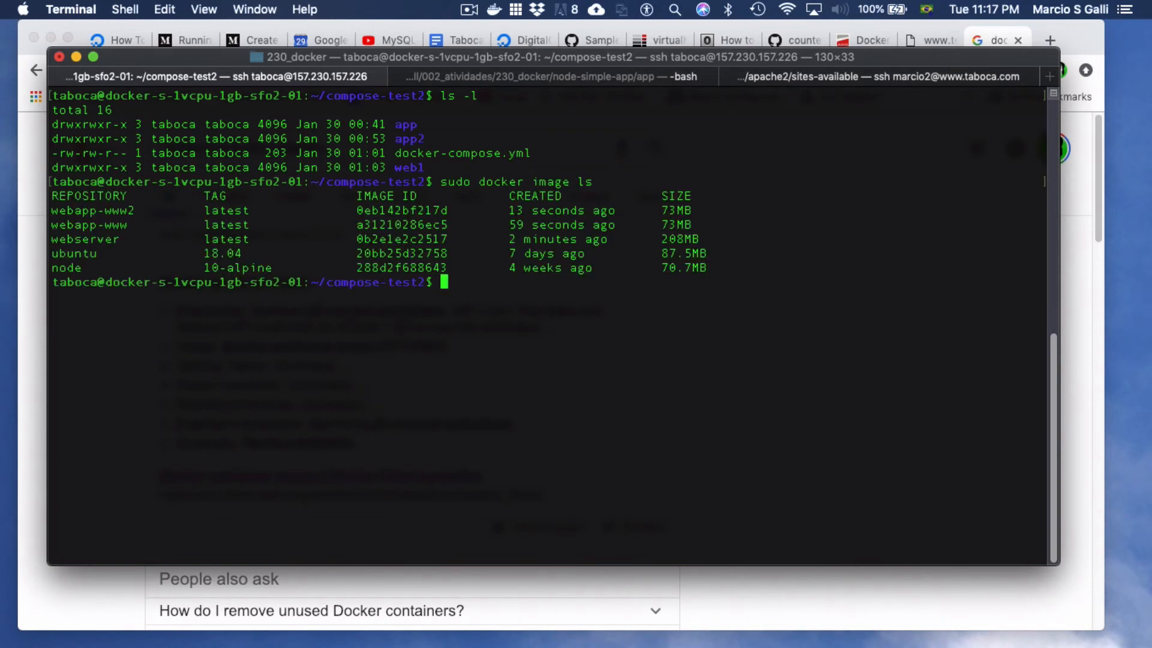
{"action": "mouse_move", "coordinate": [78, 254]}
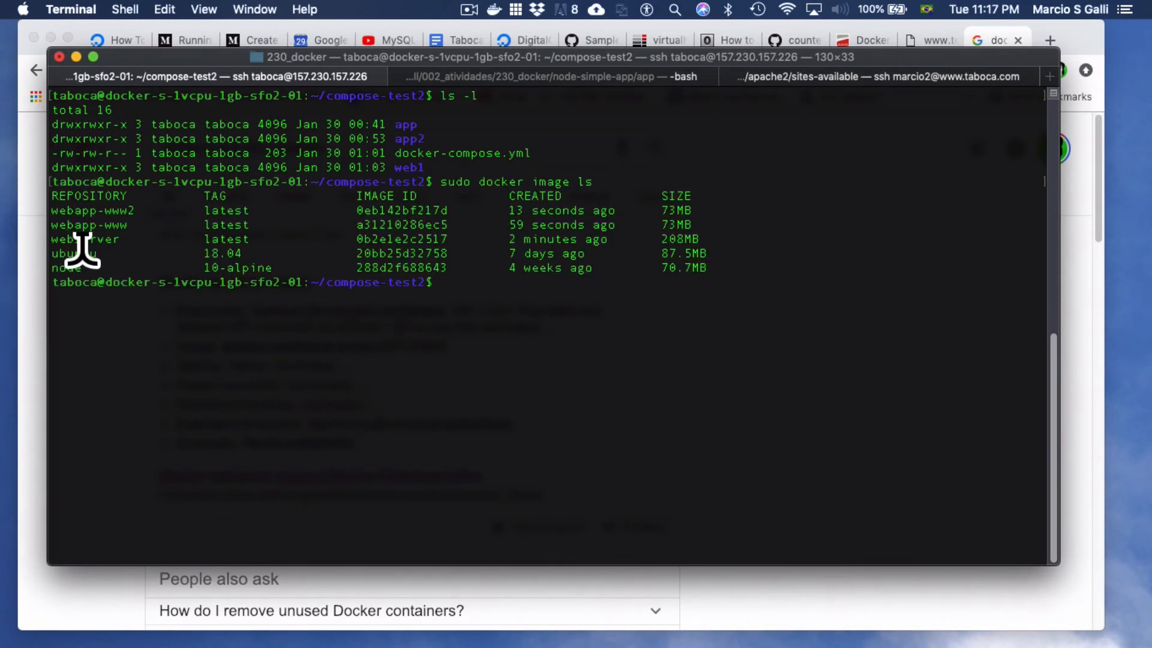
{"action": "double_click", "coordinate": [84, 225]}
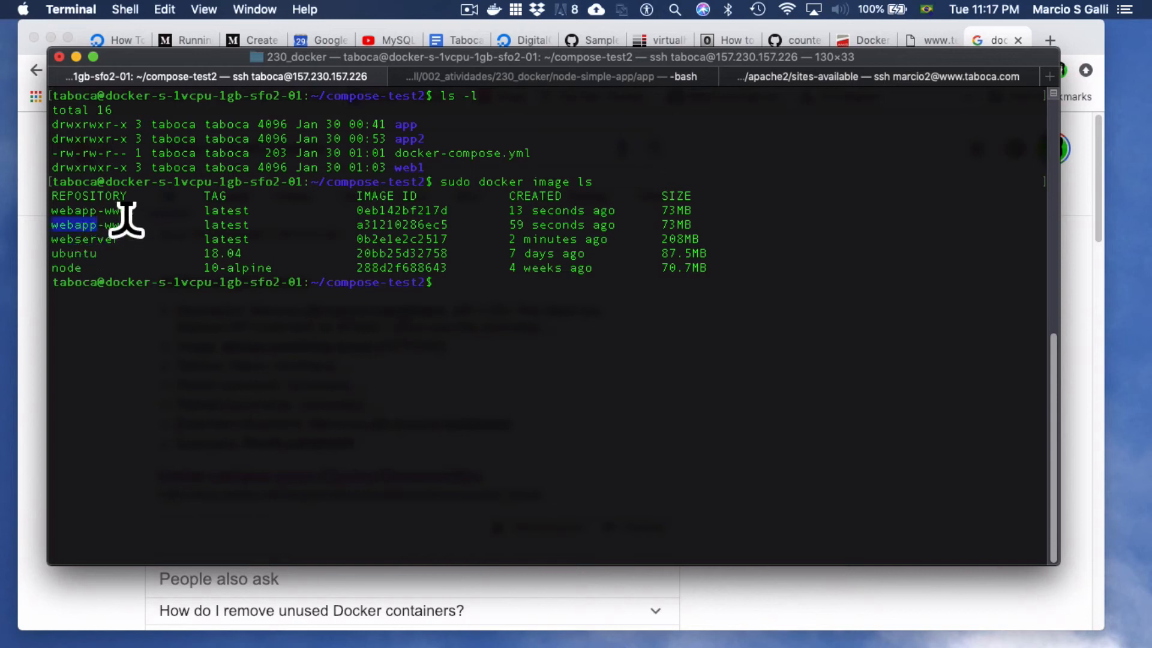
{"action": "type", "text": "cat docker-compose.yml"}
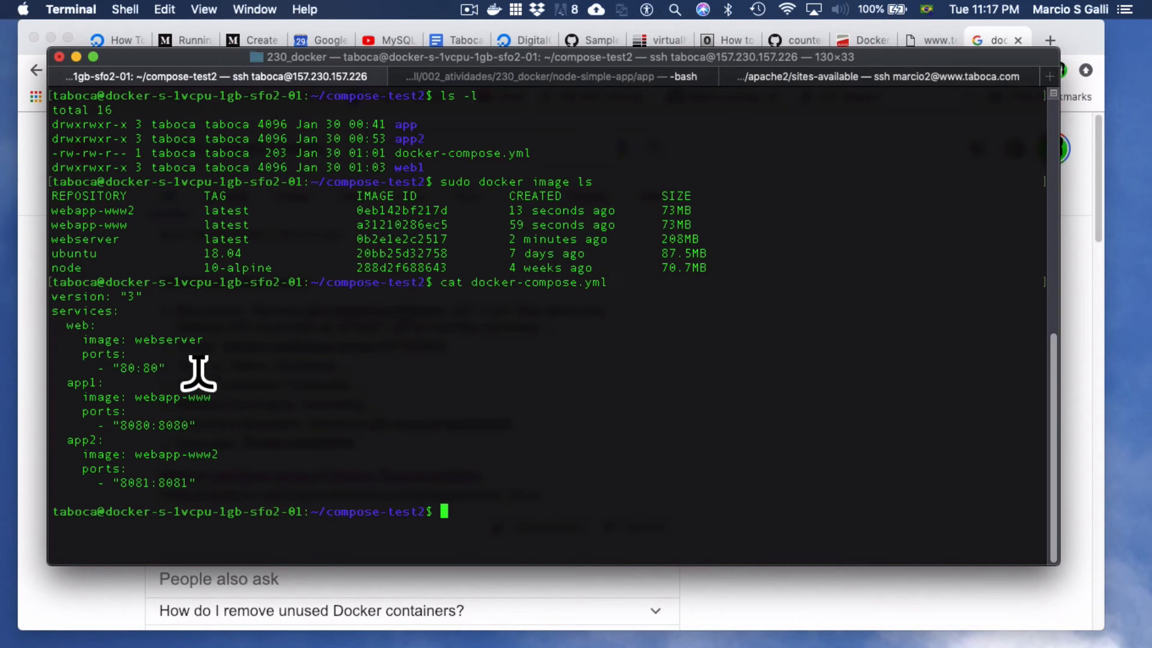
{"action": "double_click", "coordinate": [168, 340]}
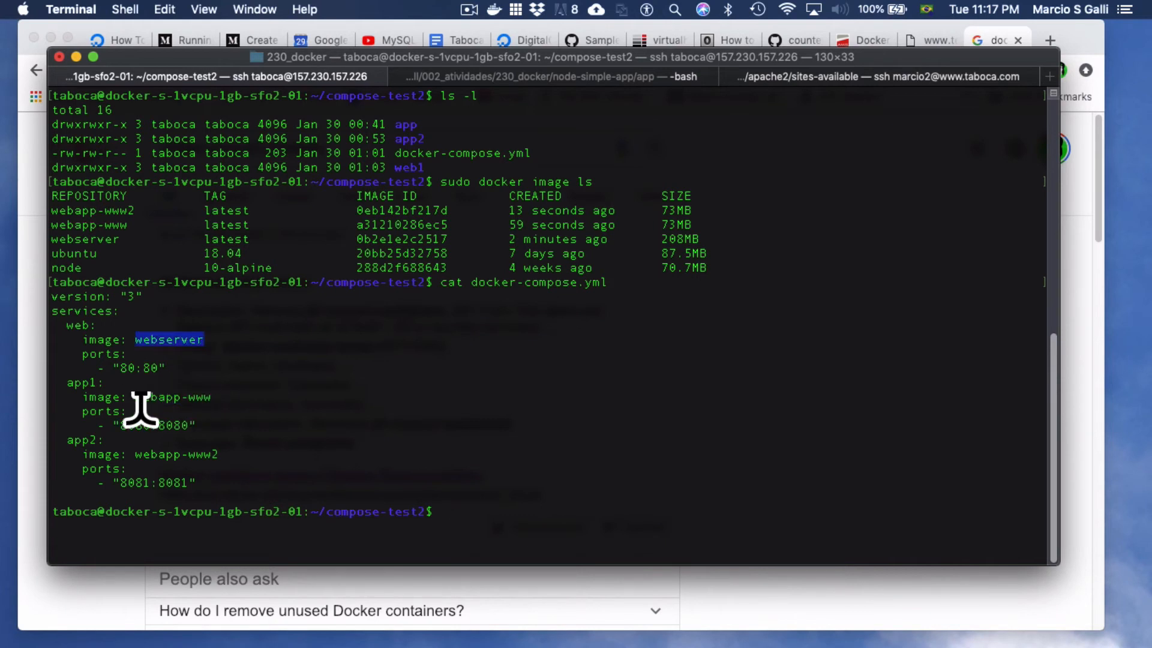
{"action": "mouse_move", "coordinate": [231, 468]}
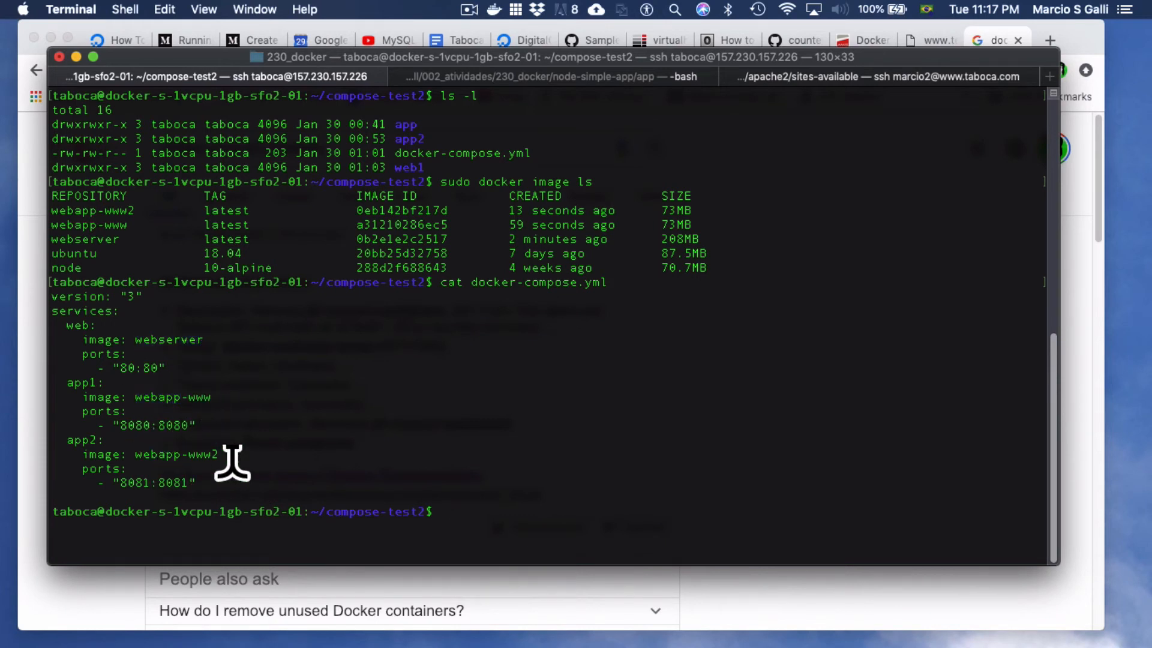
{"action": "double_click", "coordinate": [156, 454]}
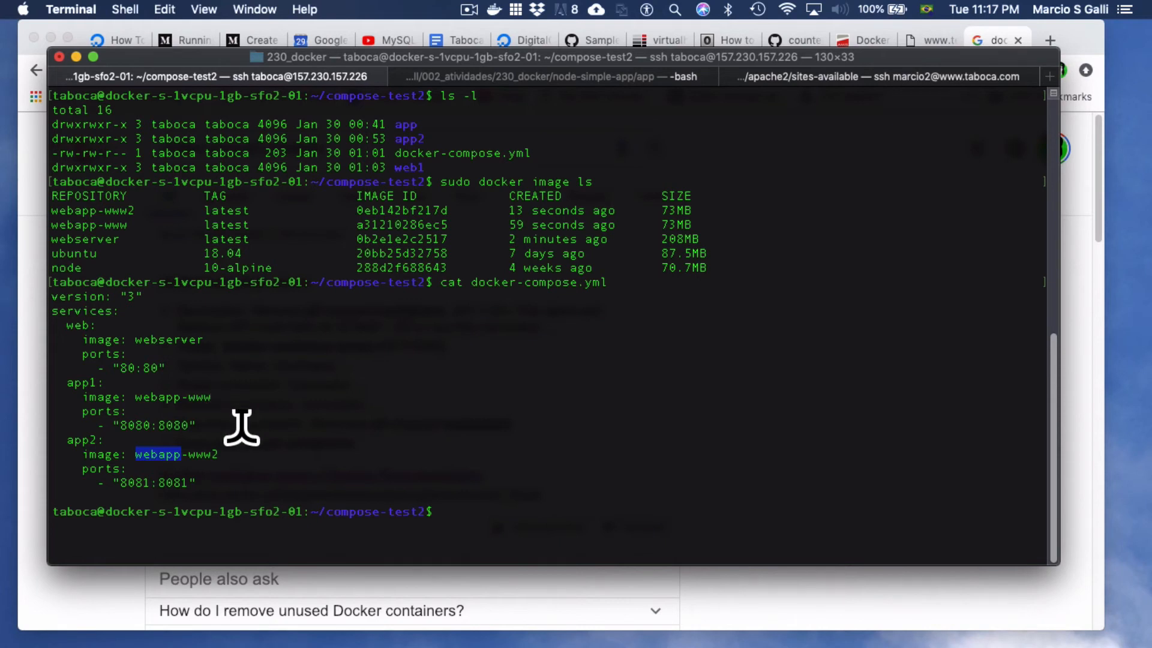
Launch the web, app1 and app2 services with sudo docker-compose up.
{"action": "type", "text": "sudo"}
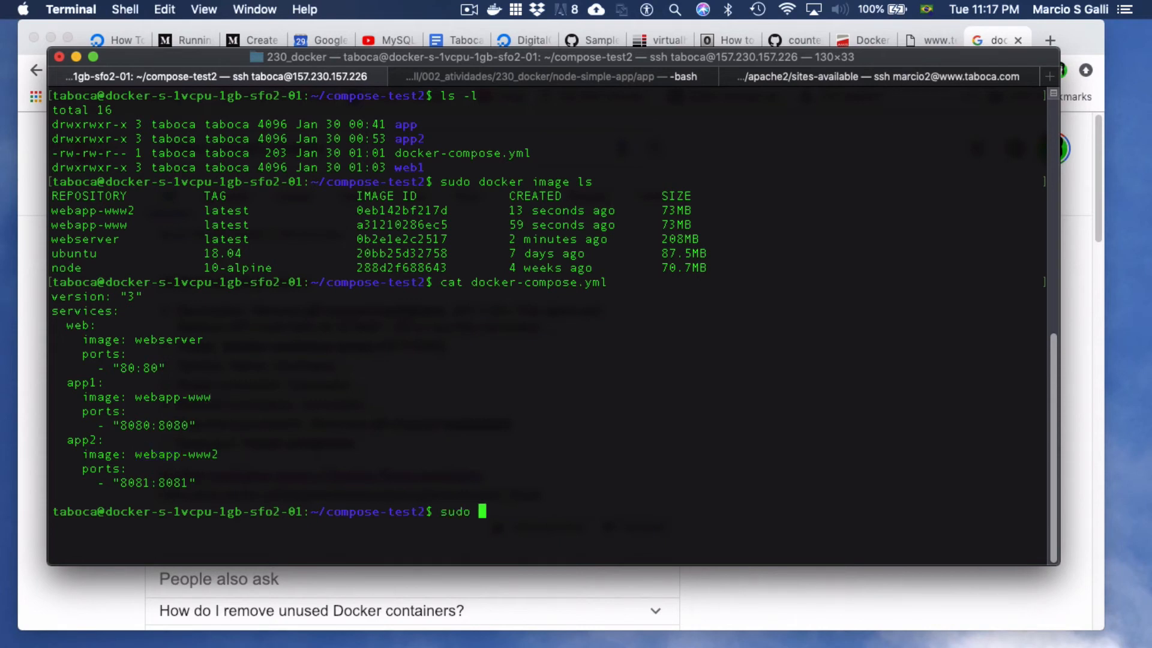
{"action": "type", "text": "docker-compose up"}
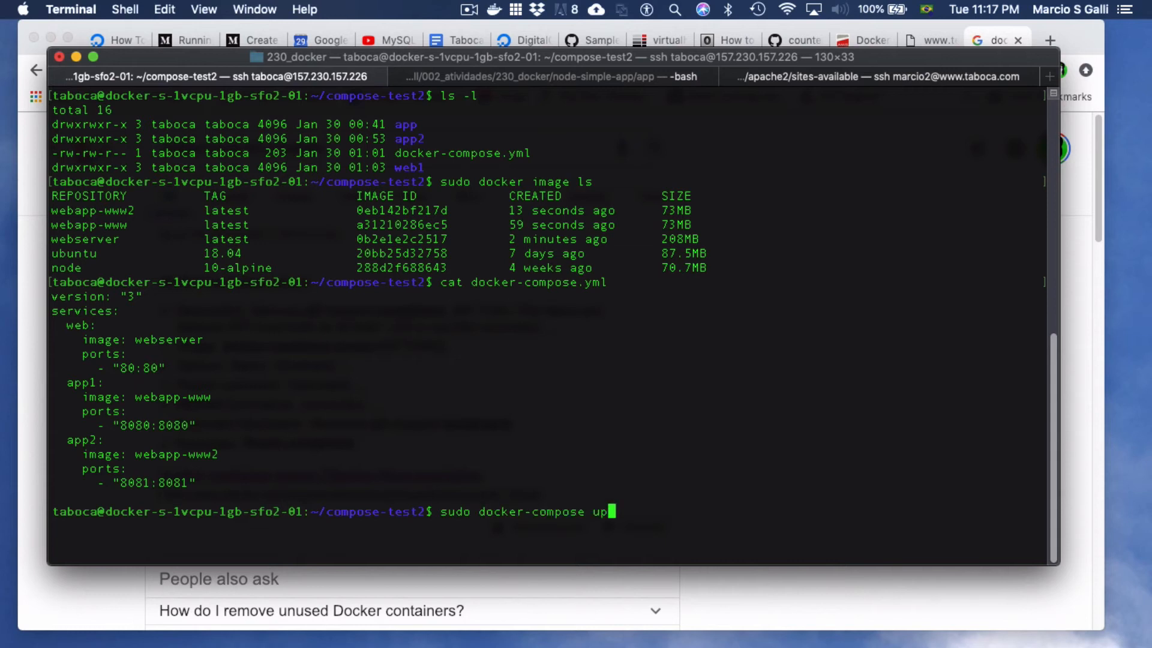
{"action": "key", "text": "Return"}
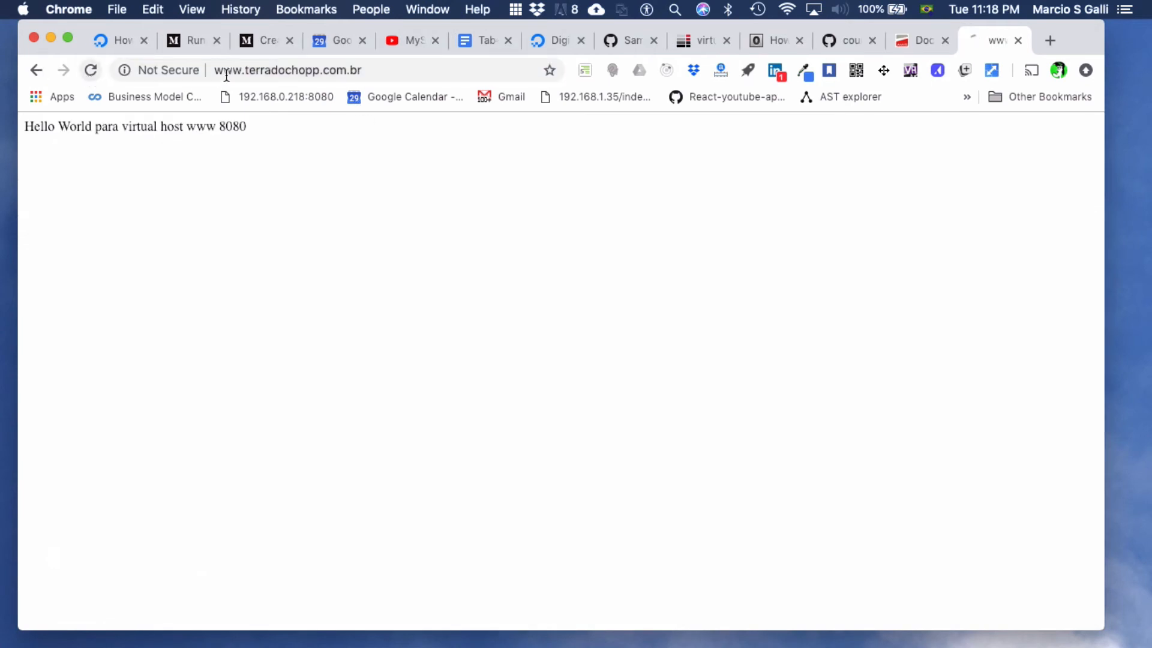
{"action": "left_click", "coordinate": [304, 70]}
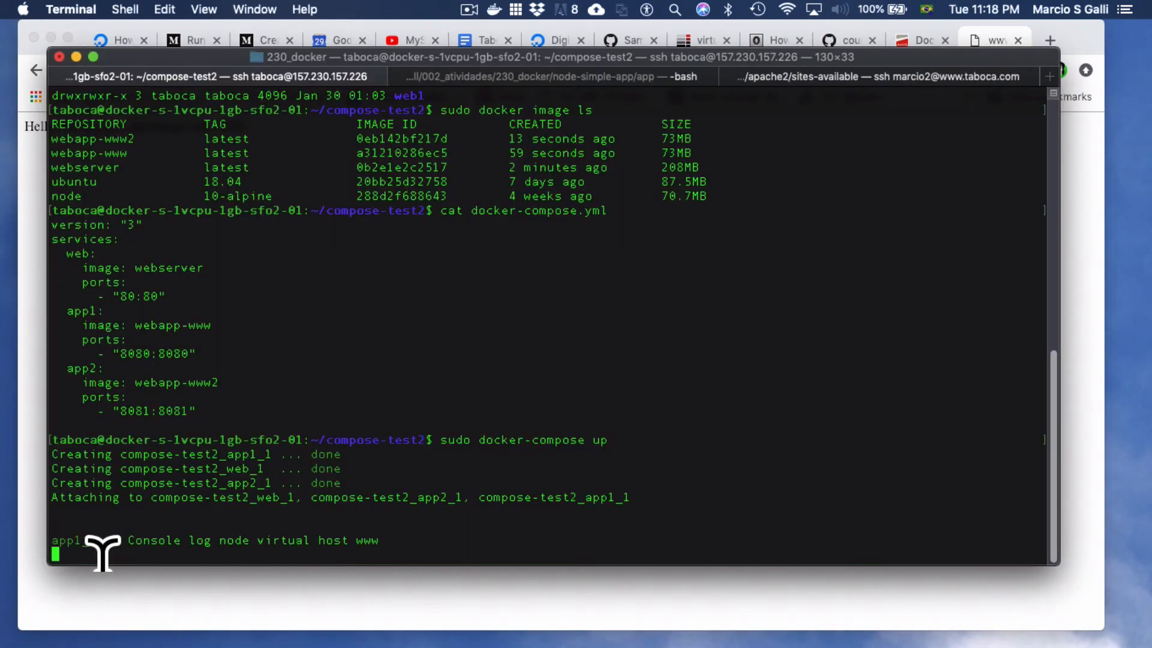
{"action": "double_click", "coordinate": [64, 540]}
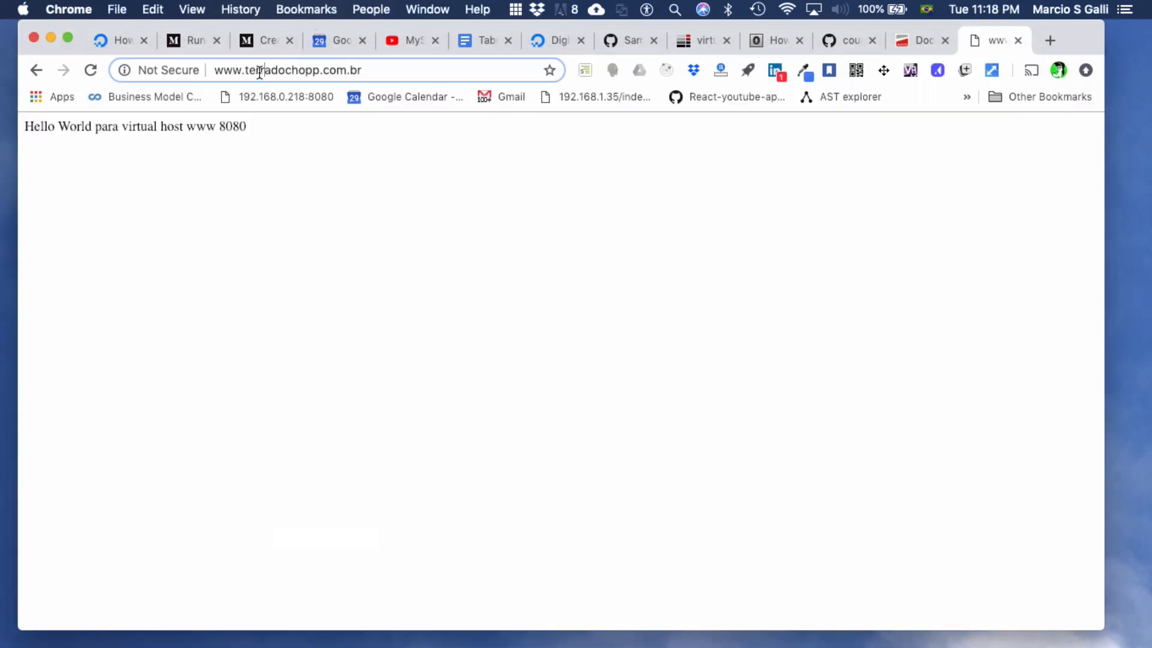
{"action": "type", "text": "www2.terradochopp.com.br"}
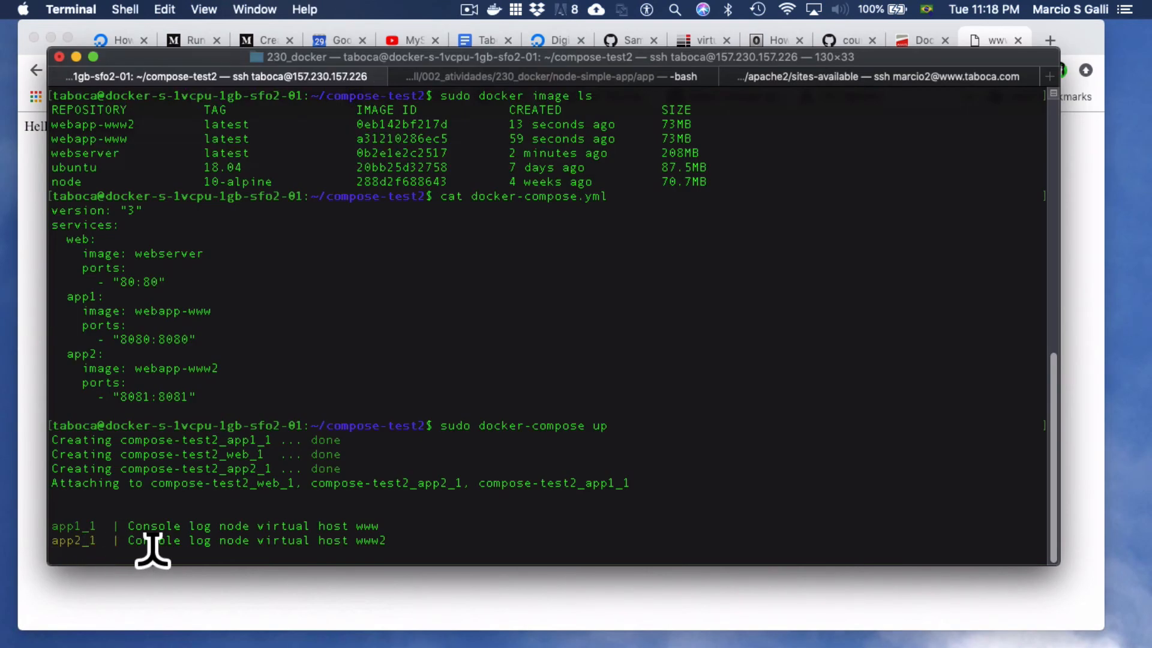
{"action": "mouse_move", "coordinate": [435, 550]}
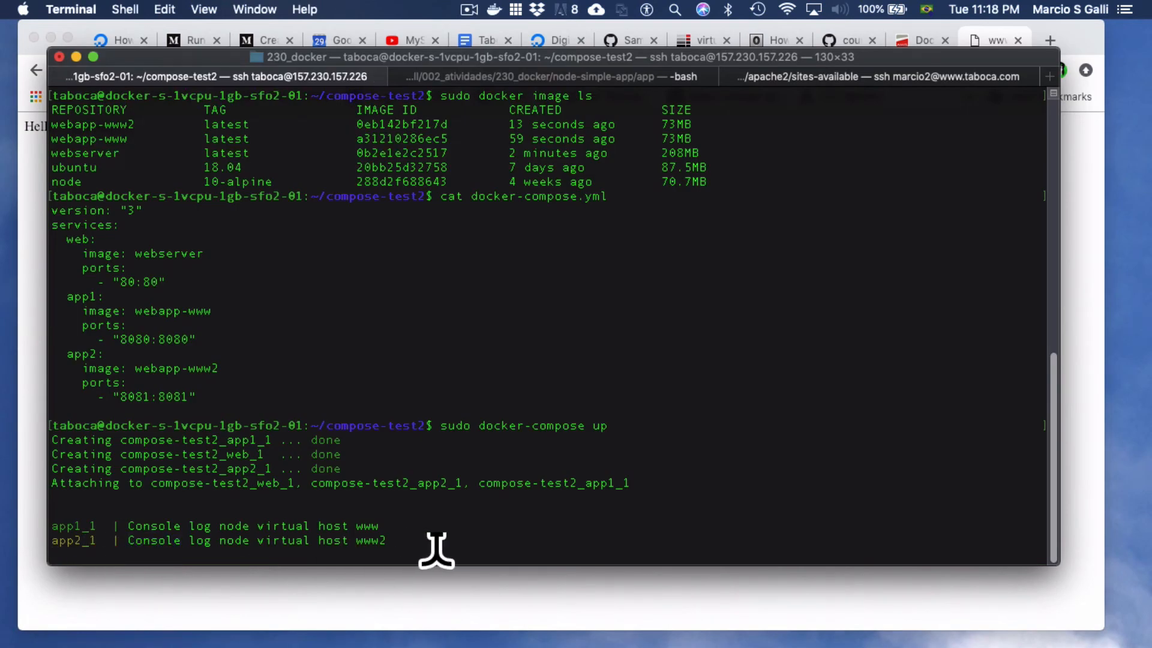
{"action": "mouse_move", "coordinate": [410, 543]}
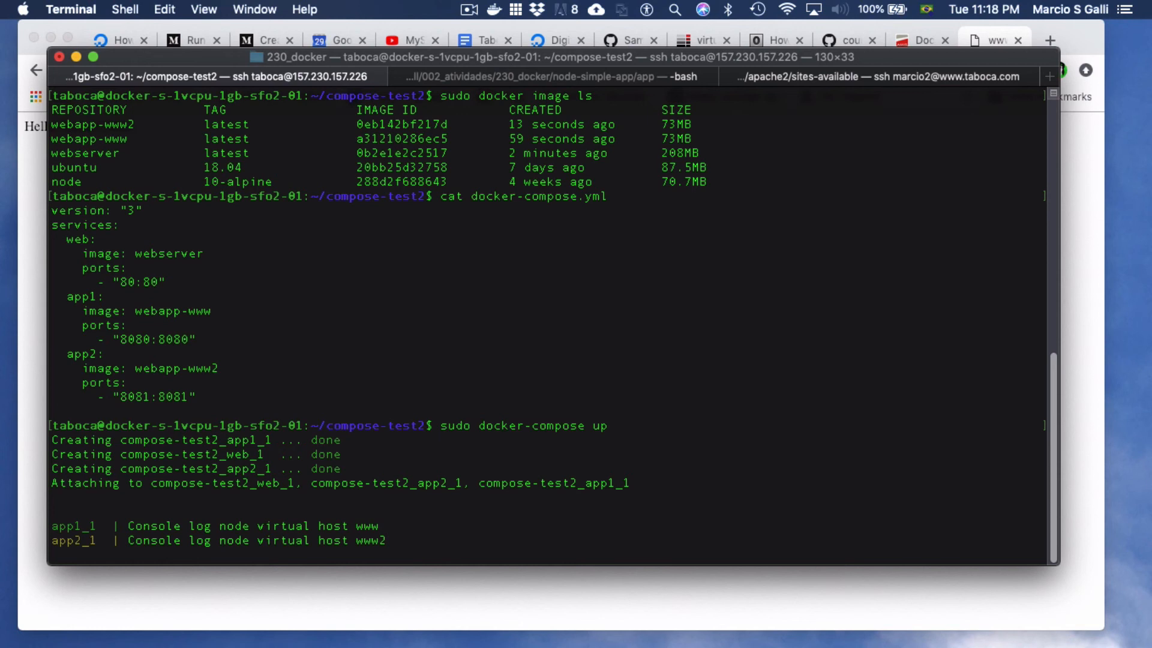
Stop the compose containers with Ctrl+C and run ifconfig to list bridge, docker0, eth0 and loopback.
{"action": "key", "text": "ctrl+c"}
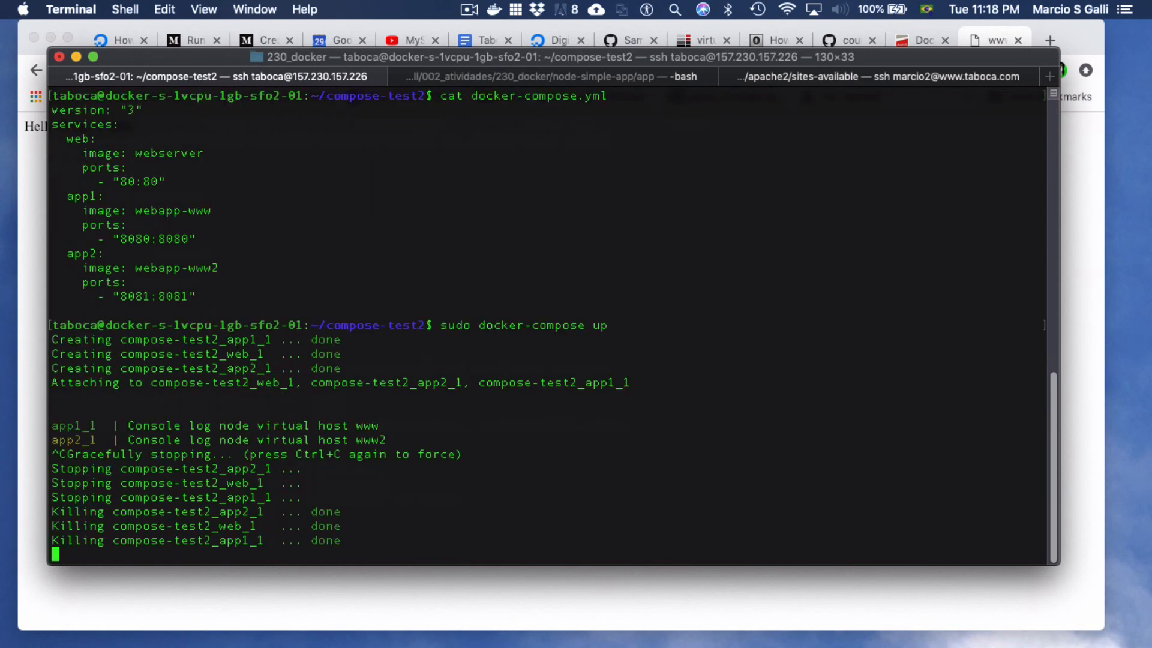
{"action": "type", "text": "ifconfig"}
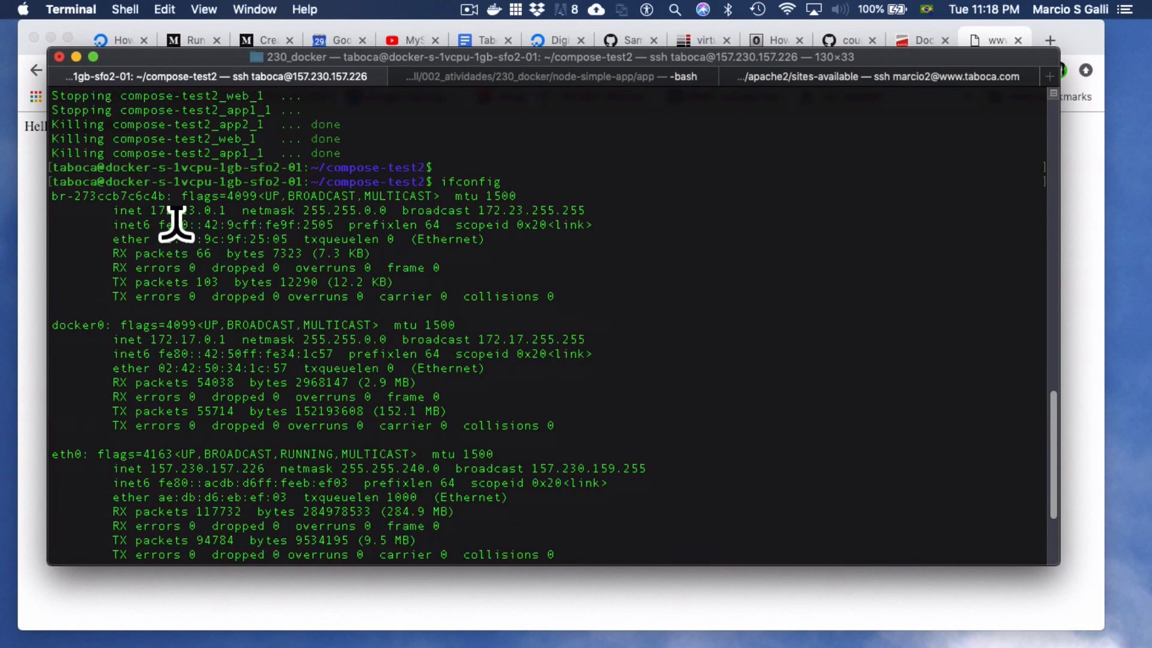
{"action": "mouse_move", "coordinate": [39, 222]}
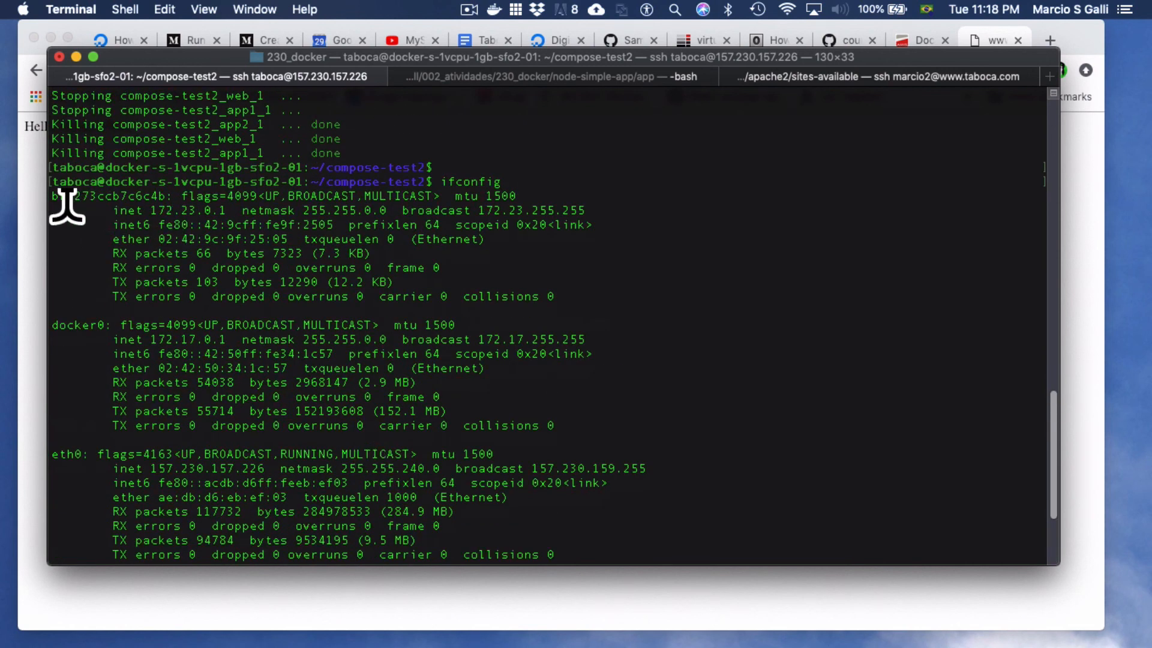
{"action": "mouse_move", "coordinate": [71, 229]}
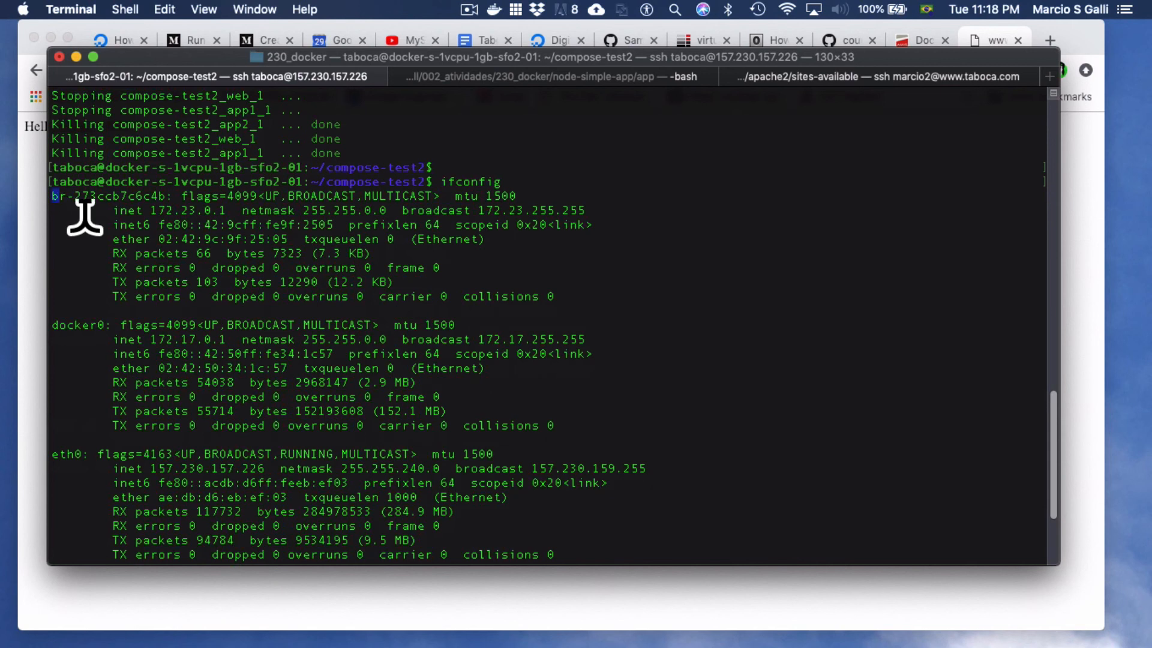
{"action": "scroll", "scroll_direction": "down", "scroll_amount": 3}
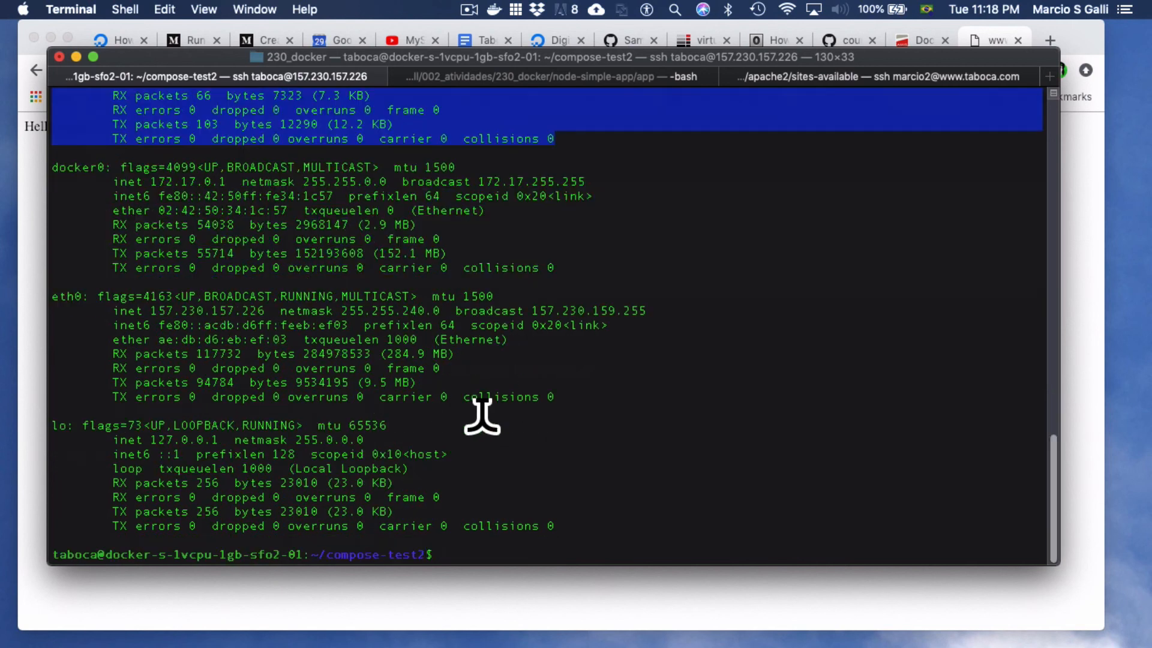